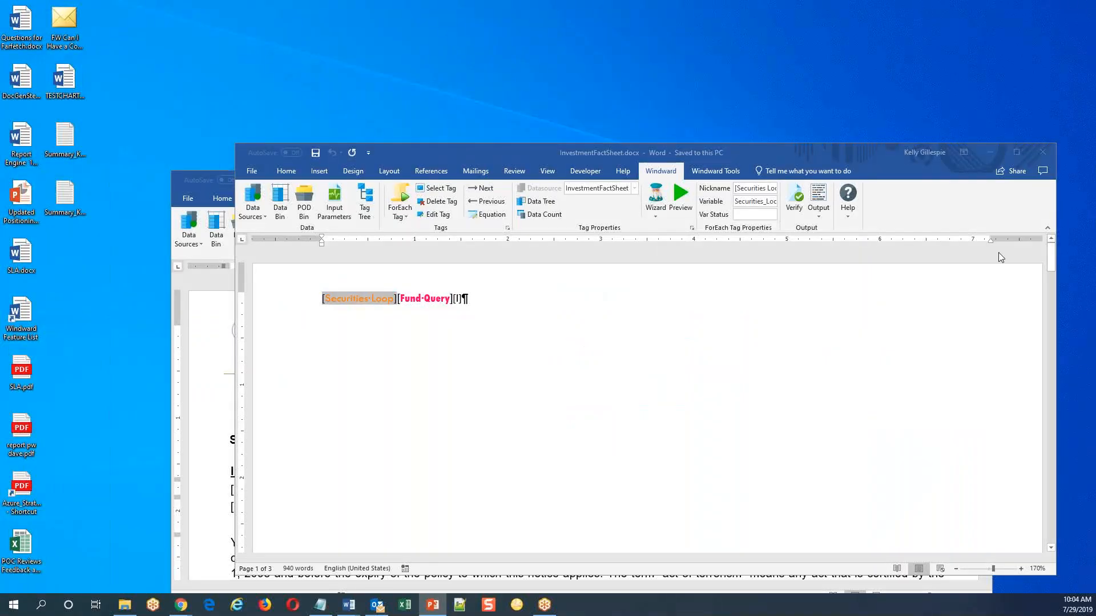
Maximize the InvestmentFactSheet window, hide formatting marks, and show the Windward Tools tab
left_click(1017, 152)
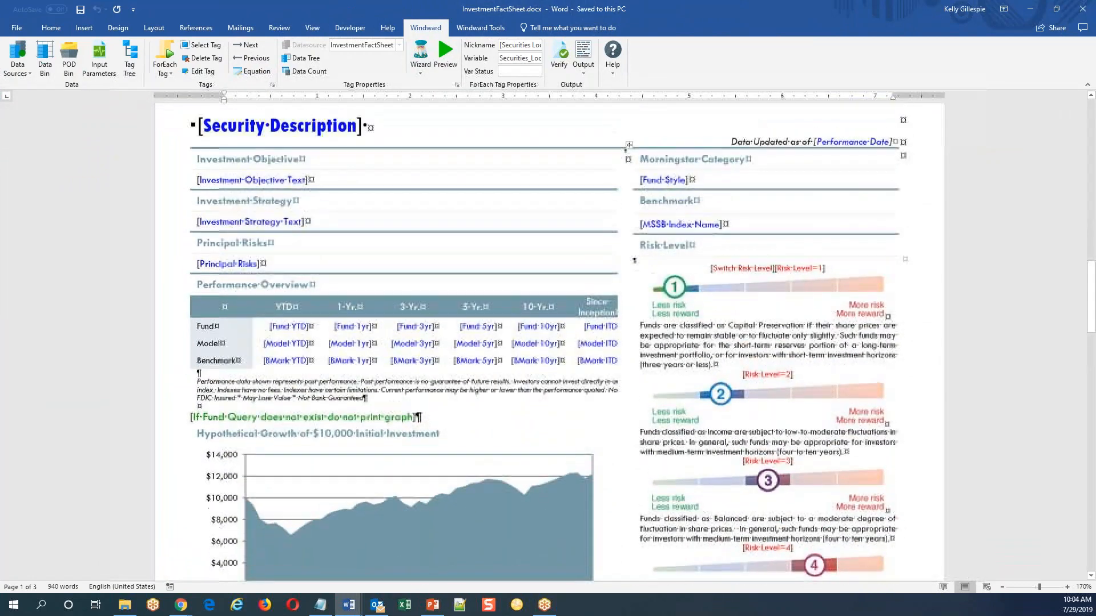
scroll("down", 3)
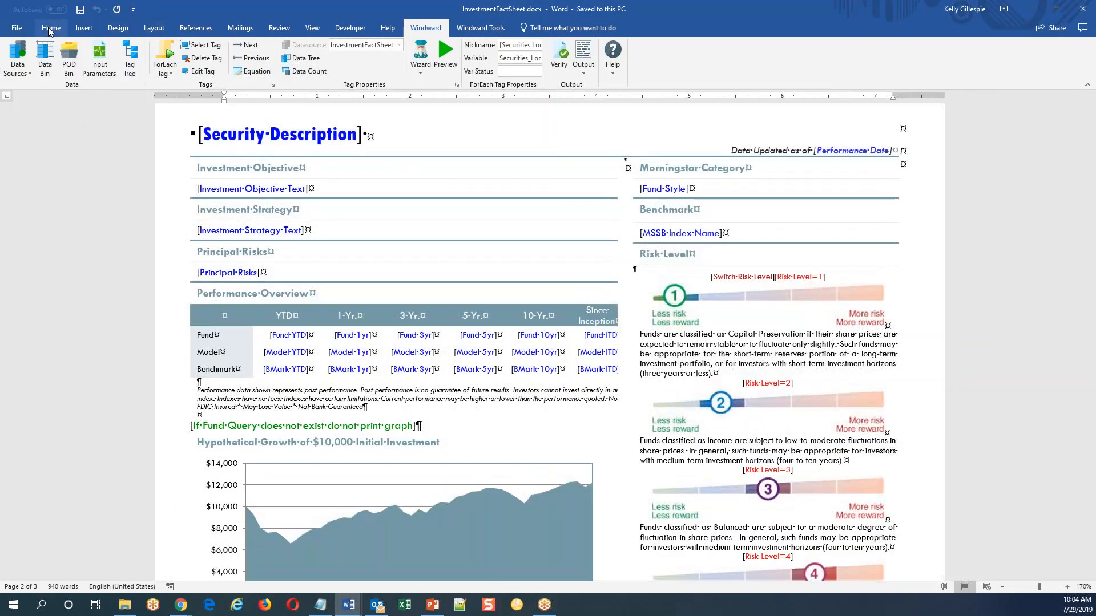
left_click(50, 27)
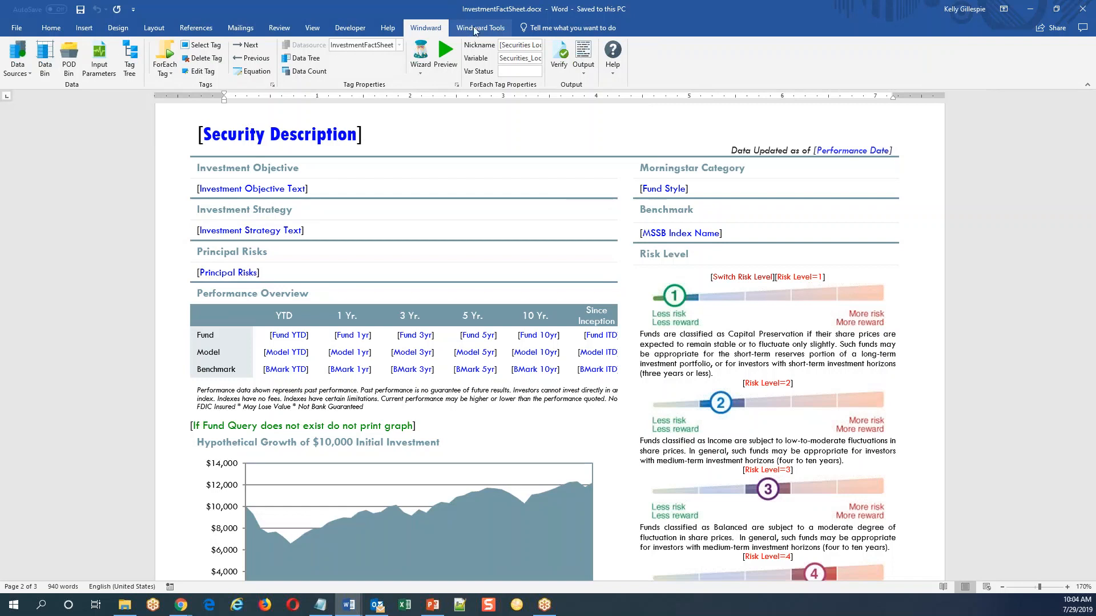
left_click(480, 28)
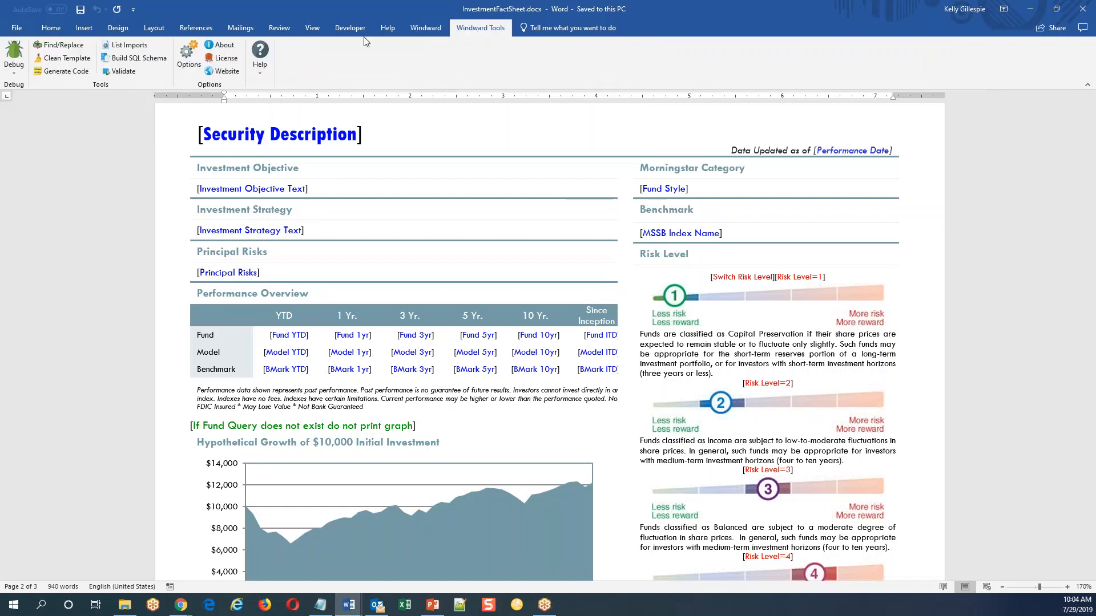
mouse_move(138, 58)
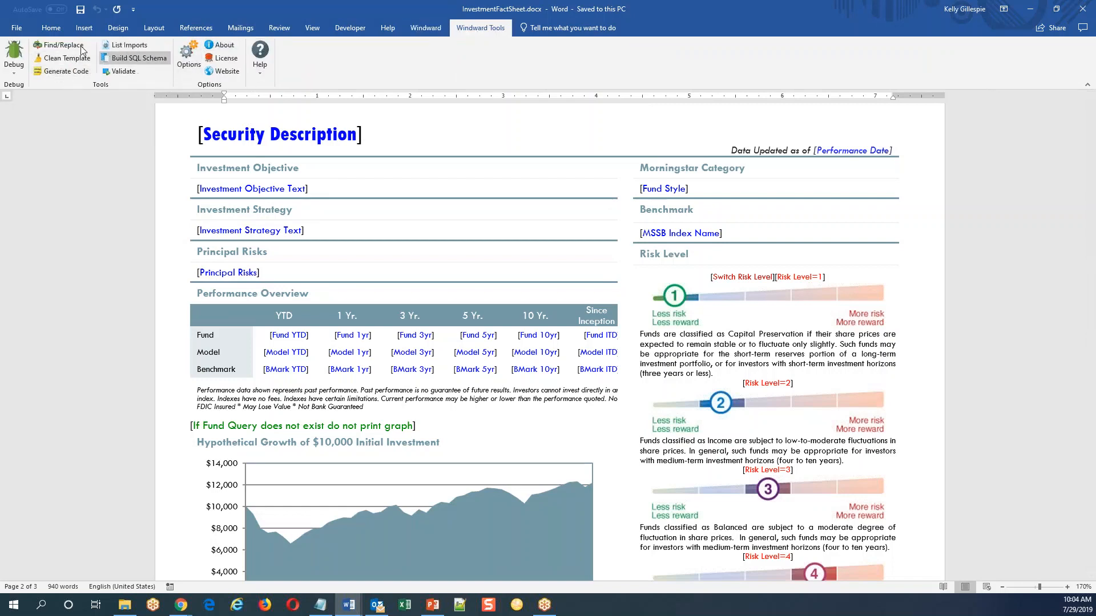
mouse_move(224, 71)
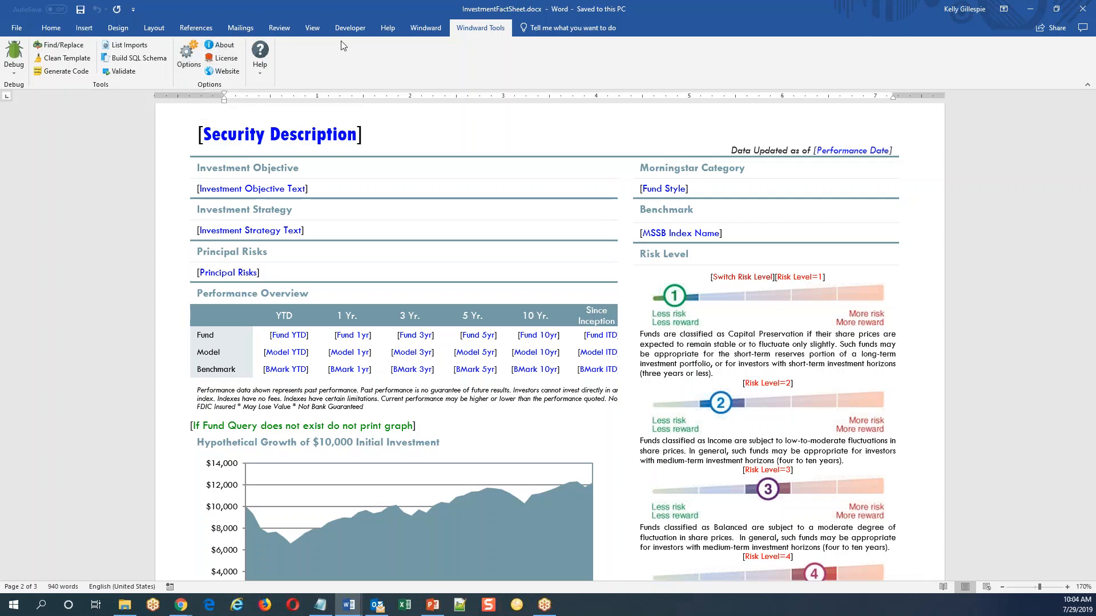
Return to the Windward tab's Data Sources, Data Bin, Input Parameters and Tag Tree tools
left_click(425, 28)
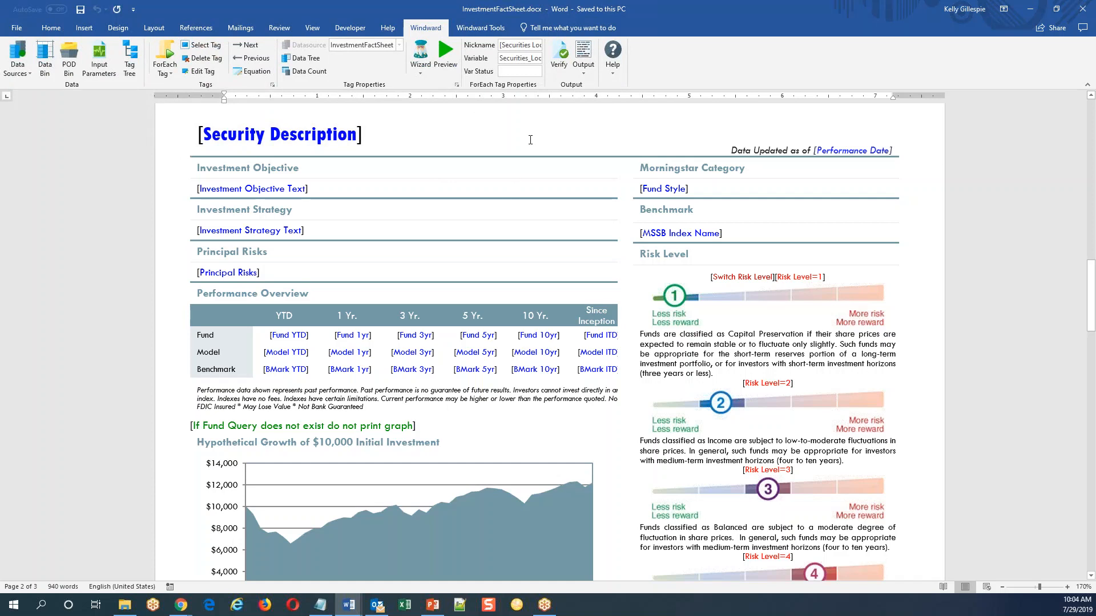
mouse_move(87, 144)
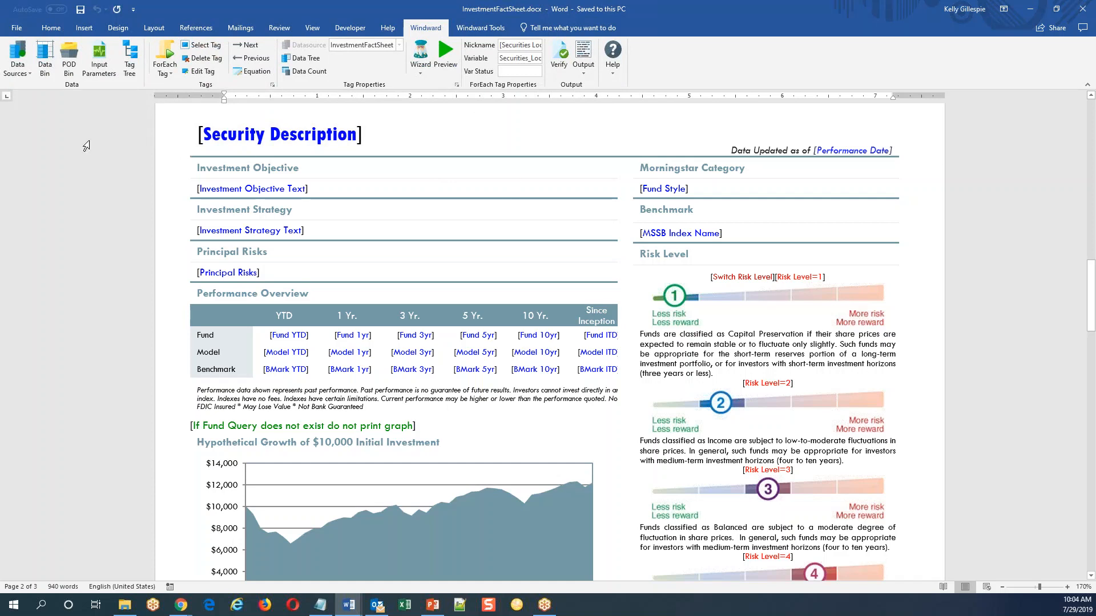
left_click(17, 57)
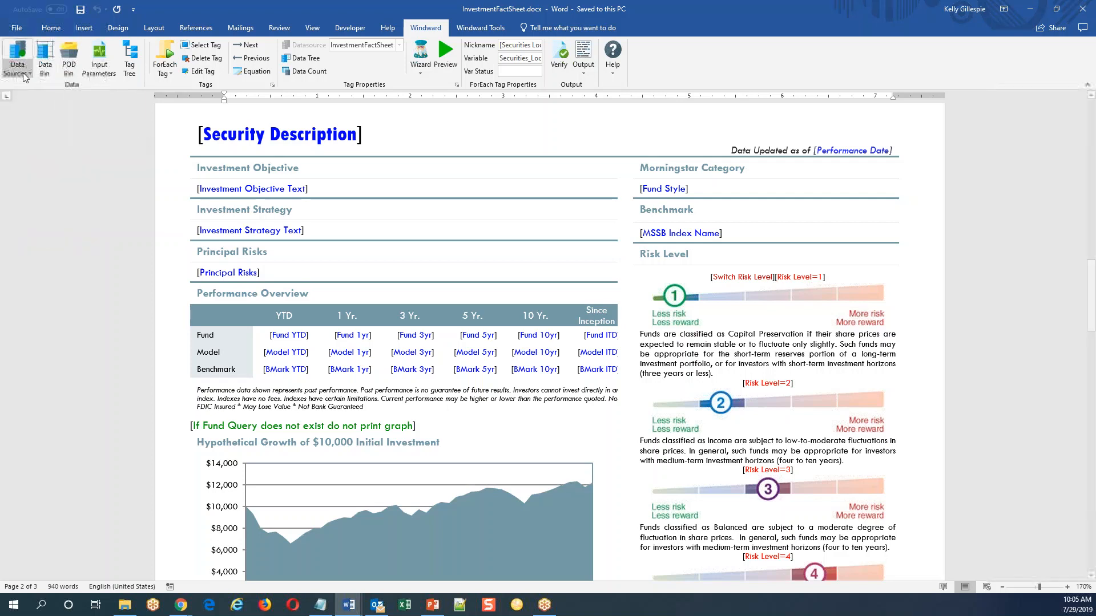
mouse_move(45, 60)
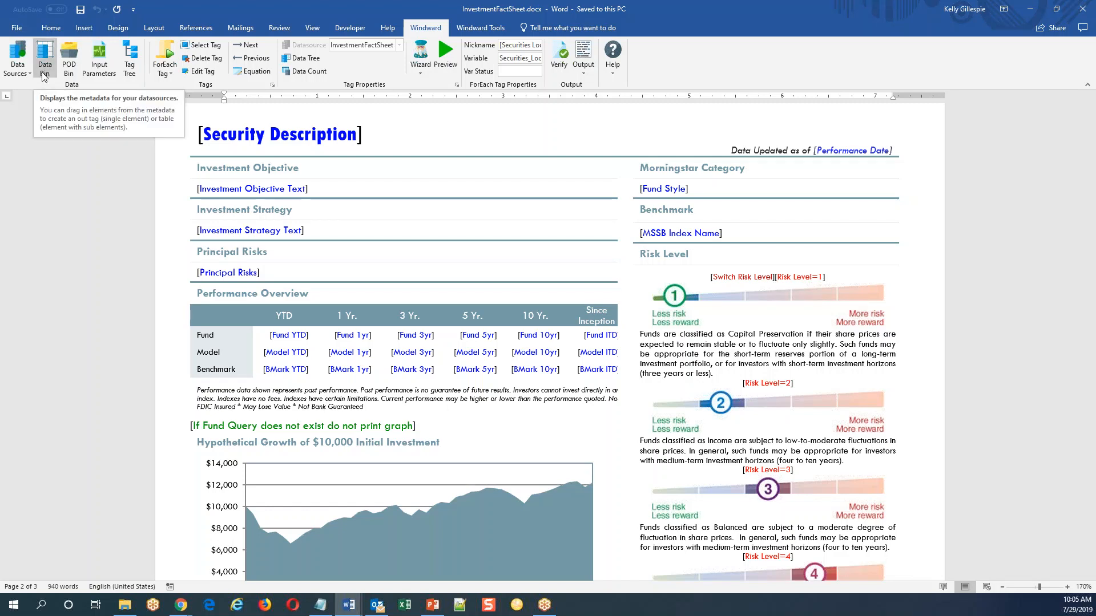
mouse_move(68, 57)
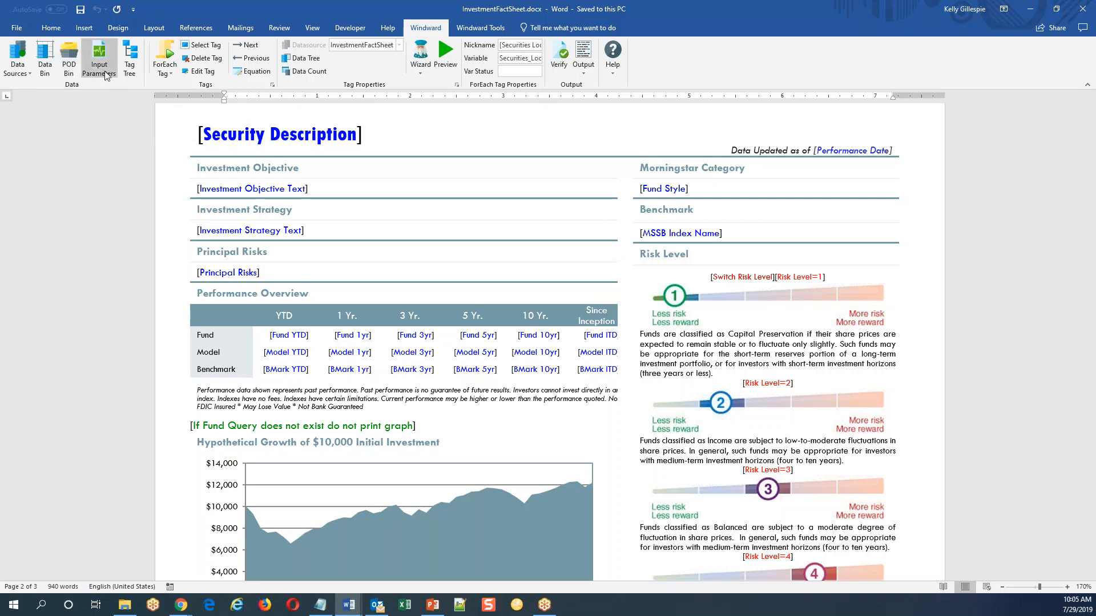
mouse_move(99, 60)
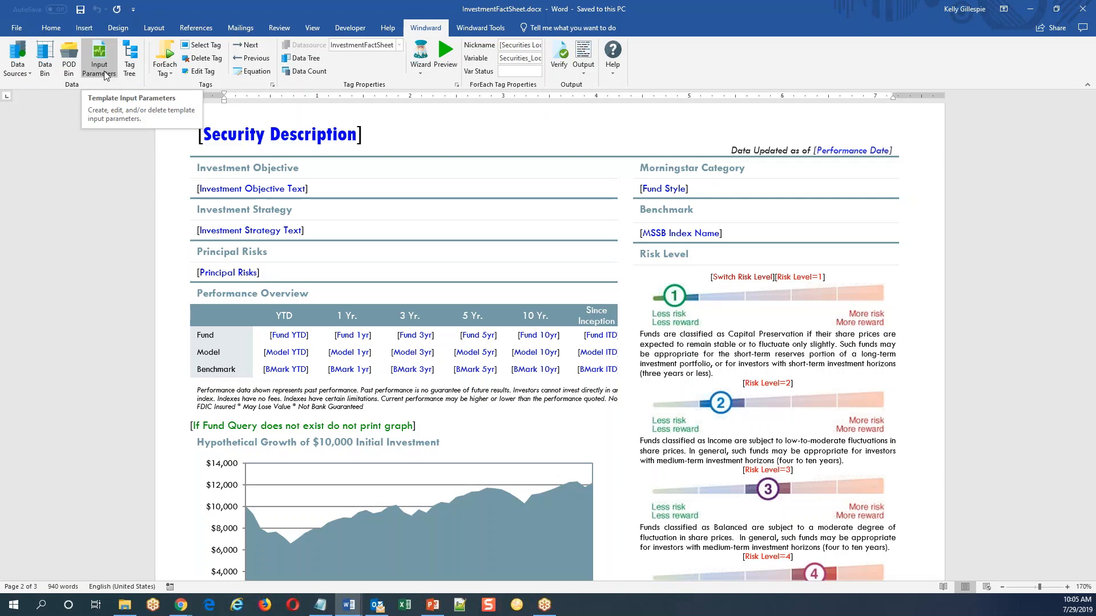
mouse_move(130, 58)
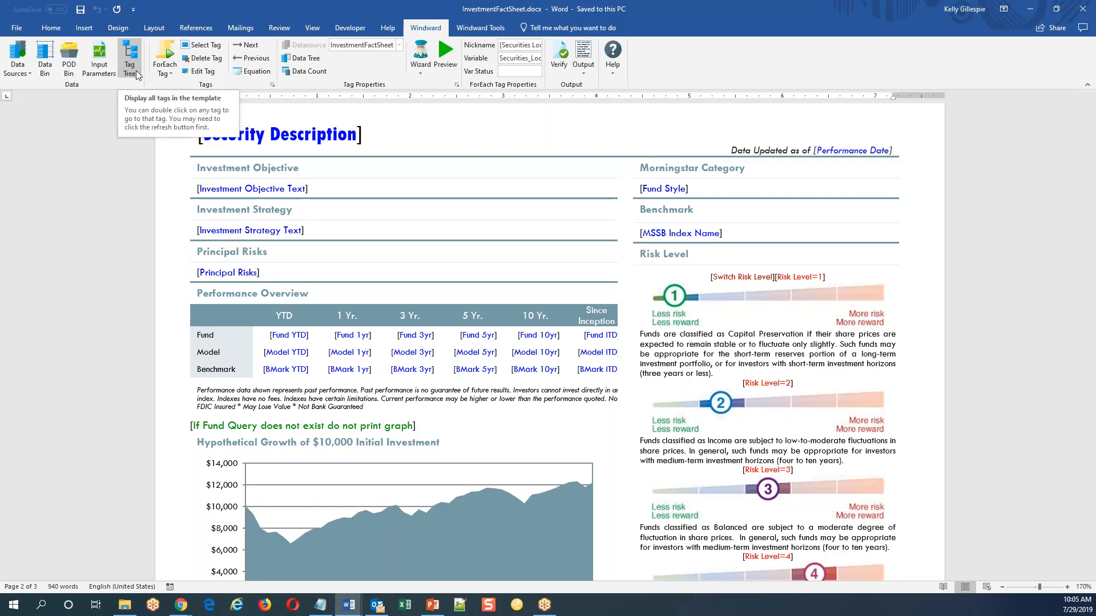
left_click(129, 57)
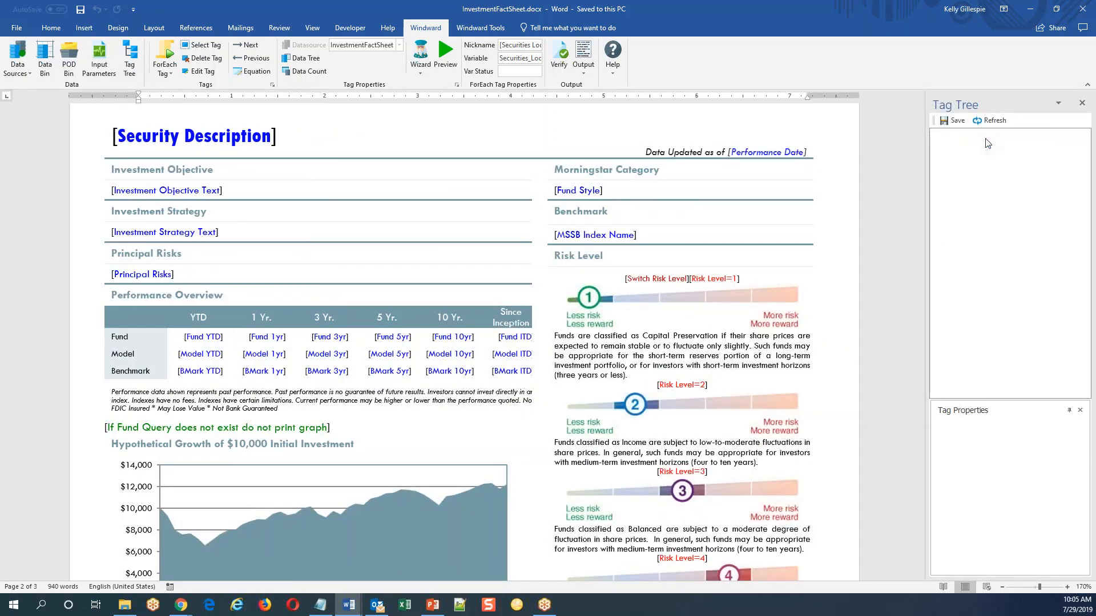
left_click(989, 120)
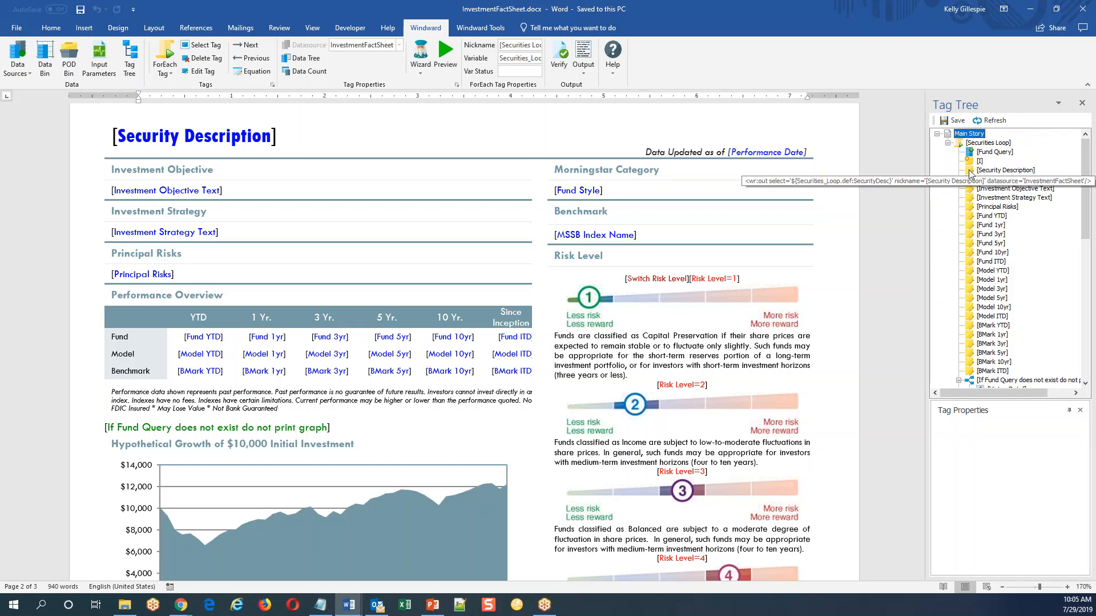
left_click(990, 234)
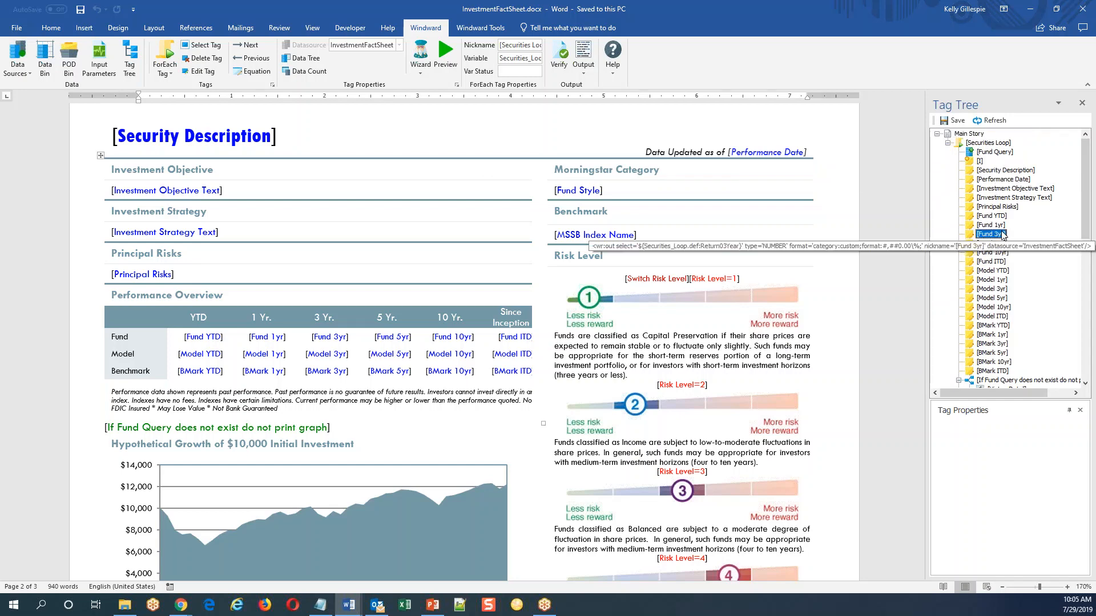
left_click(1003, 178)
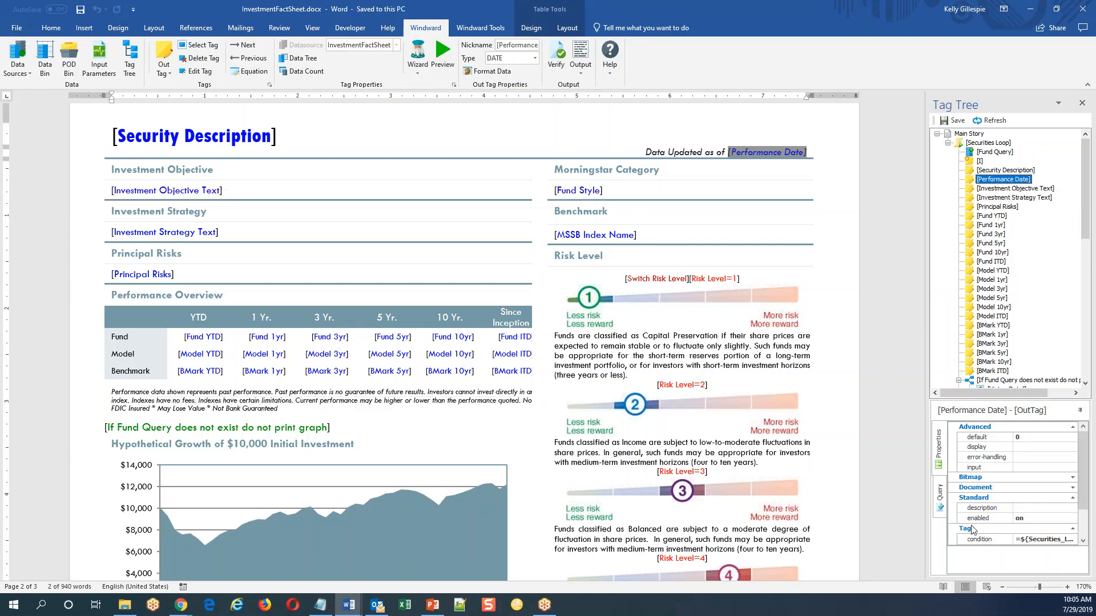
left_click(938, 489)
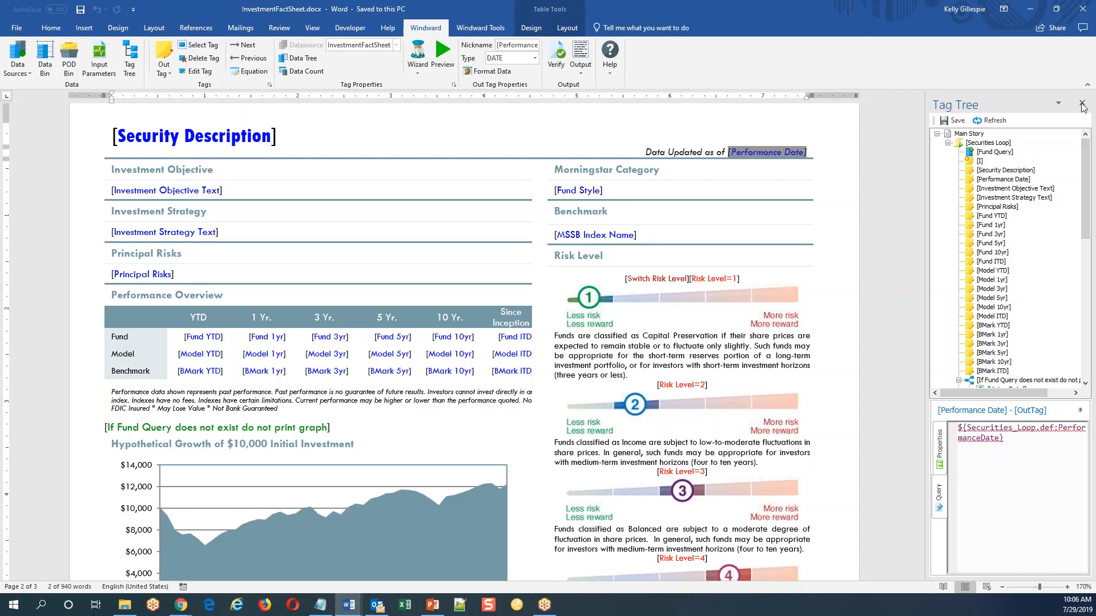
left_click(1082, 103)
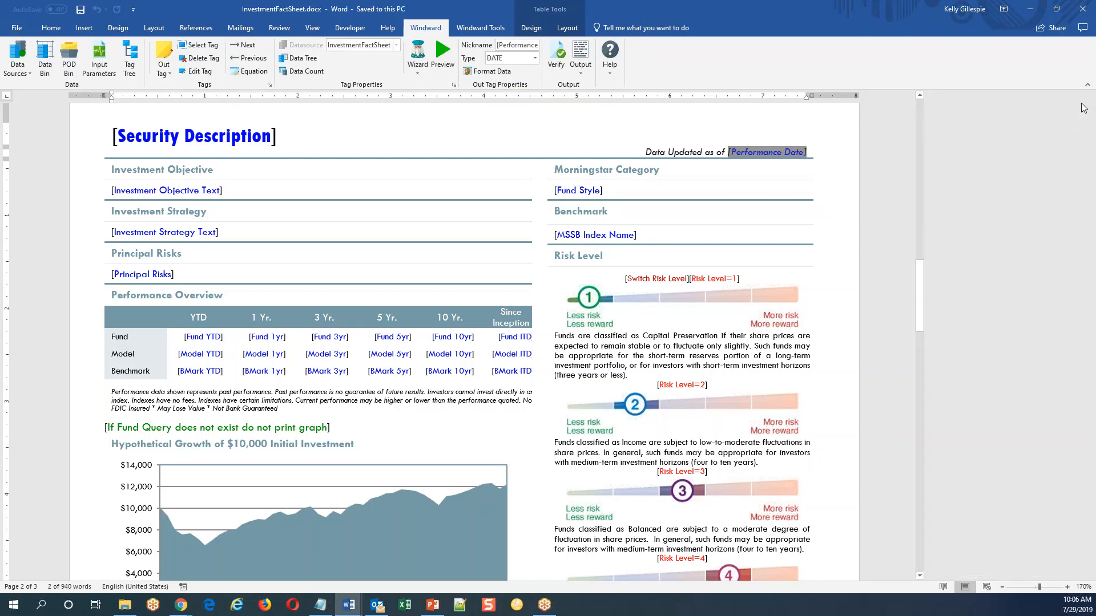
left_click(164, 58)
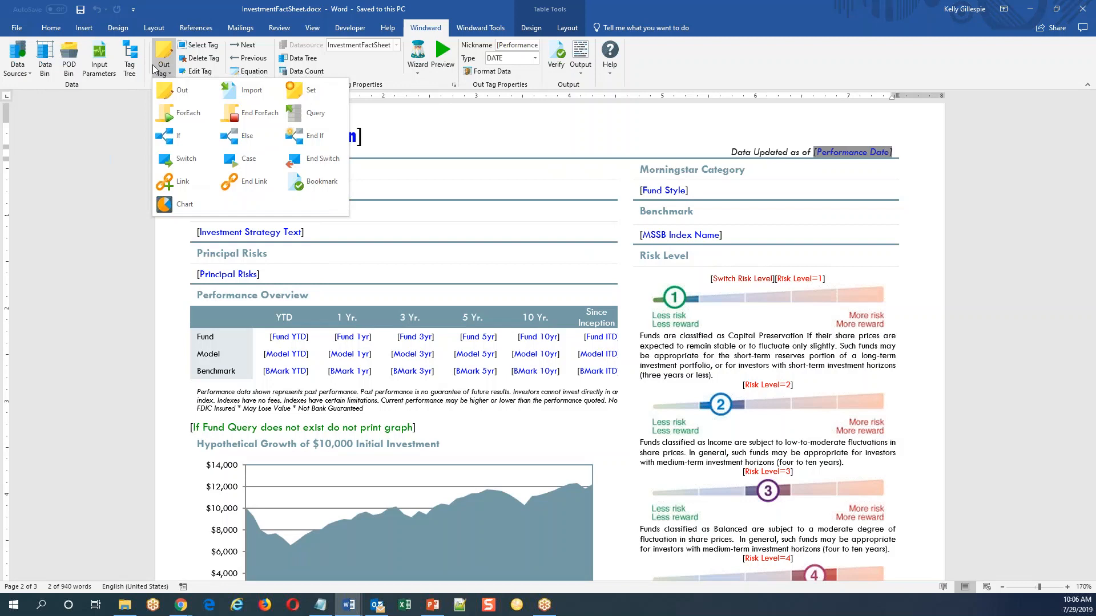
mouse_move(182, 90)
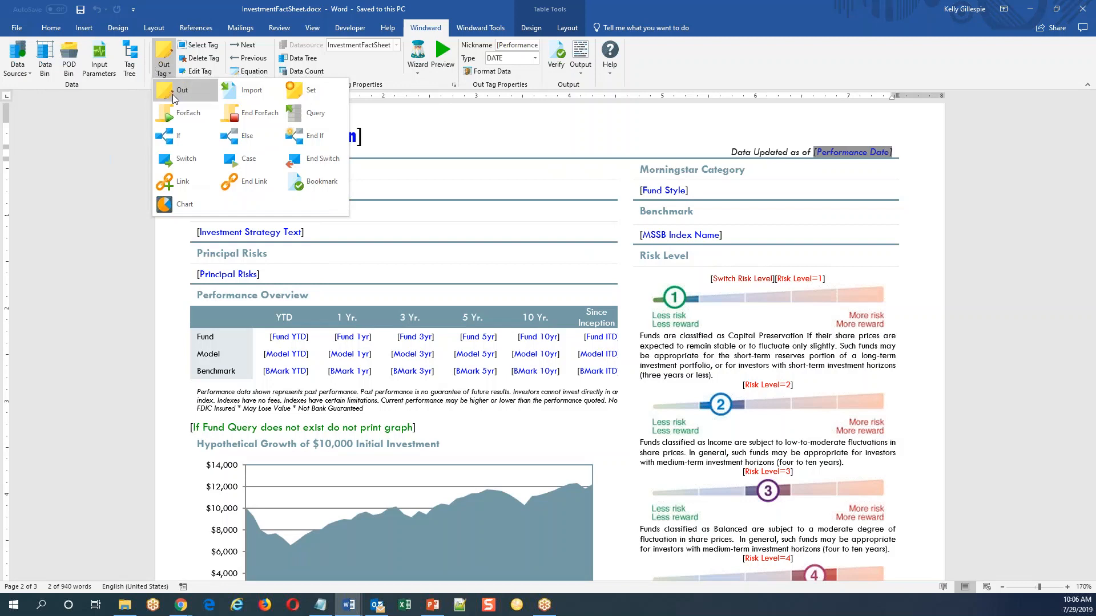
mouse_move(373, 271)
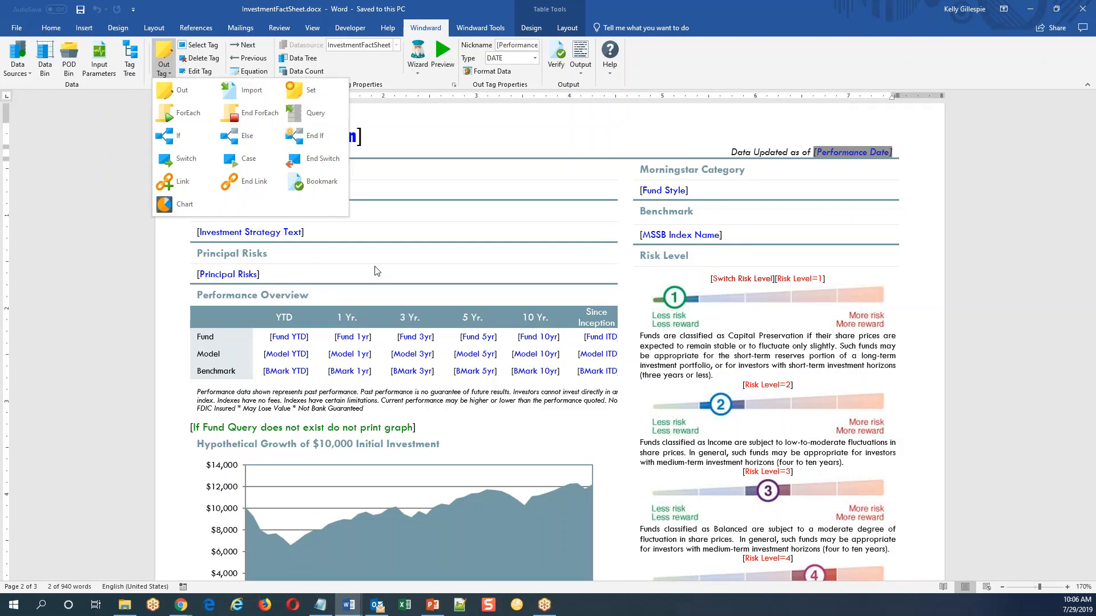
mouse_move(345, 327)
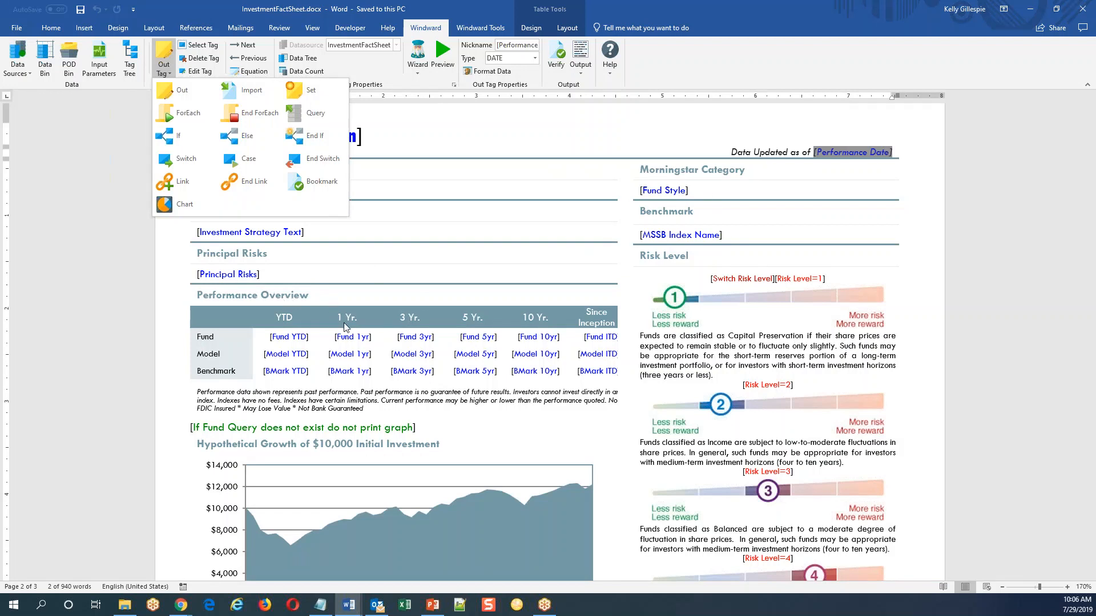
mouse_move(252, 89)
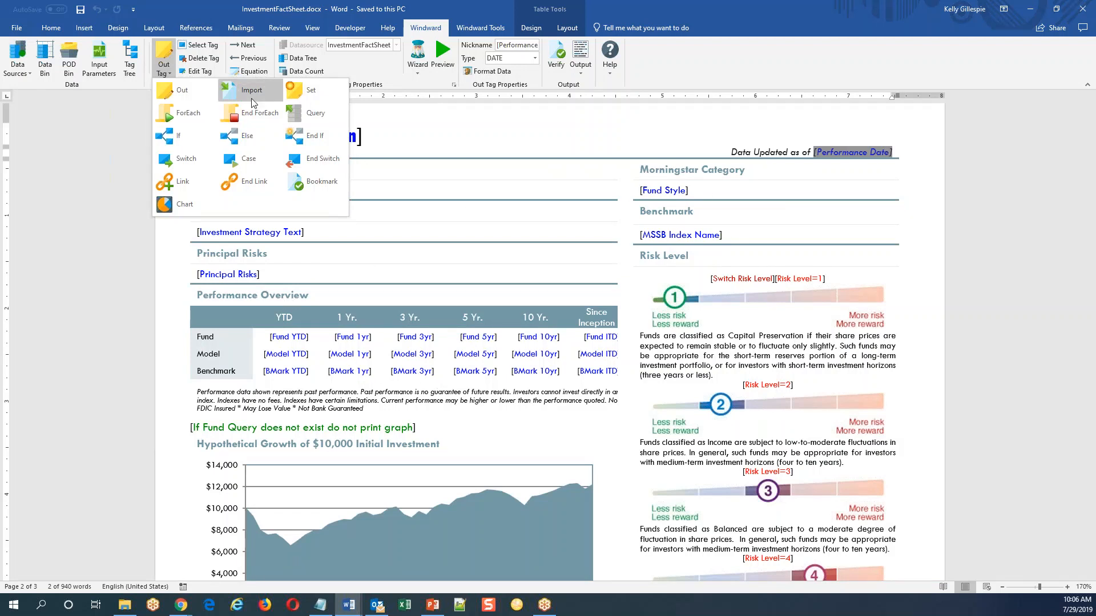
mouse_move(483, 280)
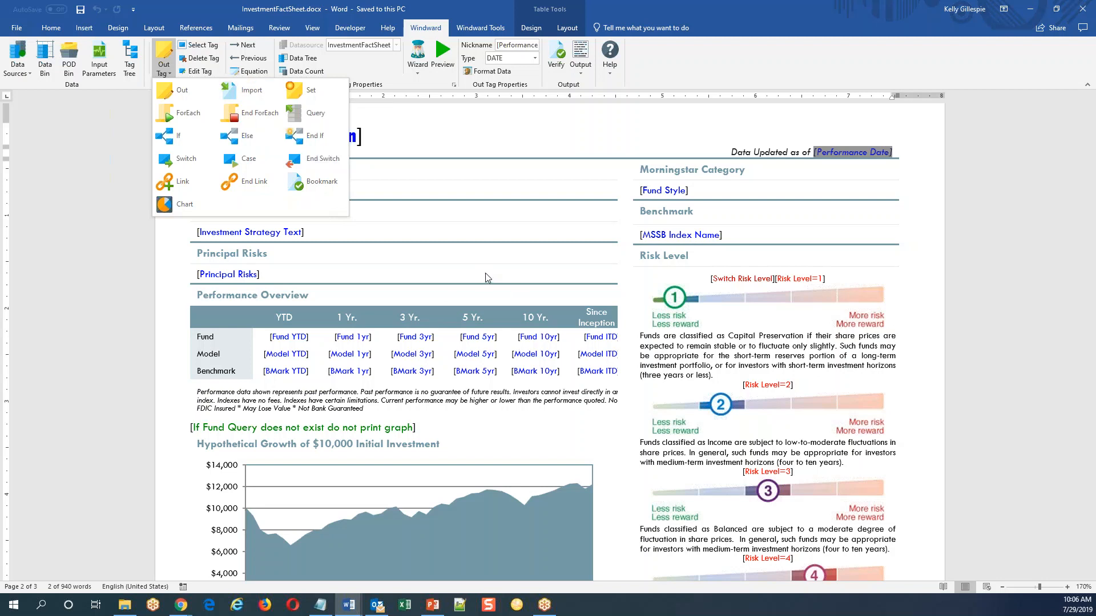
mouse_move(556, 146)
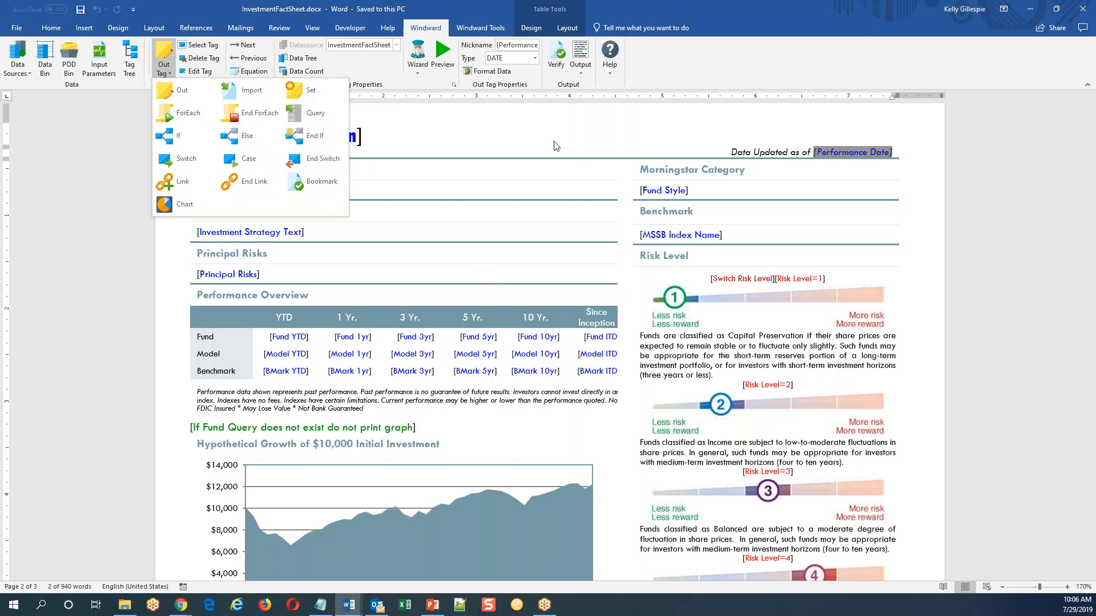
mouse_move(311, 89)
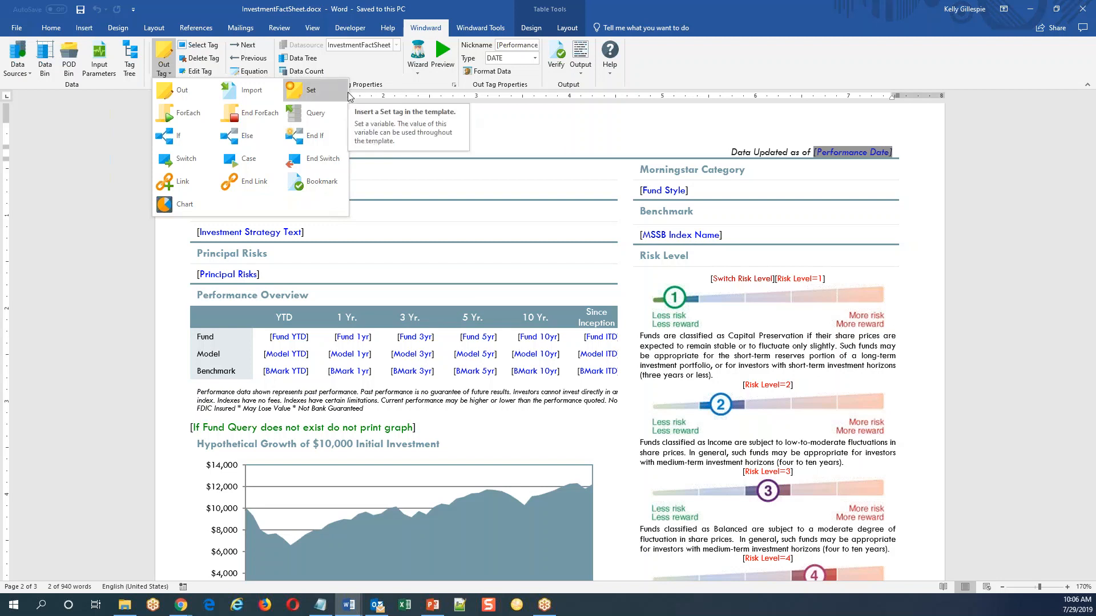
mouse_move(451, 131)
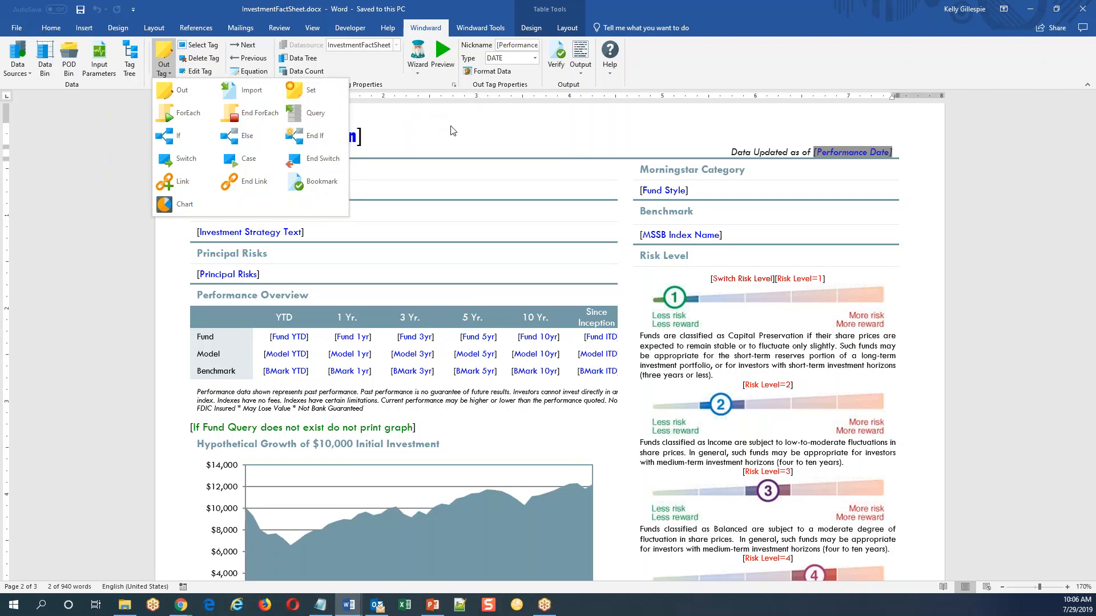
mouse_move(186, 112)
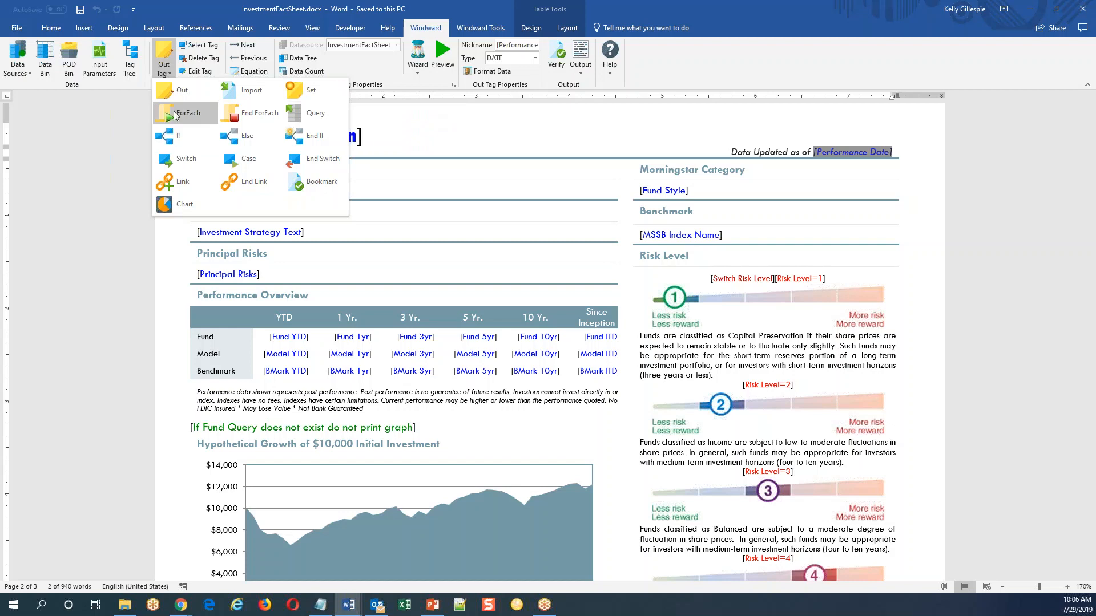
mouse_move(315, 113)
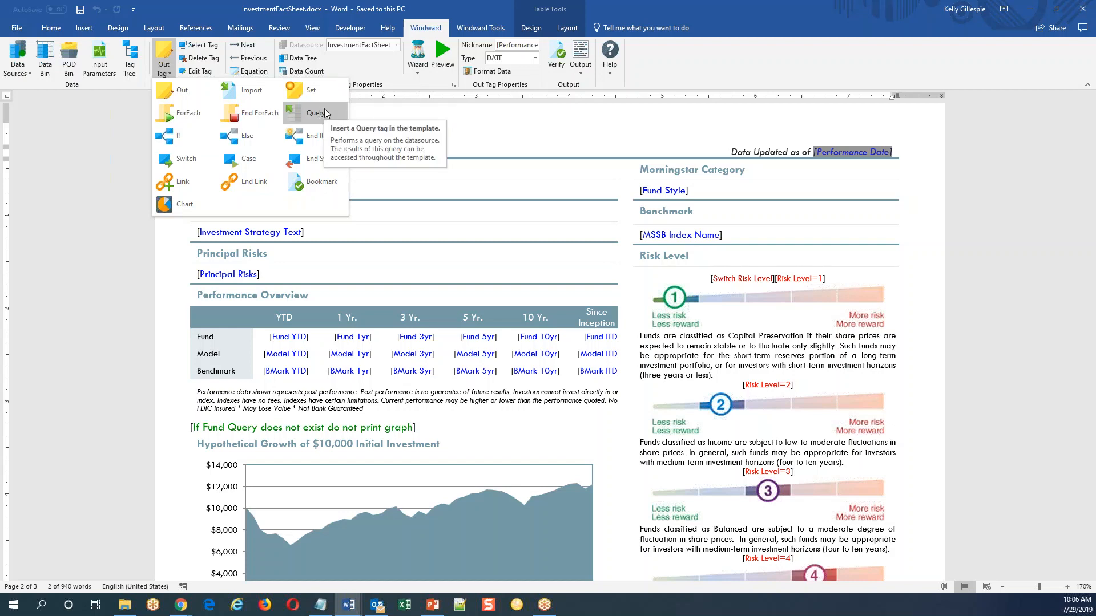
mouse_move(363, 118)
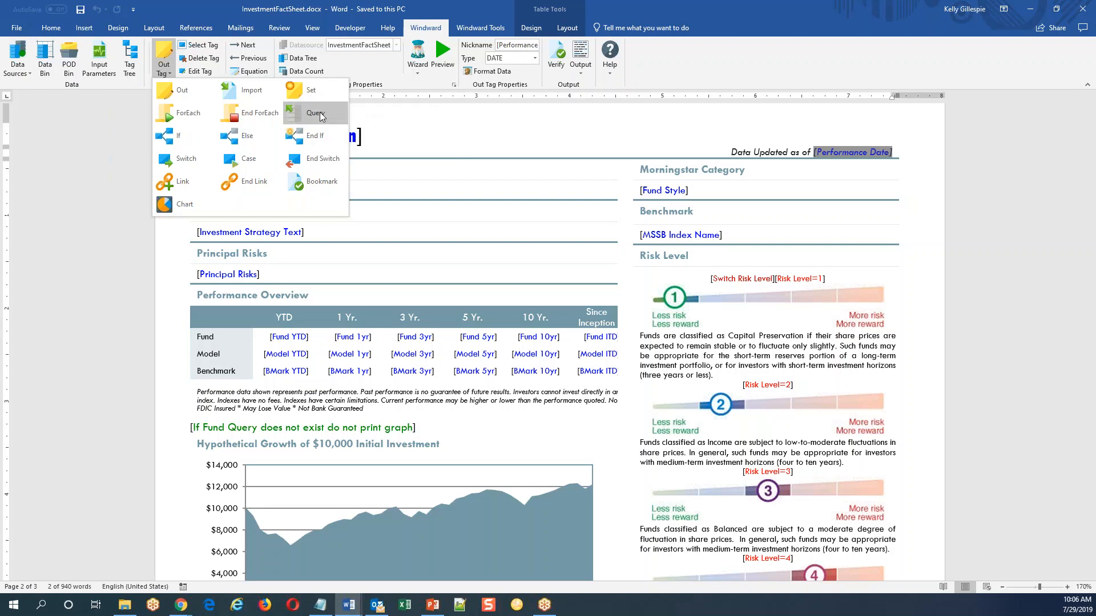
mouse_move(315, 113)
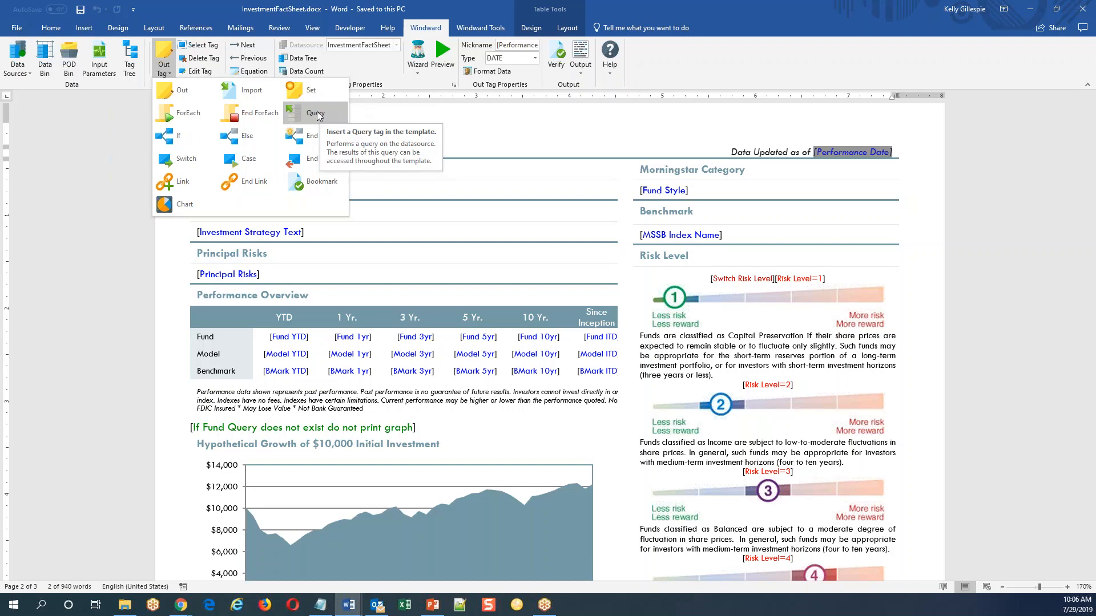
mouse_move(188, 113)
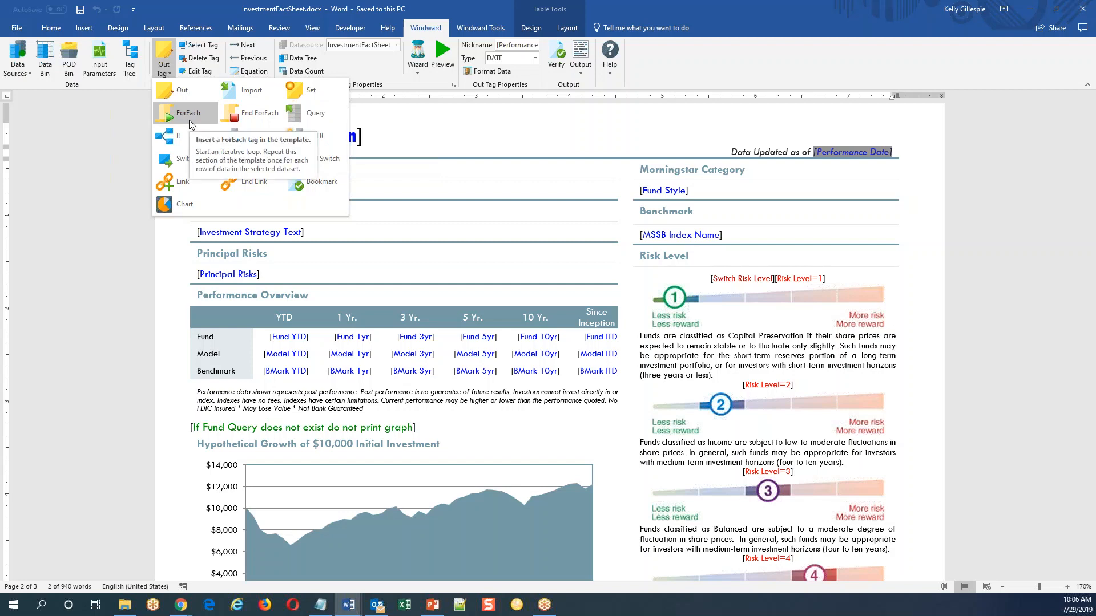
mouse_move(260, 113)
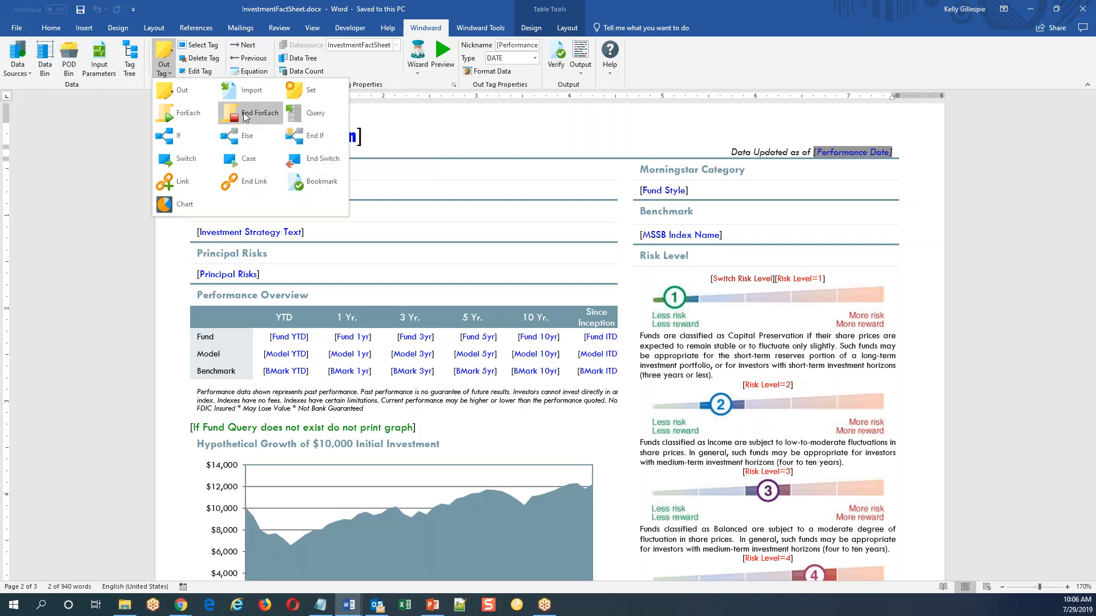
mouse_move(222, 113)
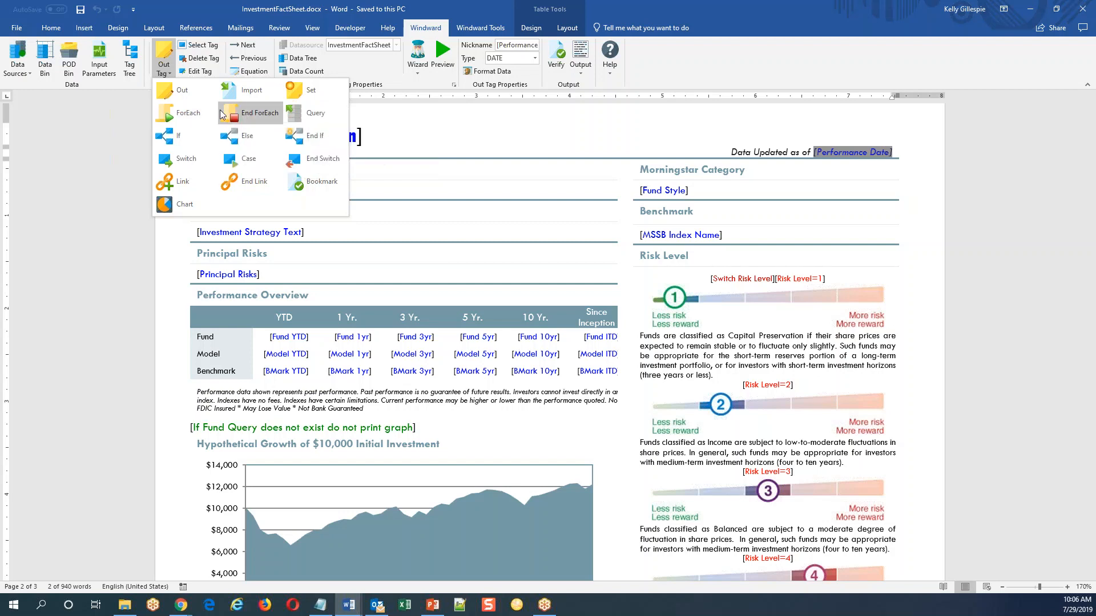
mouse_move(260, 113)
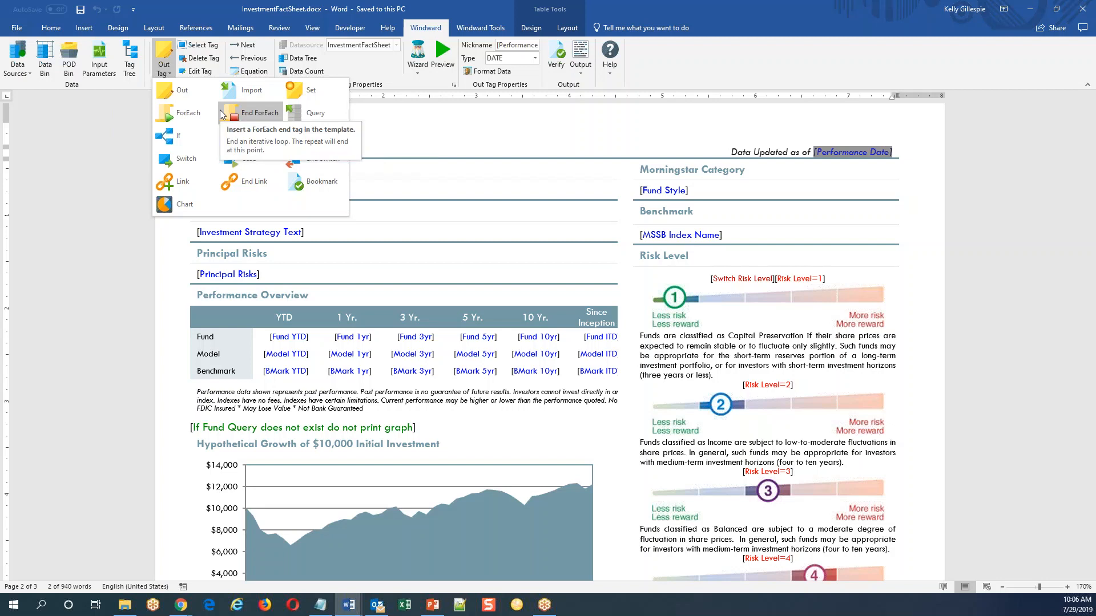
mouse_move(328, 166)
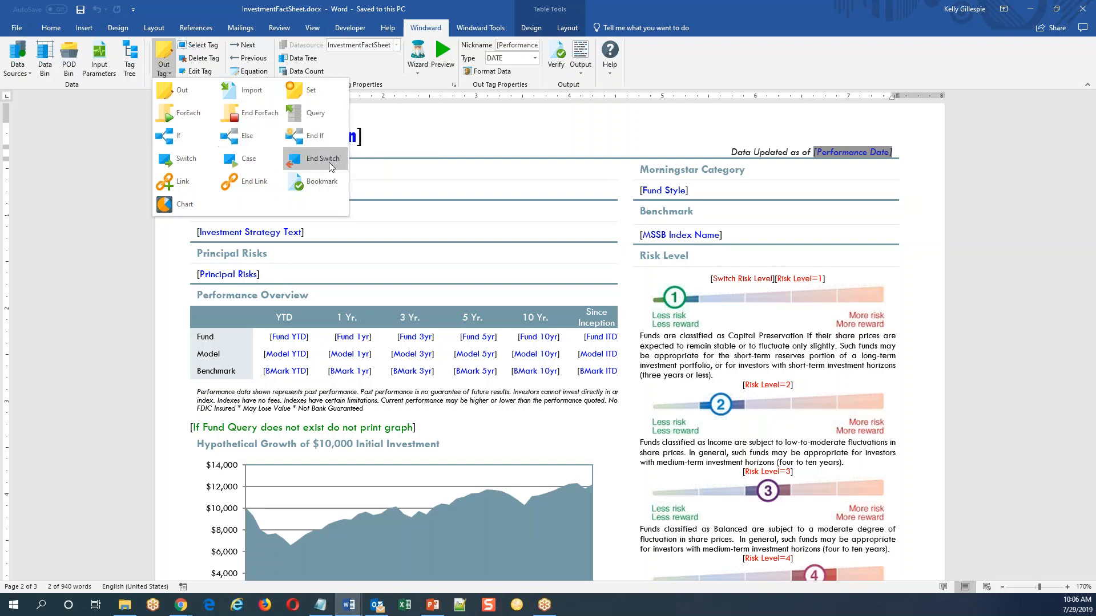
mouse_move(306, 169)
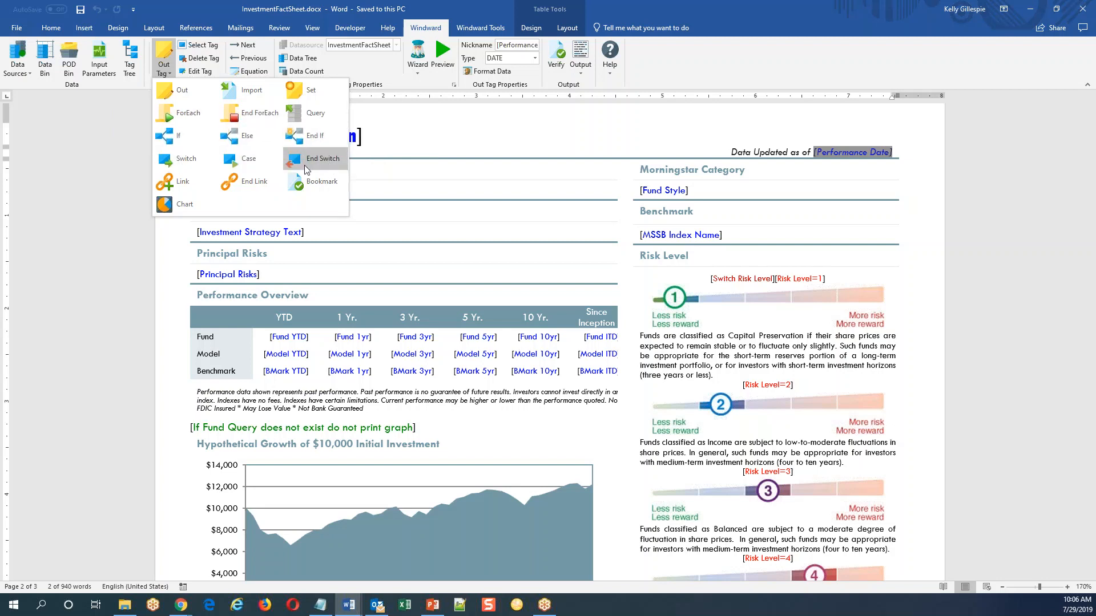
mouse_move(316, 136)
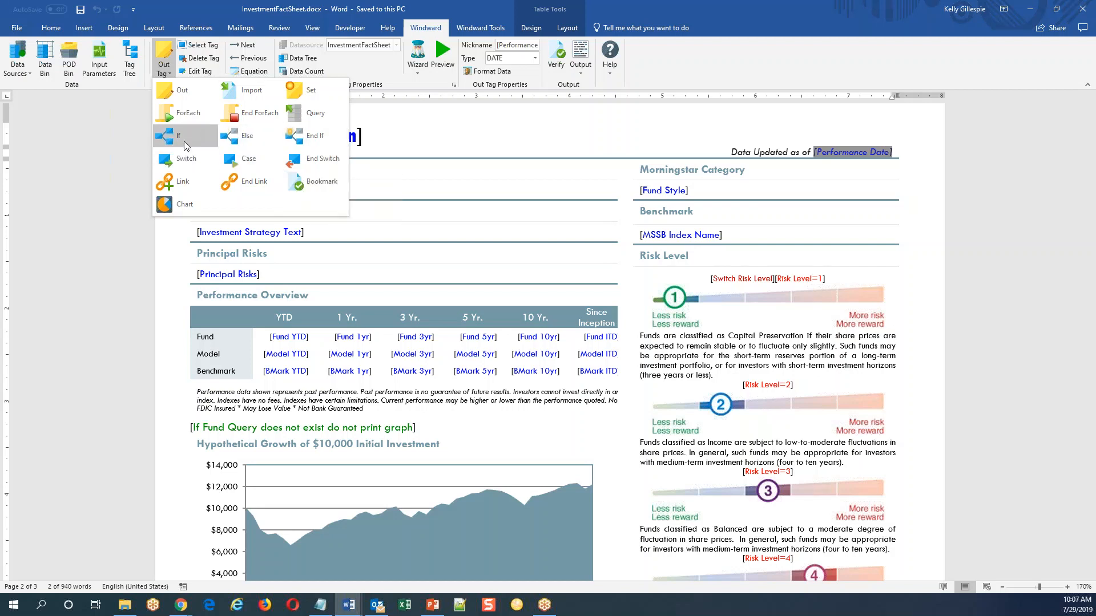
mouse_move(178, 135)
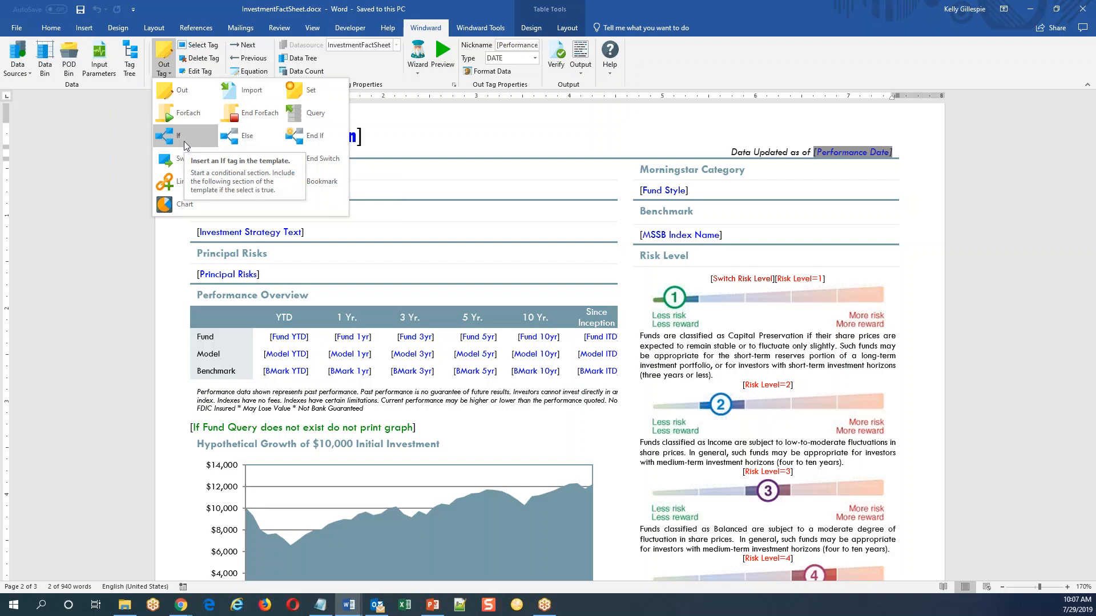
mouse_move(206, 147)
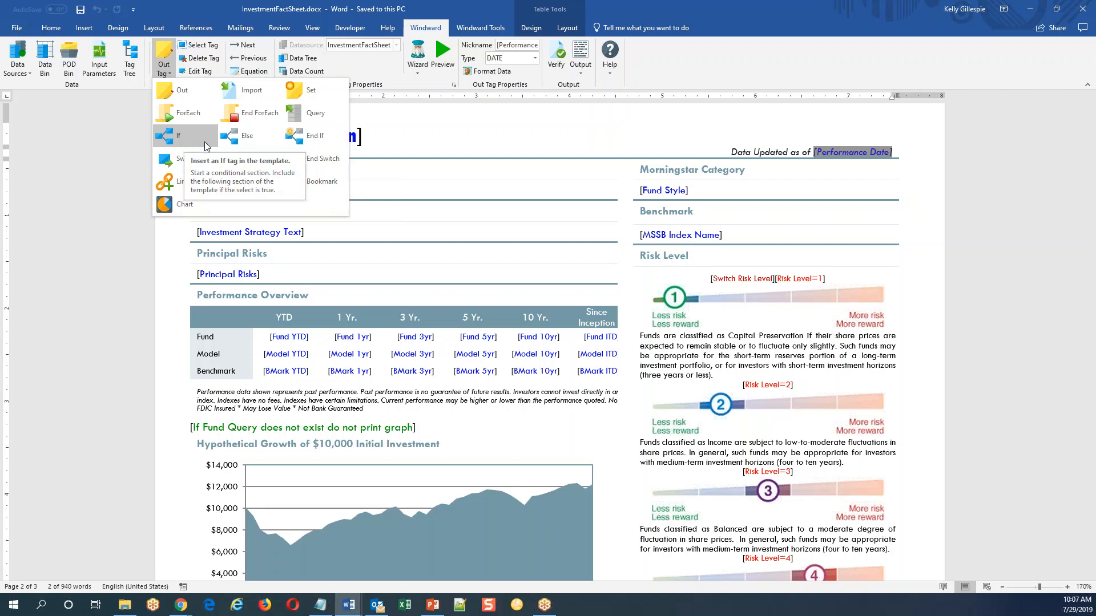
mouse_move(246, 136)
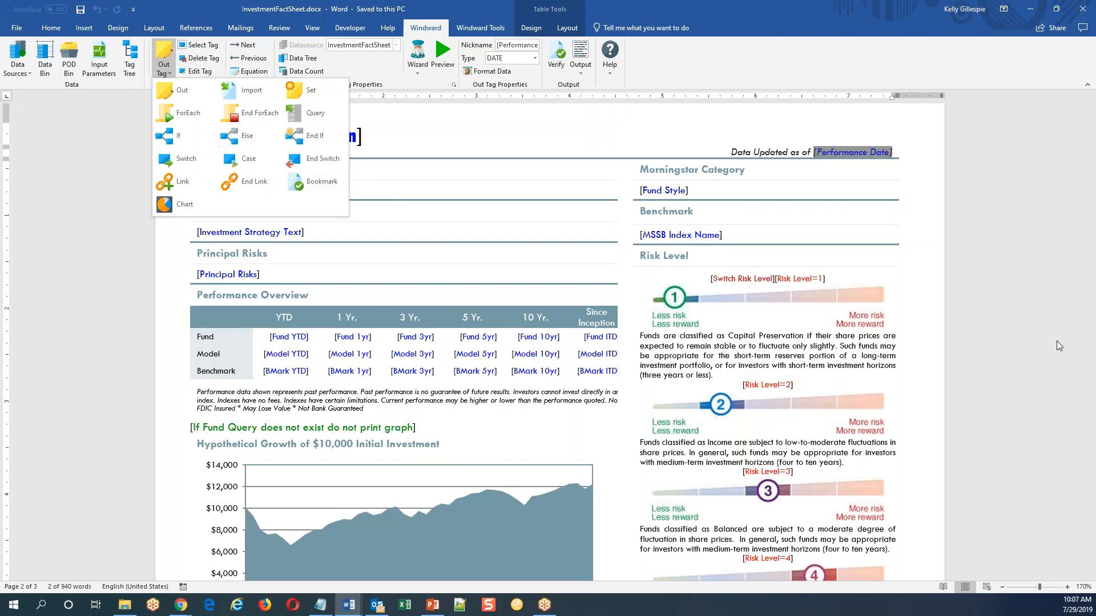
mouse_move(814, 282)
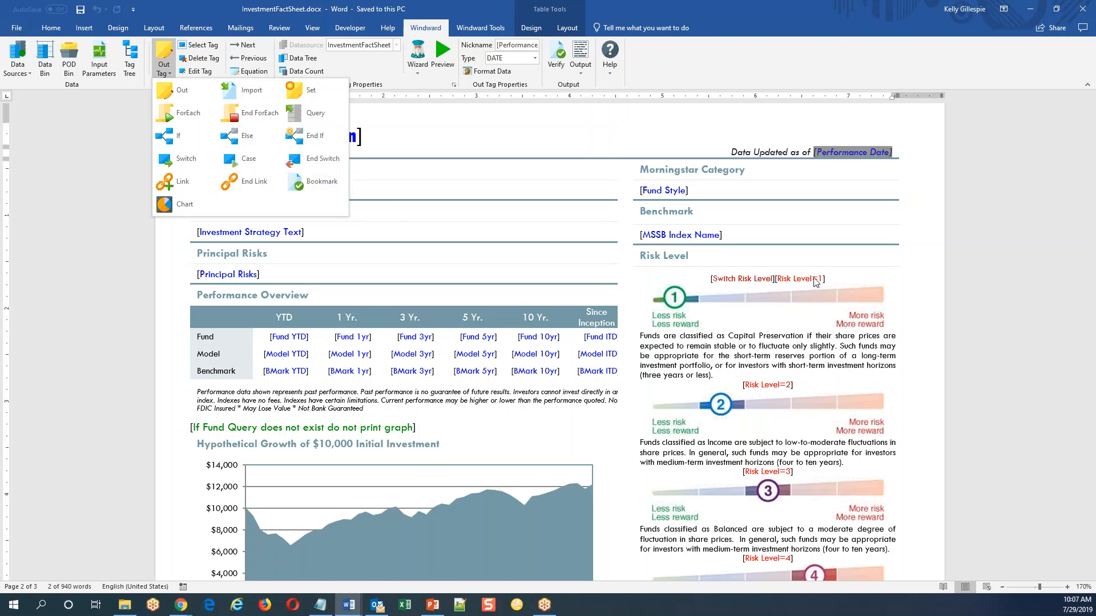
mouse_move(720, 283)
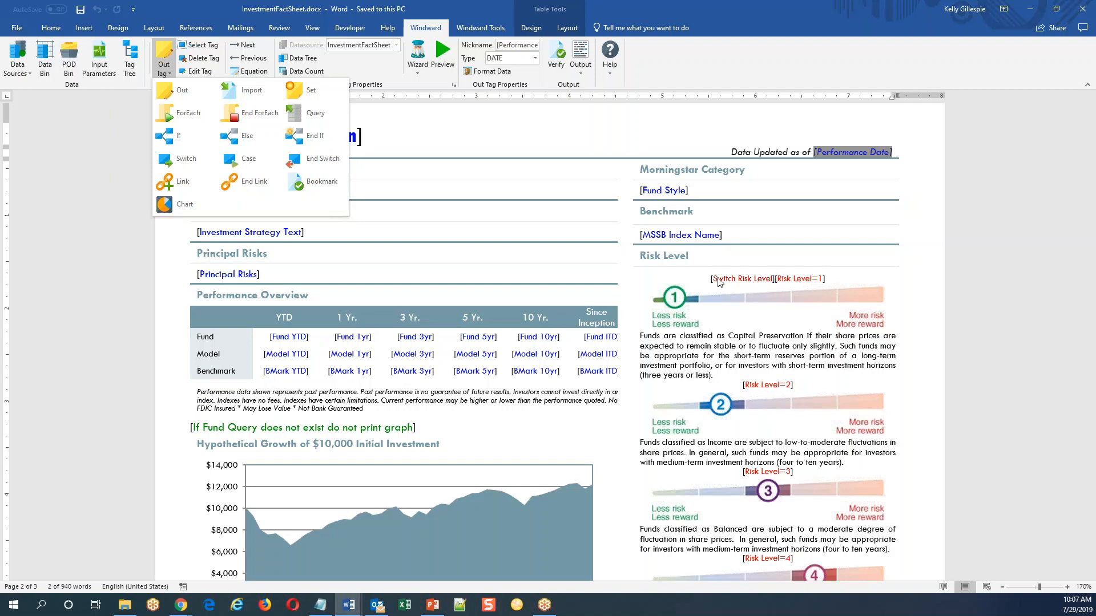
mouse_move(766, 285)
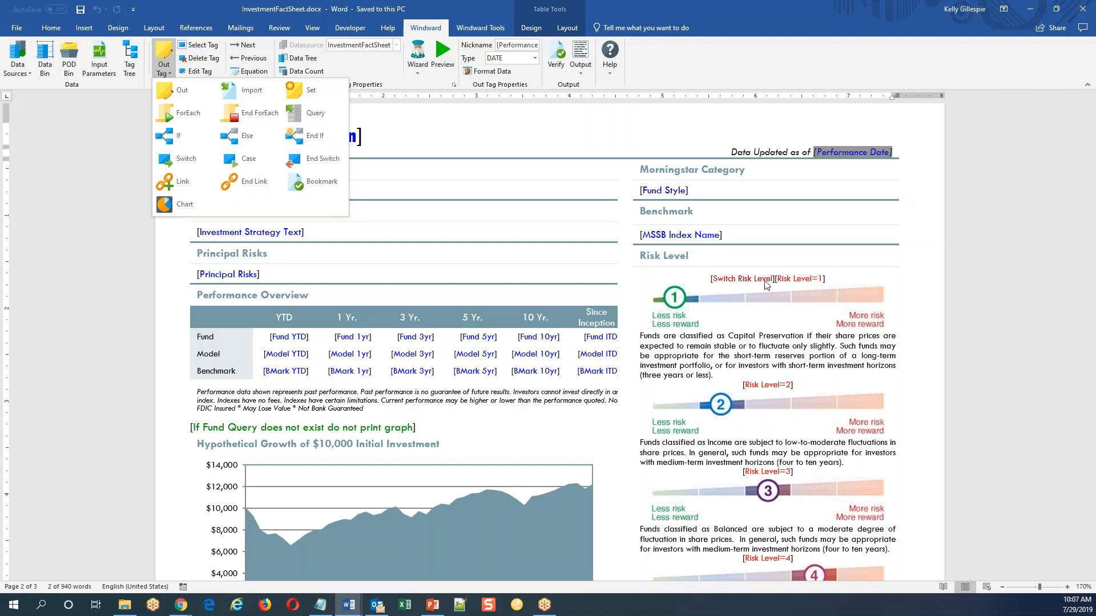
mouse_move(866, 453)
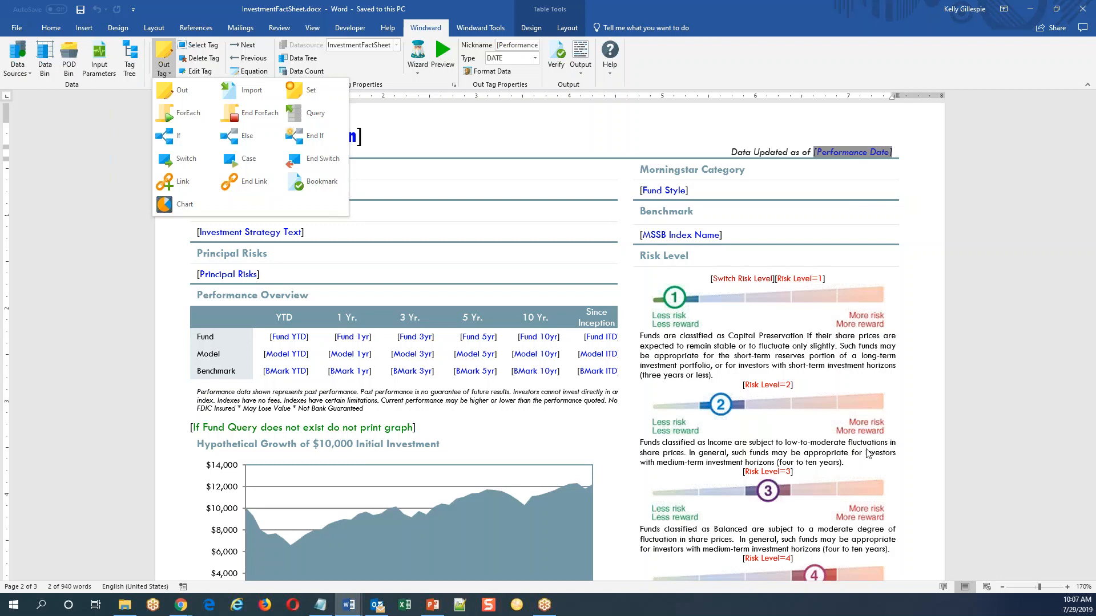
mouse_move(864, 411)
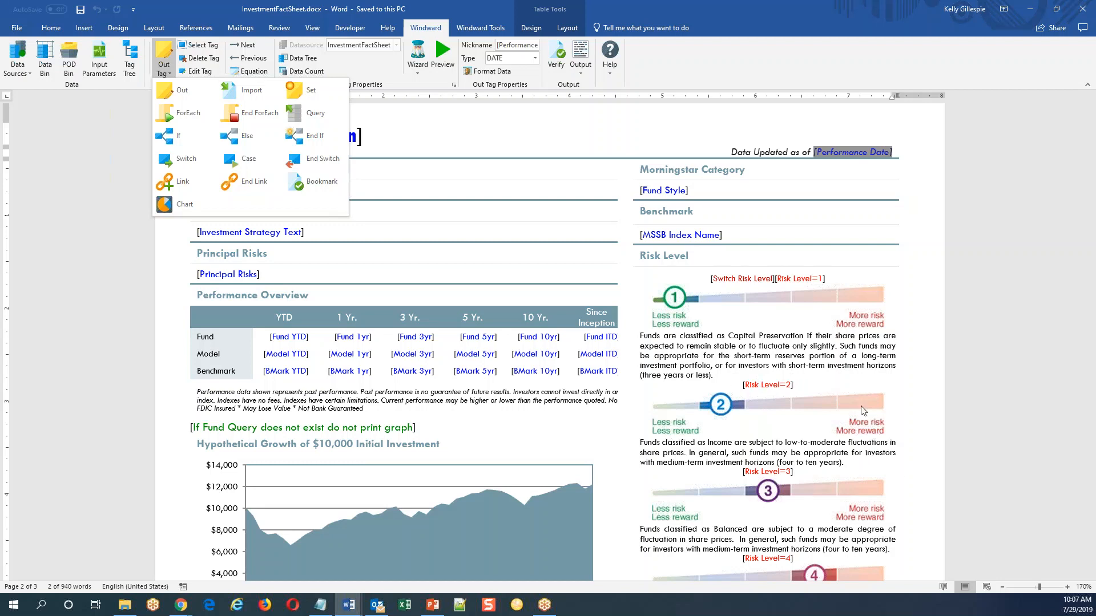
mouse_move(790, 458)
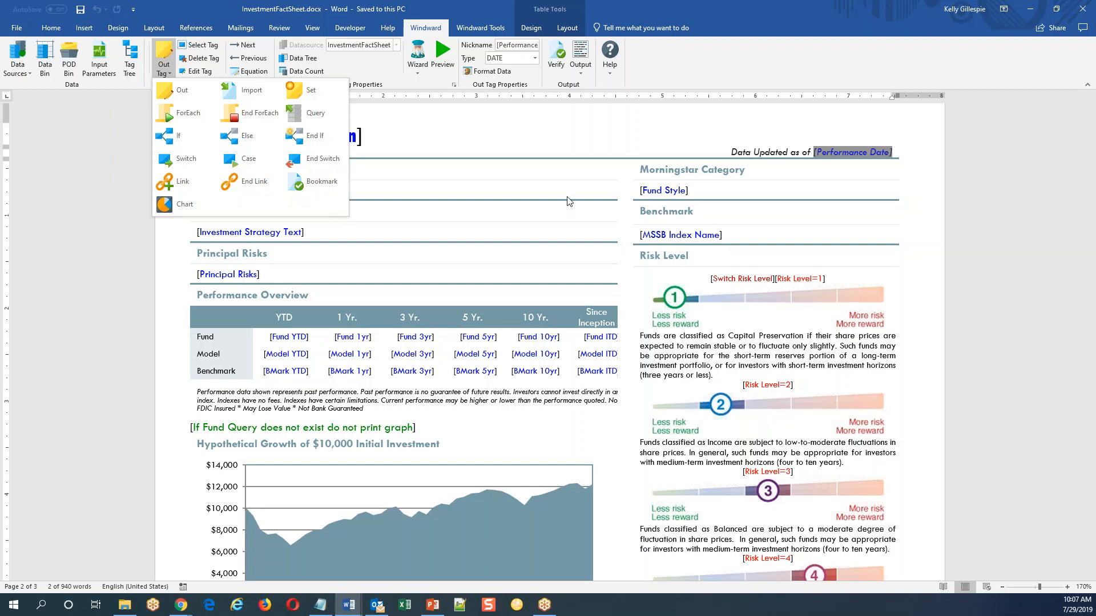
mouse_move(513, 194)
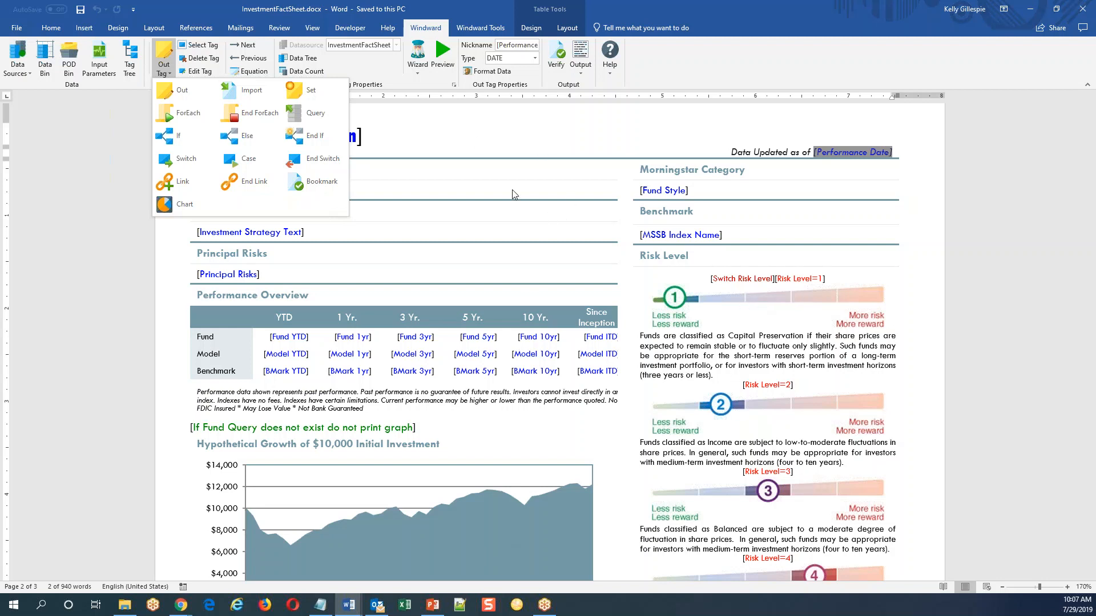
mouse_move(253, 181)
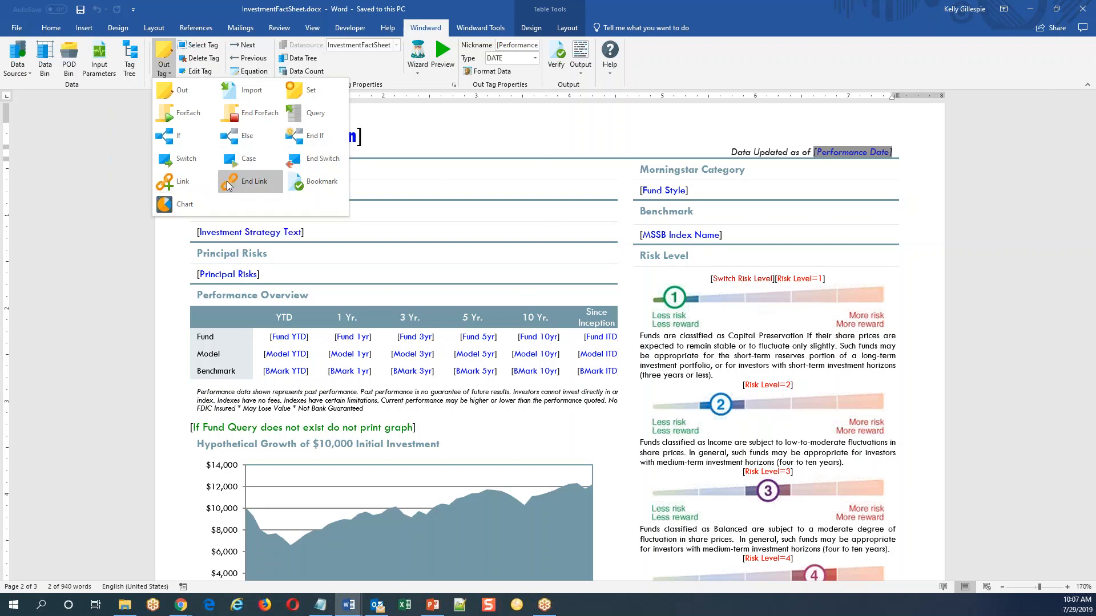
mouse_move(184, 181)
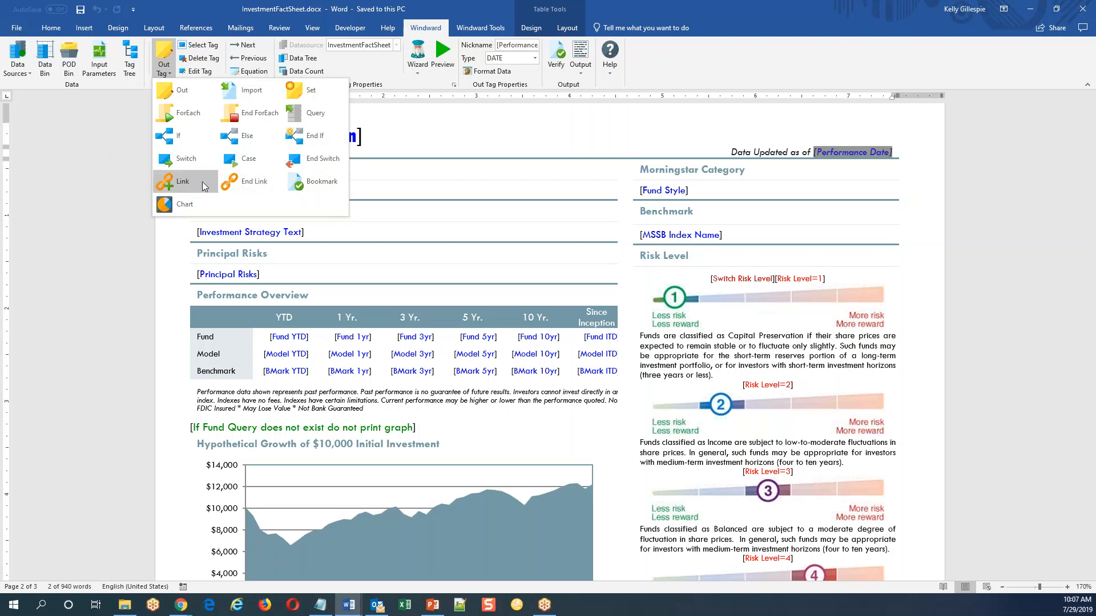
mouse_move(320, 186)
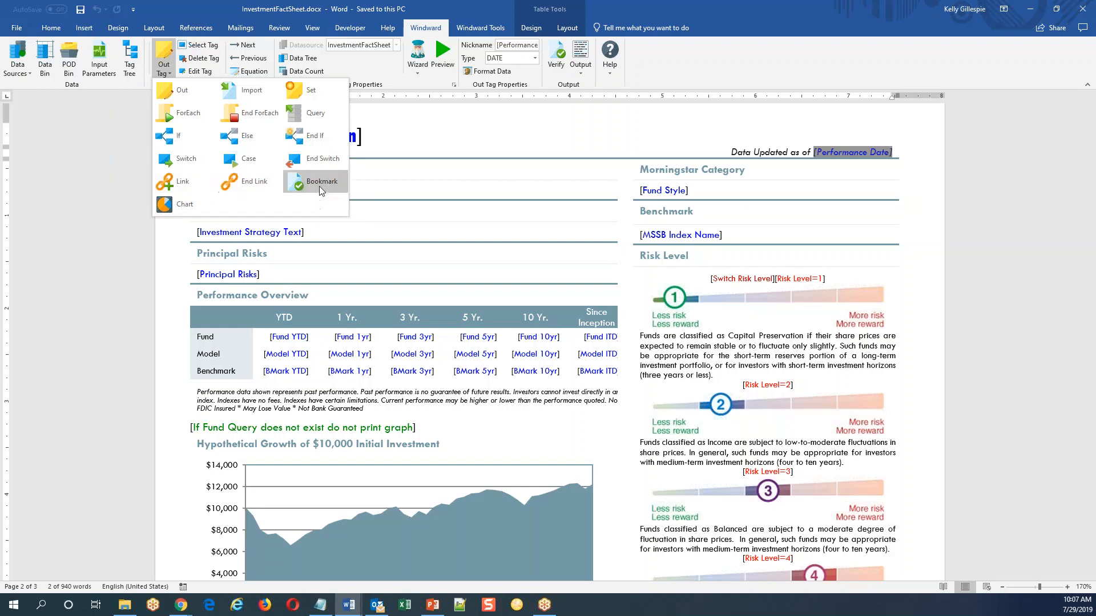
mouse_move(321, 181)
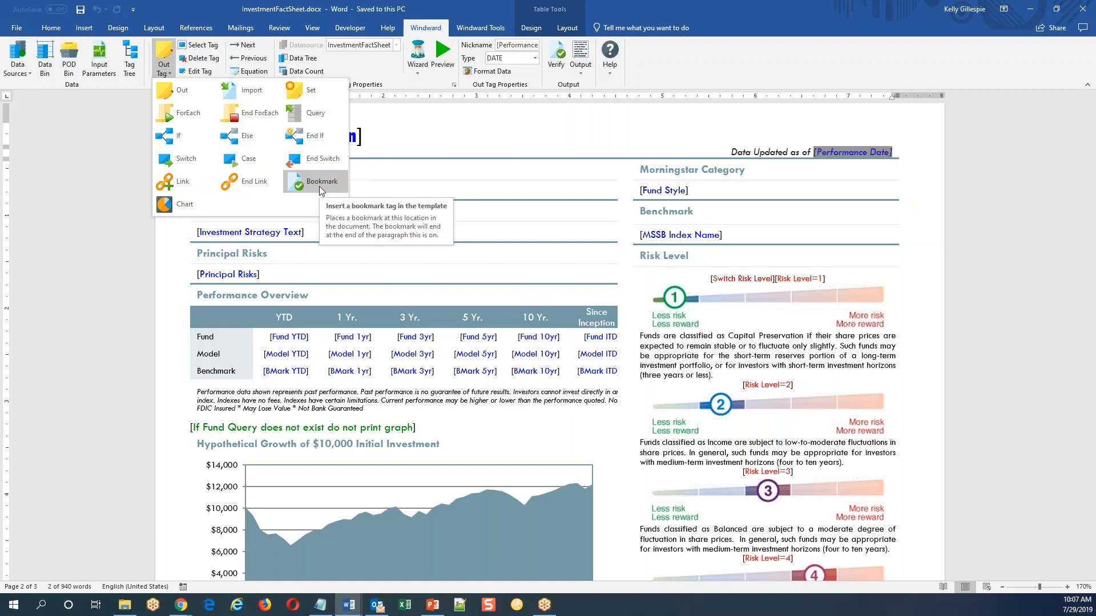
mouse_move(408, 424)
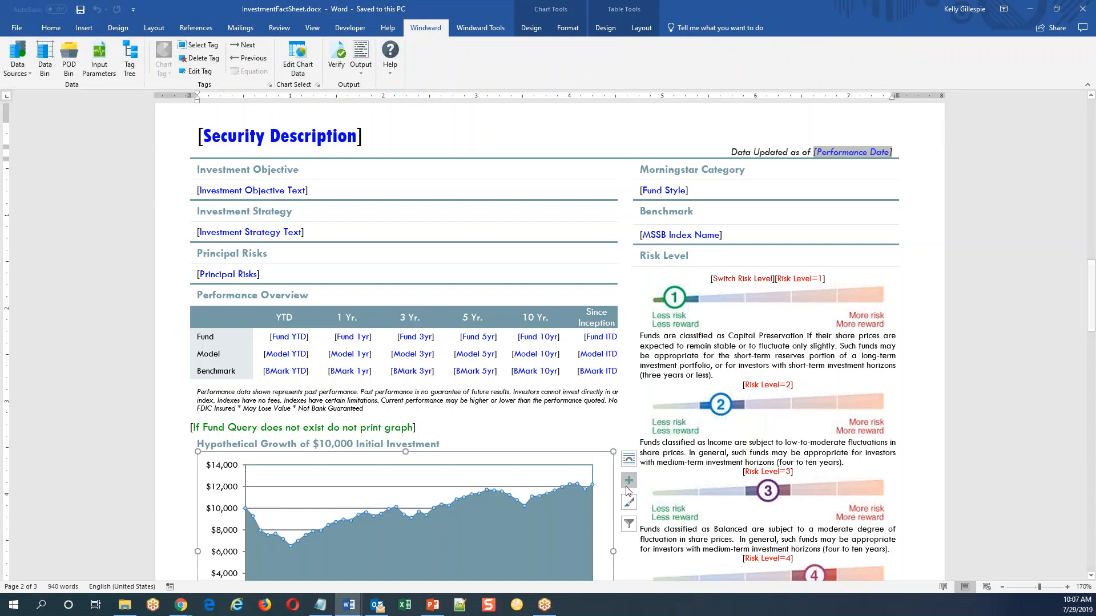
left_click(628, 502)
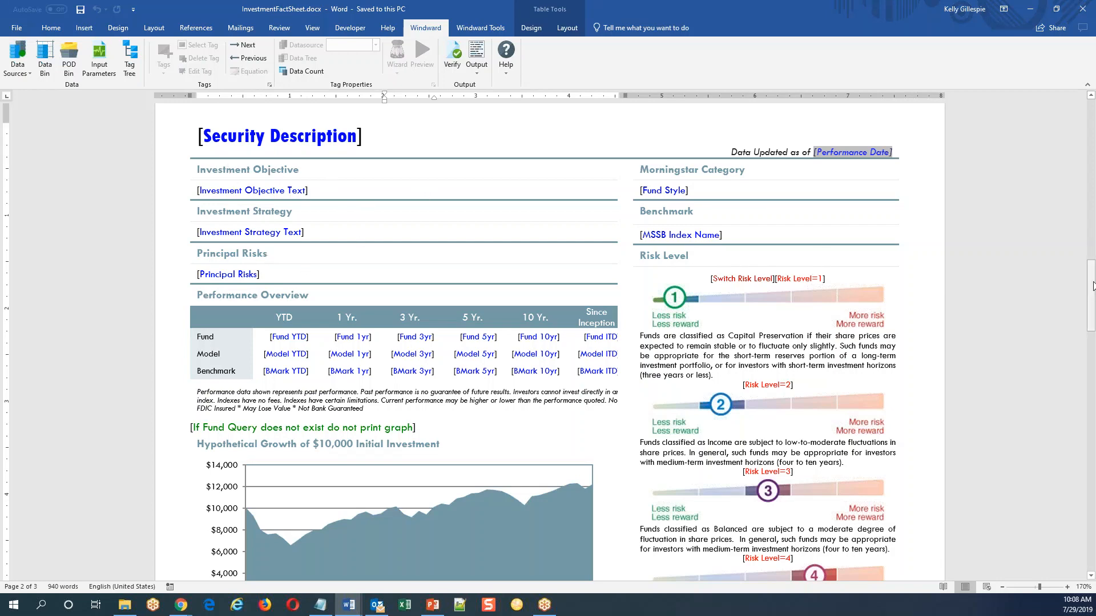
scroll("down", 3)
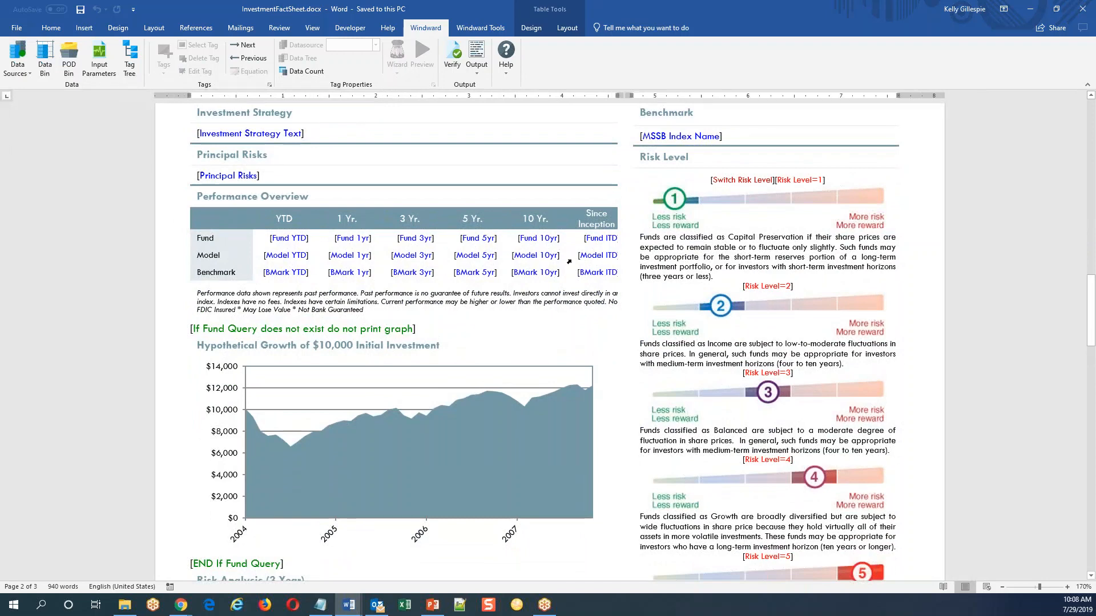
left_click(420, 440)
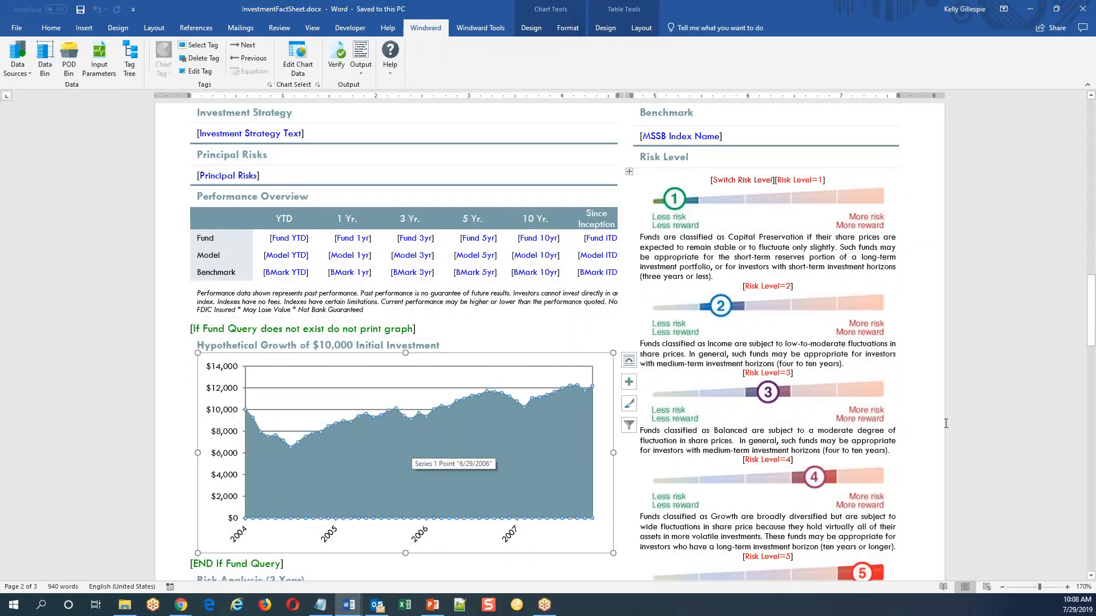
scroll("down", 3)
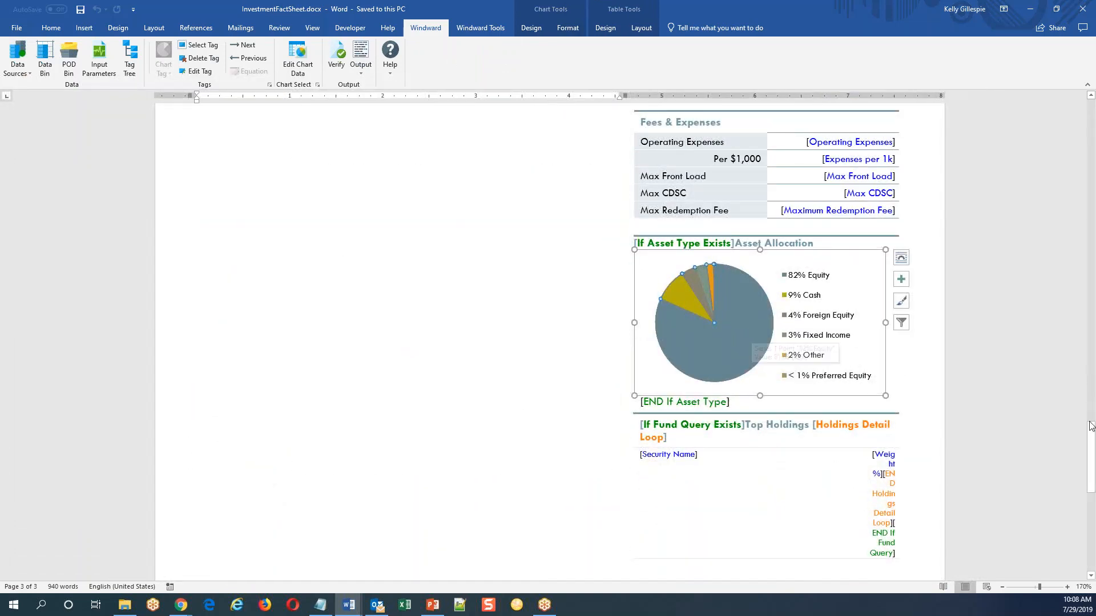
scroll("up", 3)
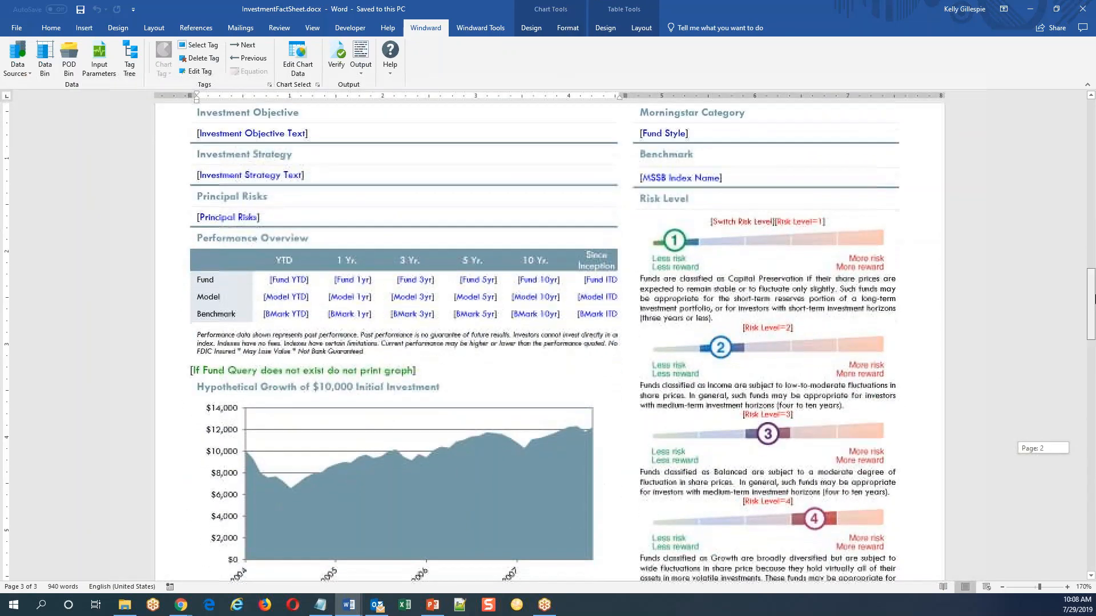
scroll("up", 3)
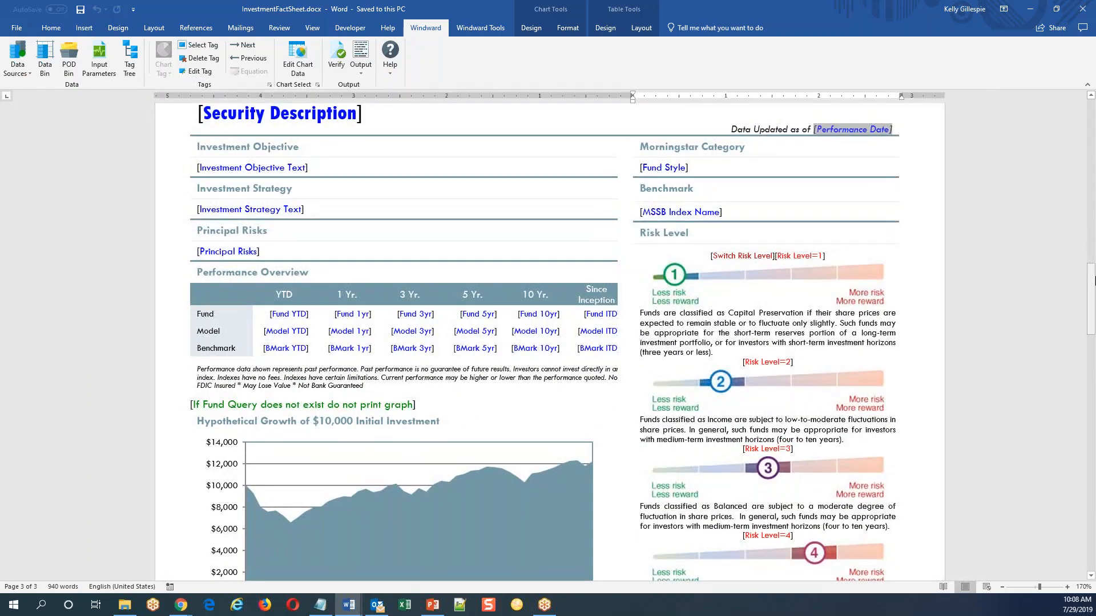
Choose DOCX under Windward Output to produce the Contoso Cashew Fund Class A report
left_click(360, 56)
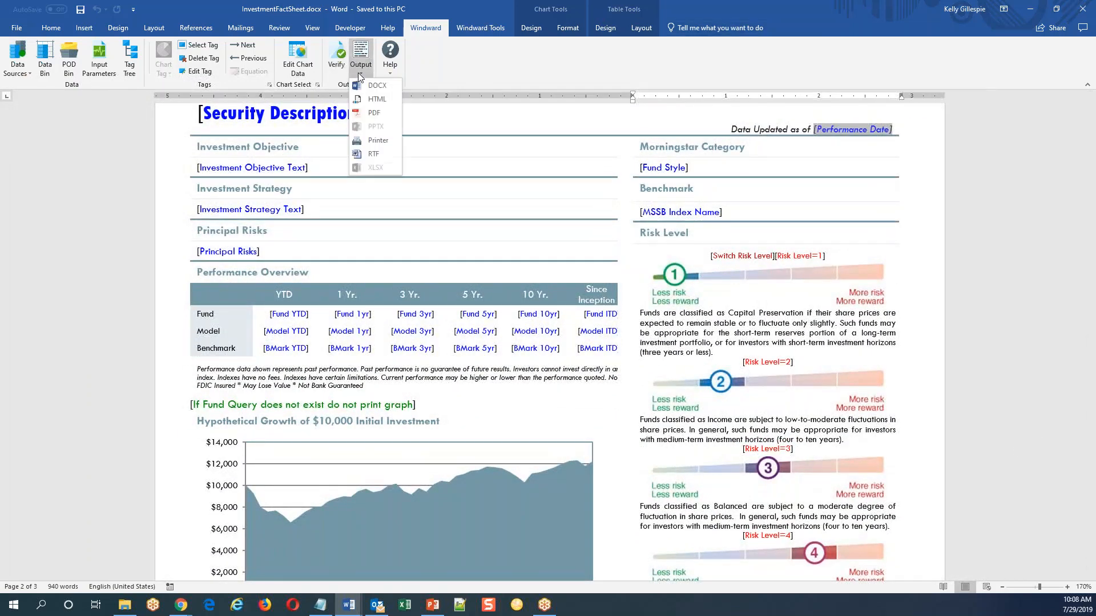
mouse_move(377, 85)
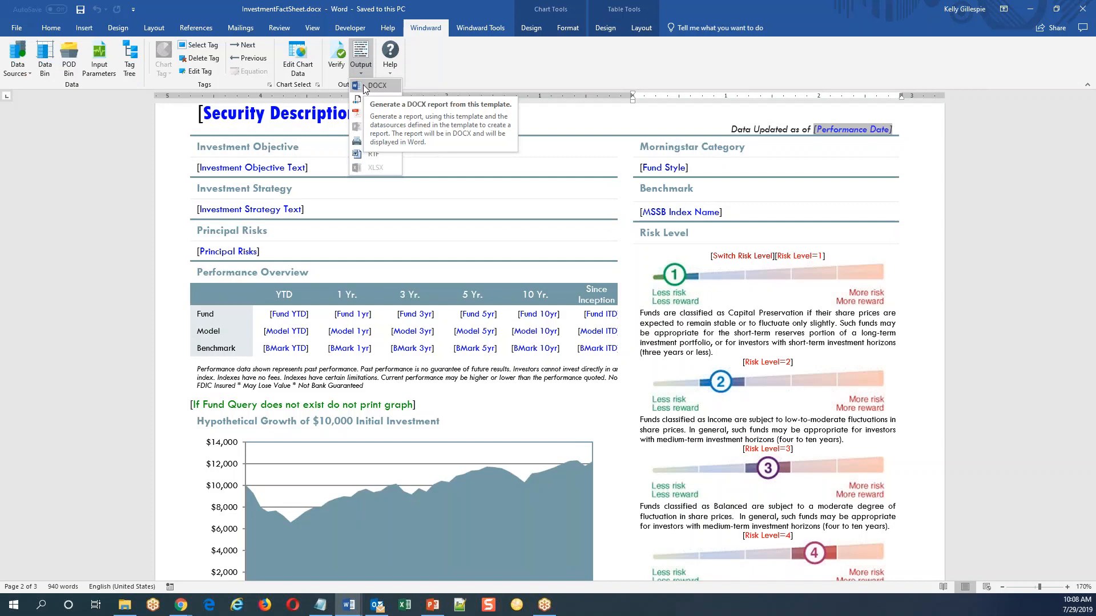
left_click(377, 85)
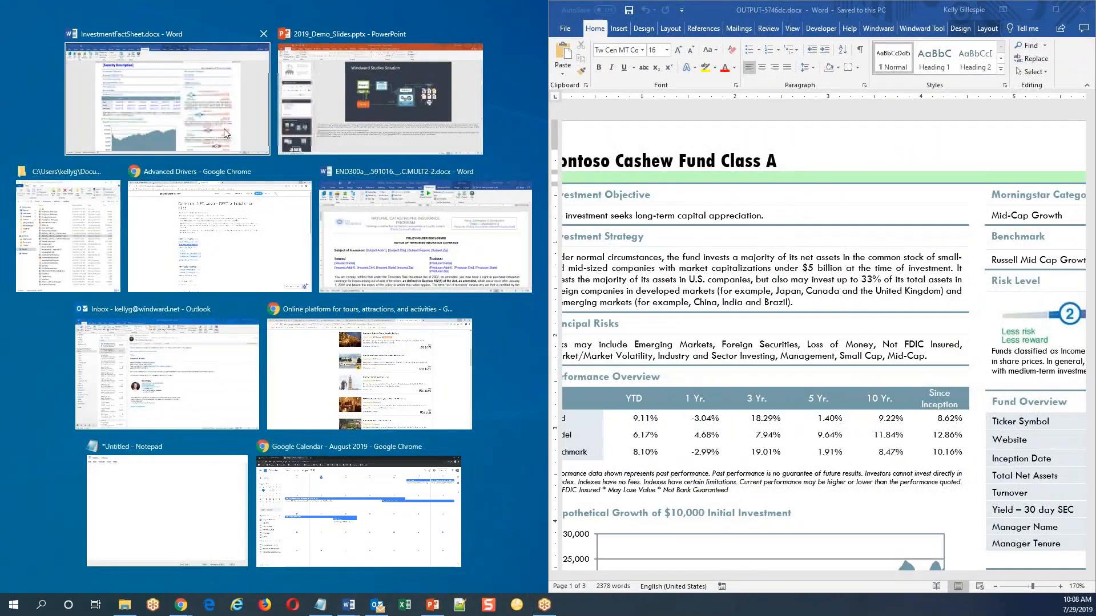
Snap the InvestmentFactSheet template left, scroll through the report's funds, then minimize the report
left_click(166, 97)
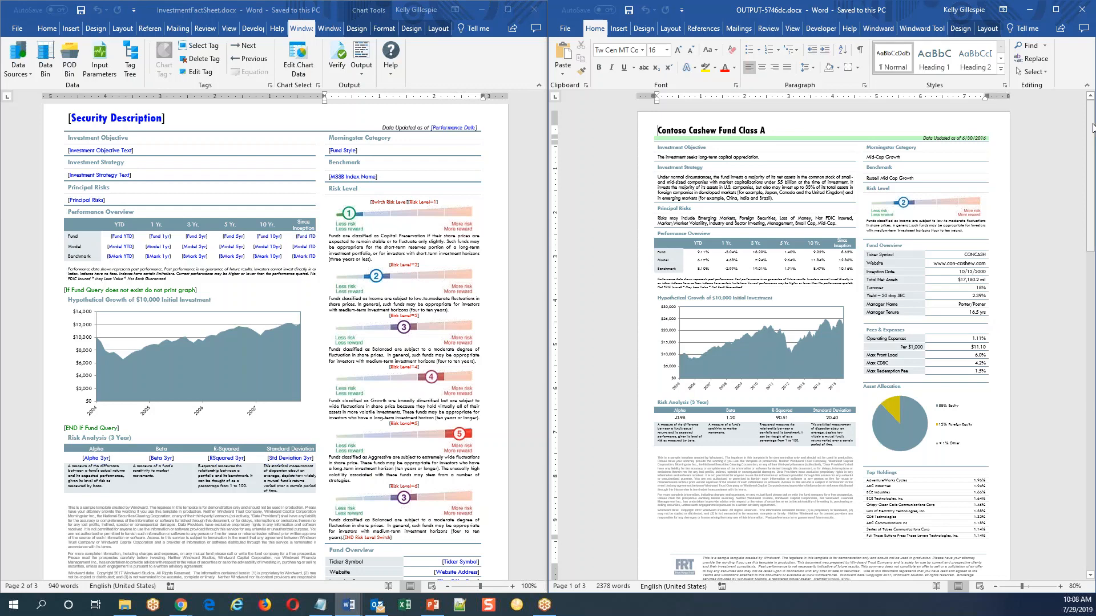
mouse_move(945, 148)
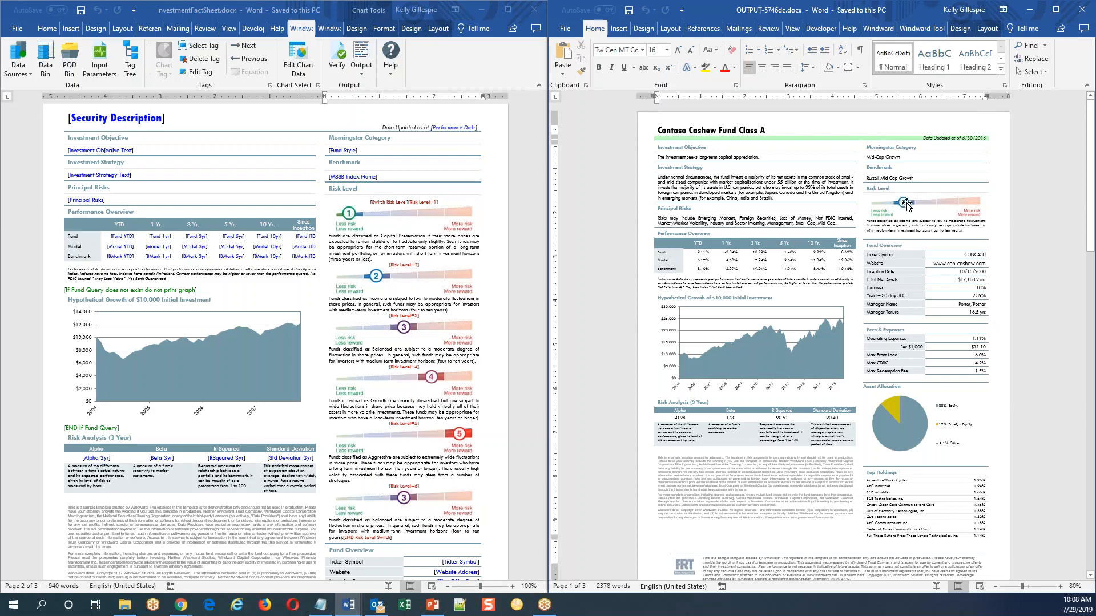
mouse_move(961, 435)
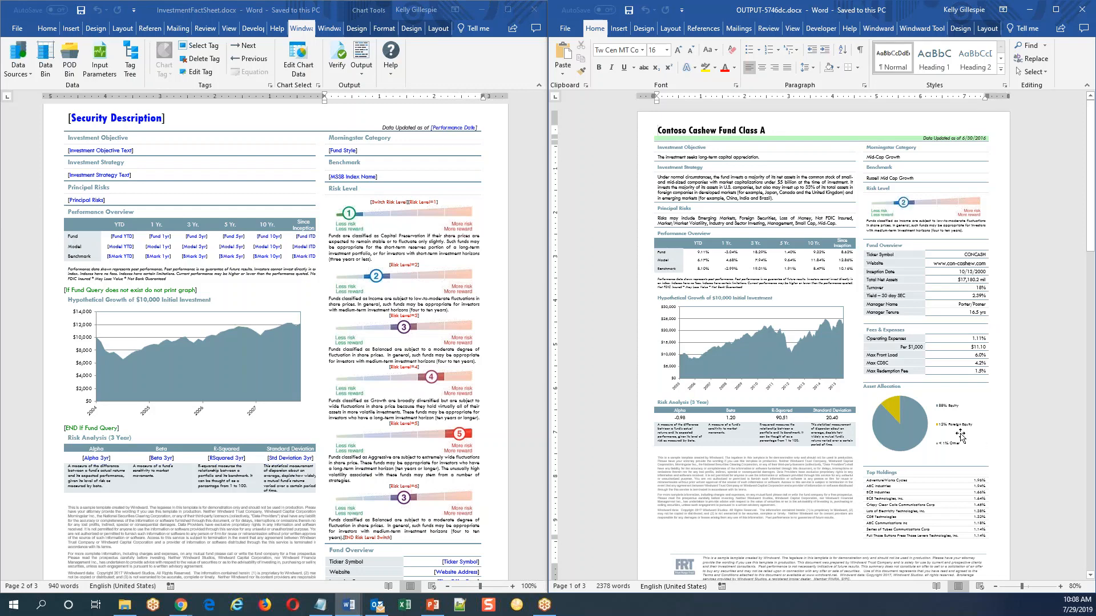
scroll("down", 3)
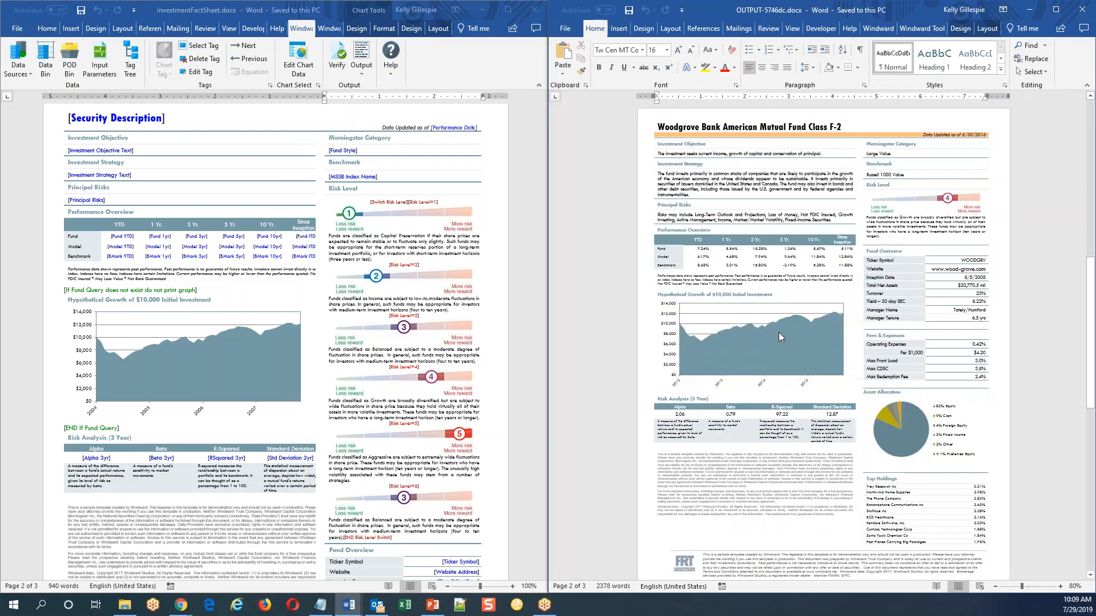
mouse_move(405, 243)
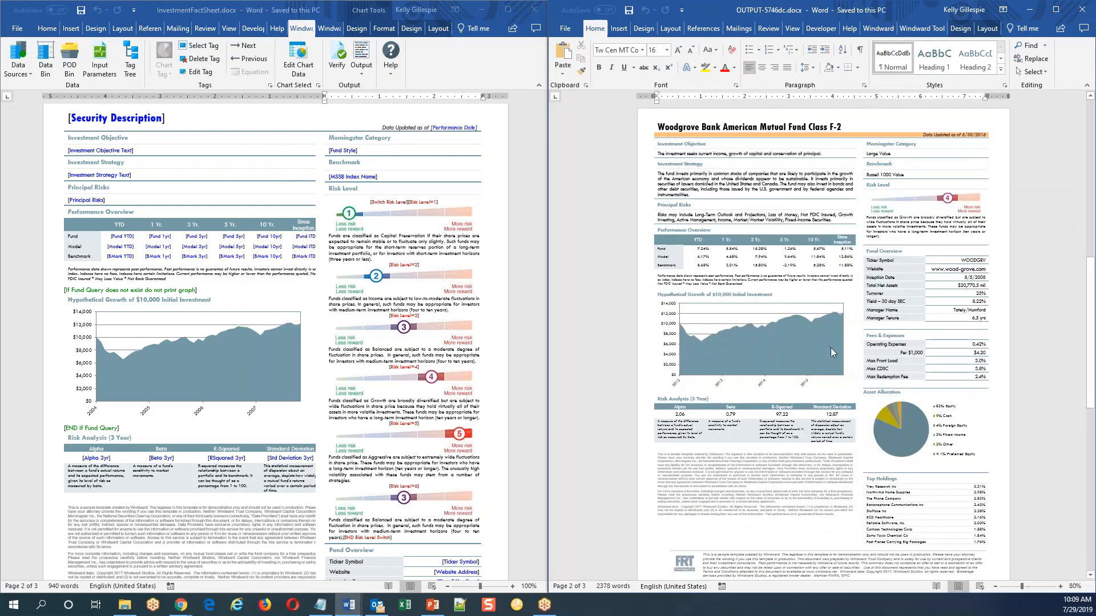
scroll("down", 3)
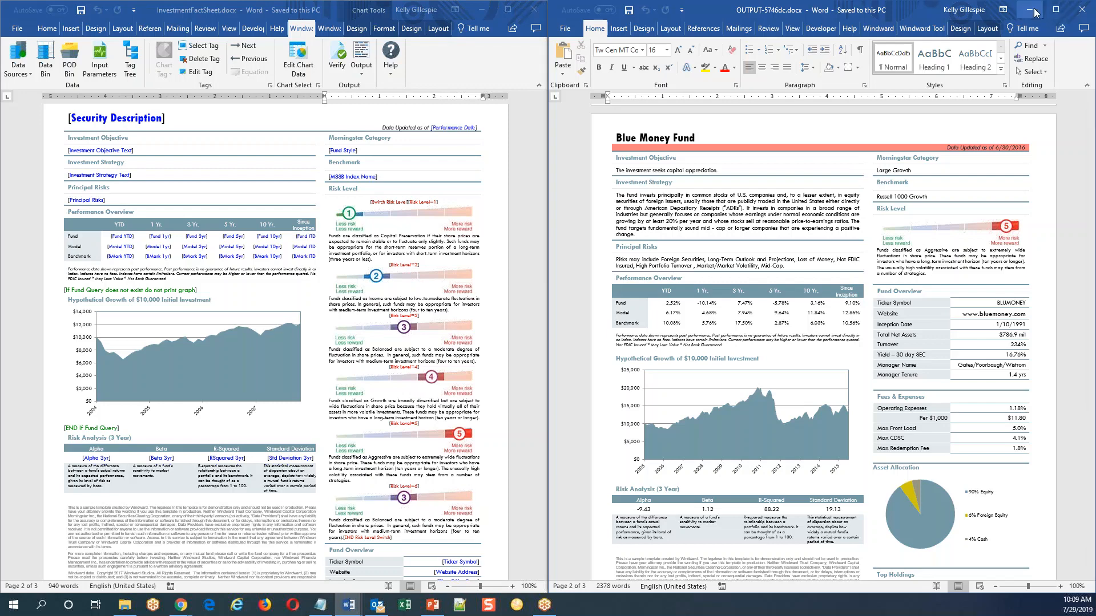
left_click(1033, 10)
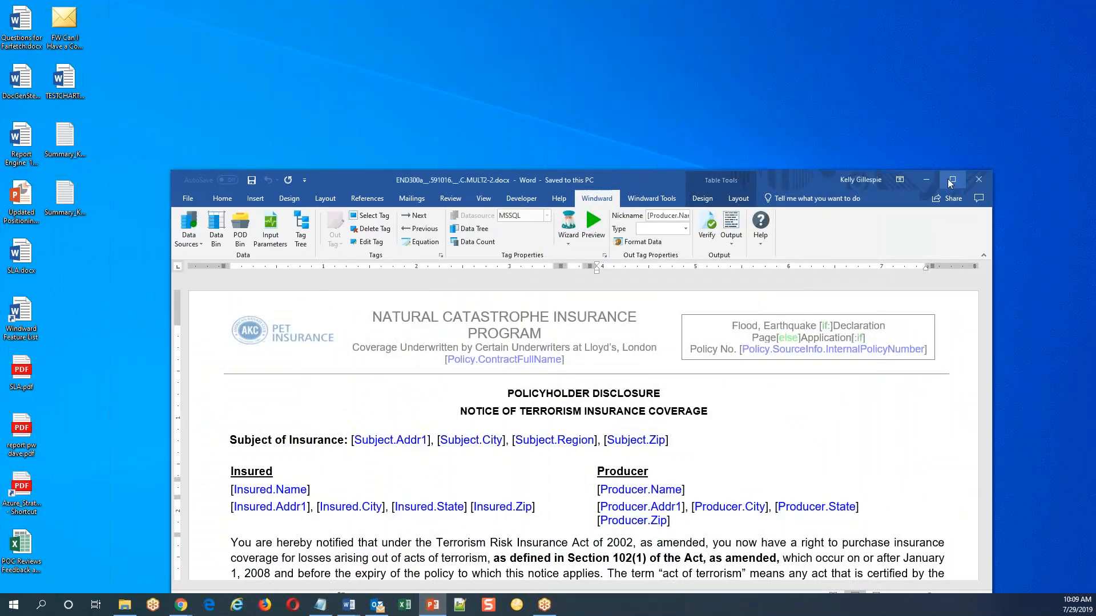
Maximize the END300a disclosure template window and scroll to review the whole page
left_click(952, 180)
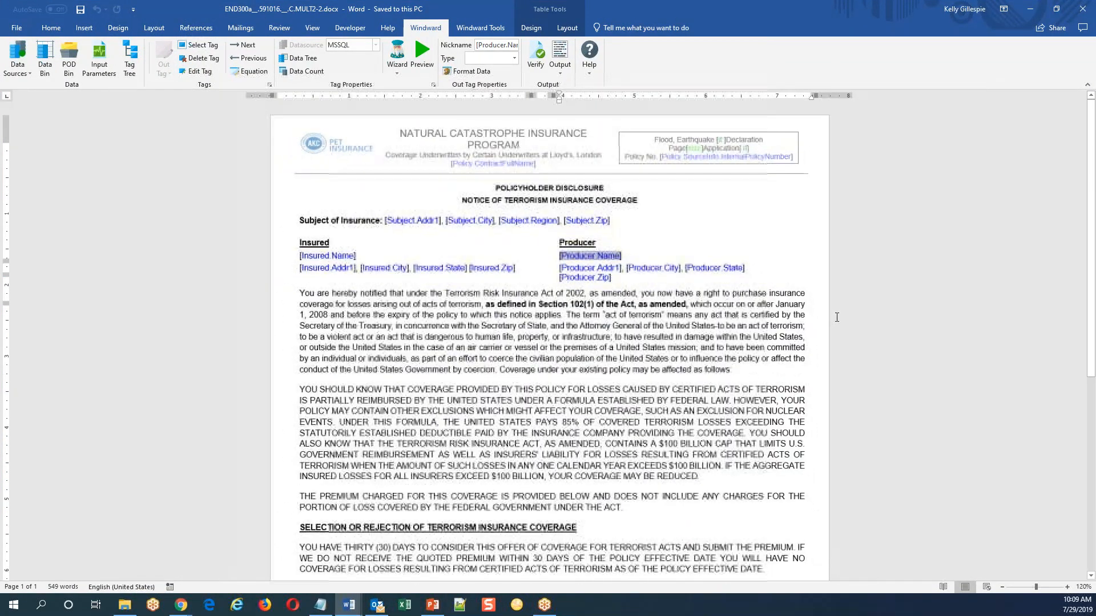
scroll("down", 3)
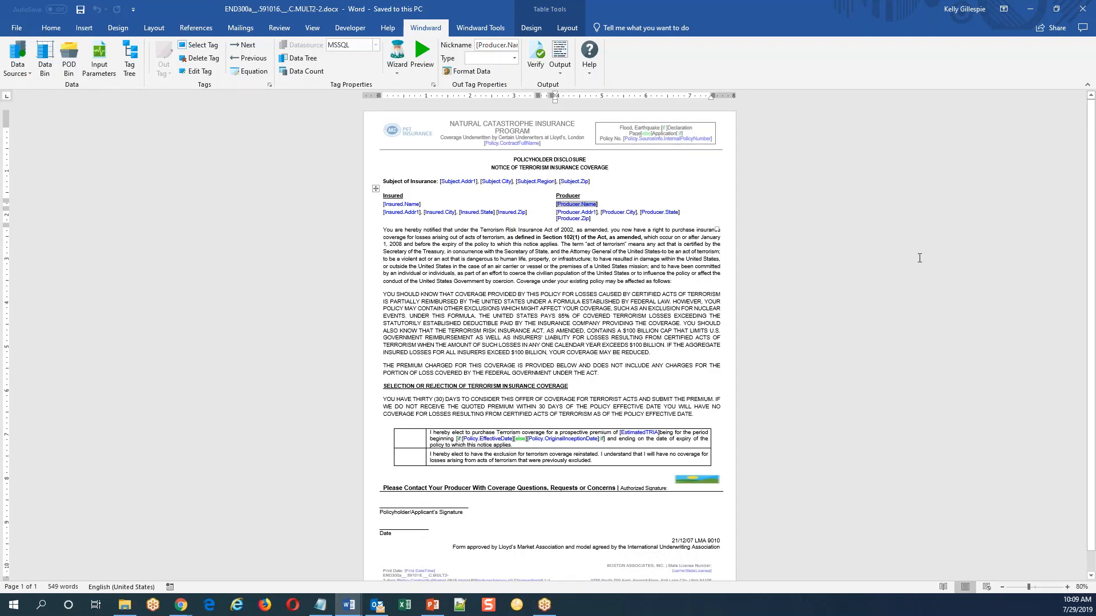
mouse_move(940, 389)
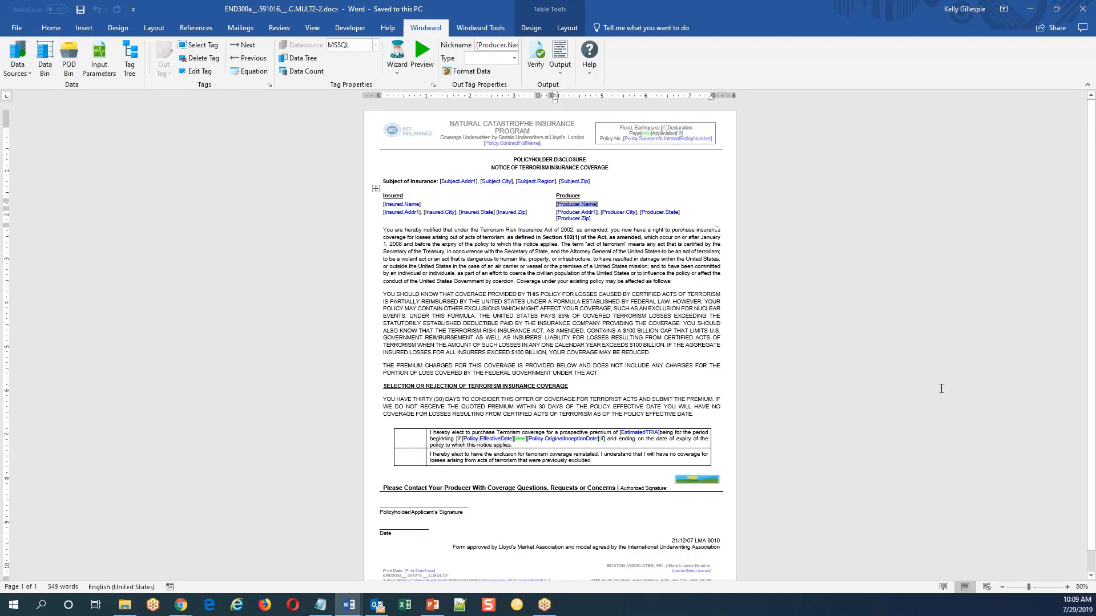
mouse_move(383, 558)
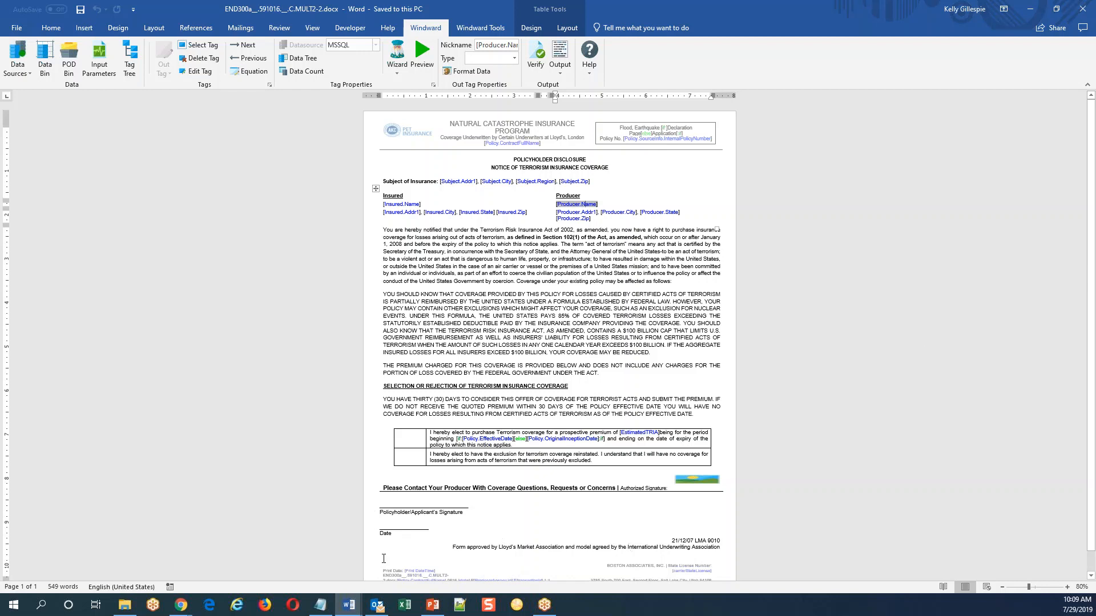
mouse_move(576, 157)
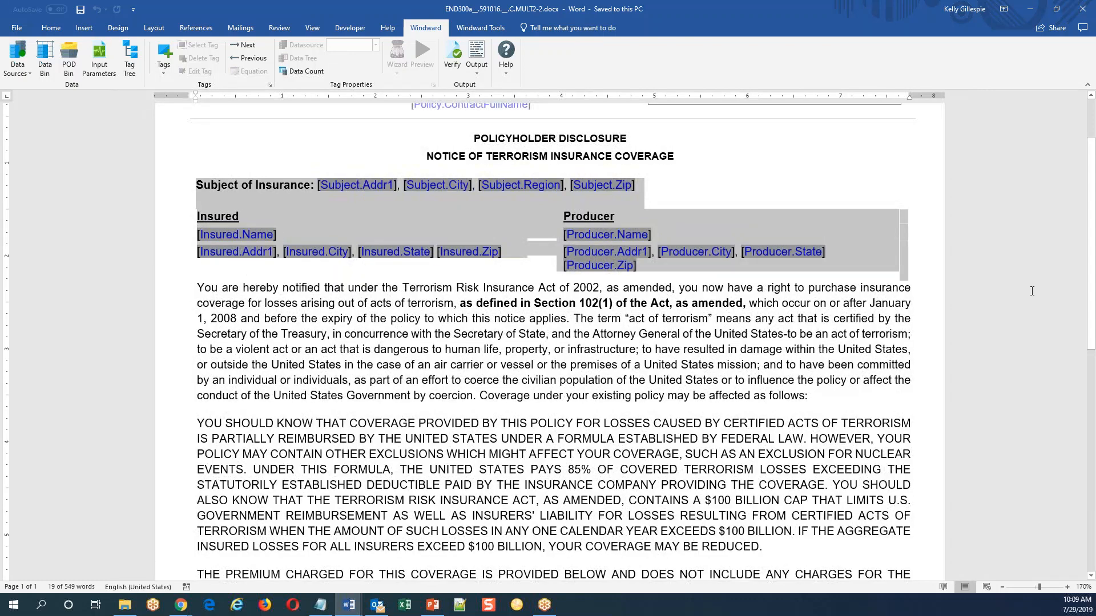
mouse_move(1014, 376)
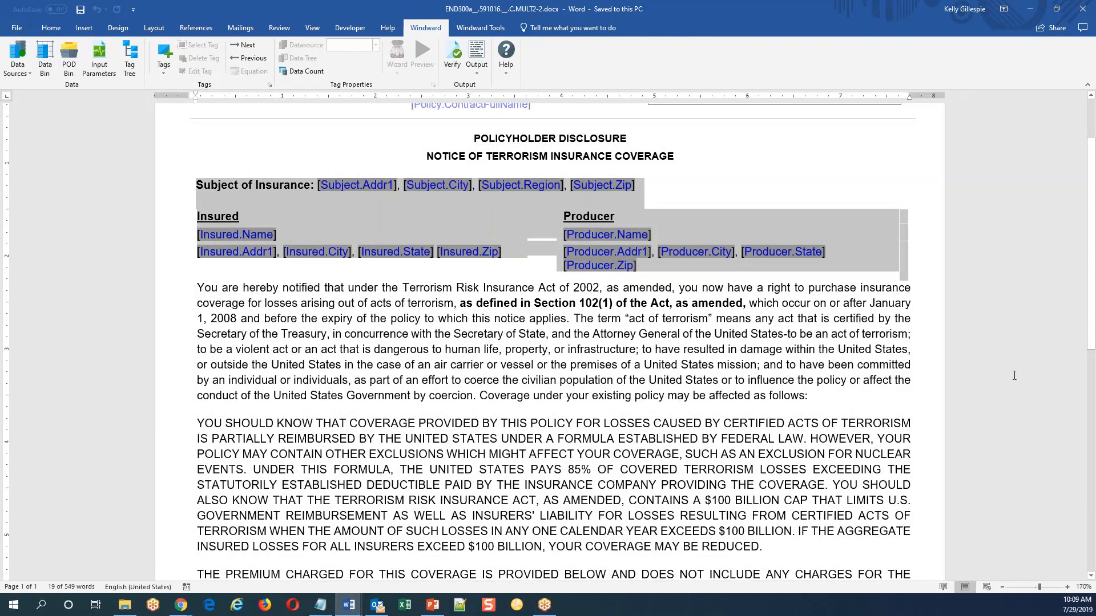
mouse_move(1003, 400)
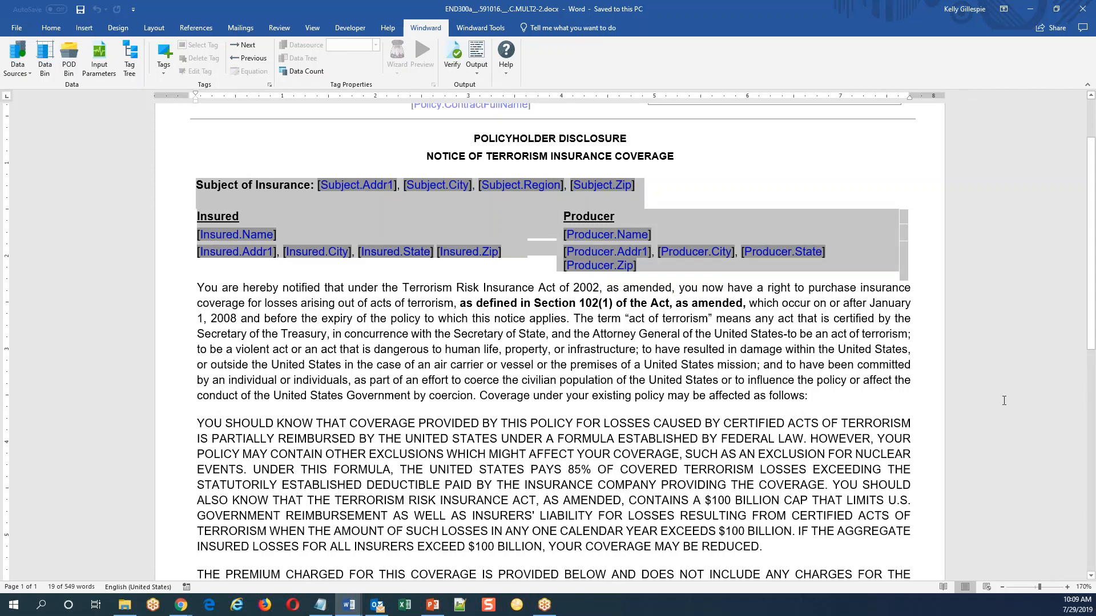
mouse_move(1074, 305)
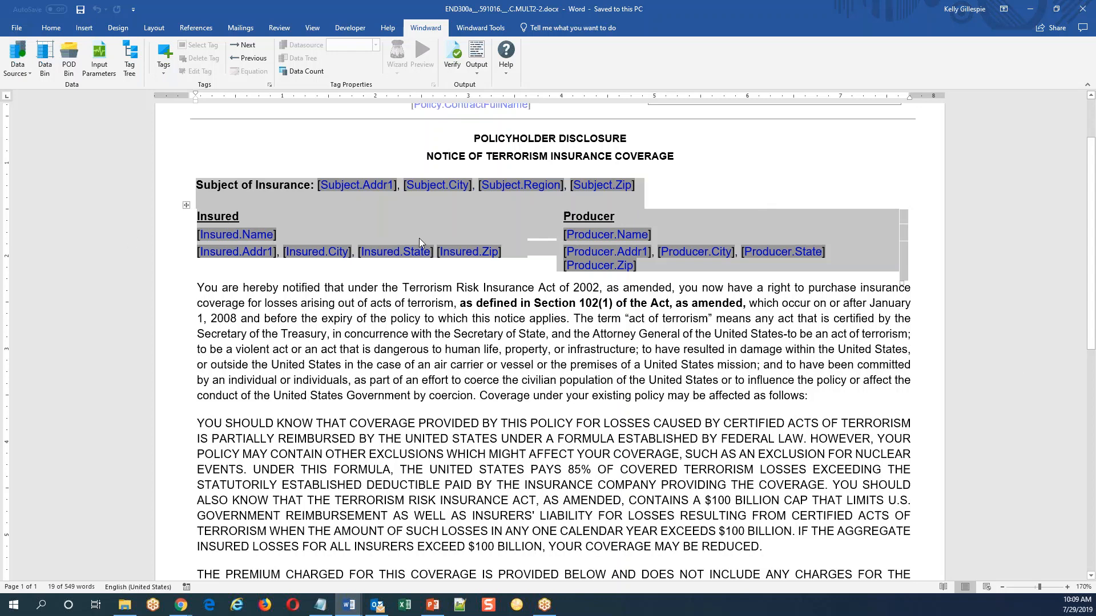
mouse_move(1012, 145)
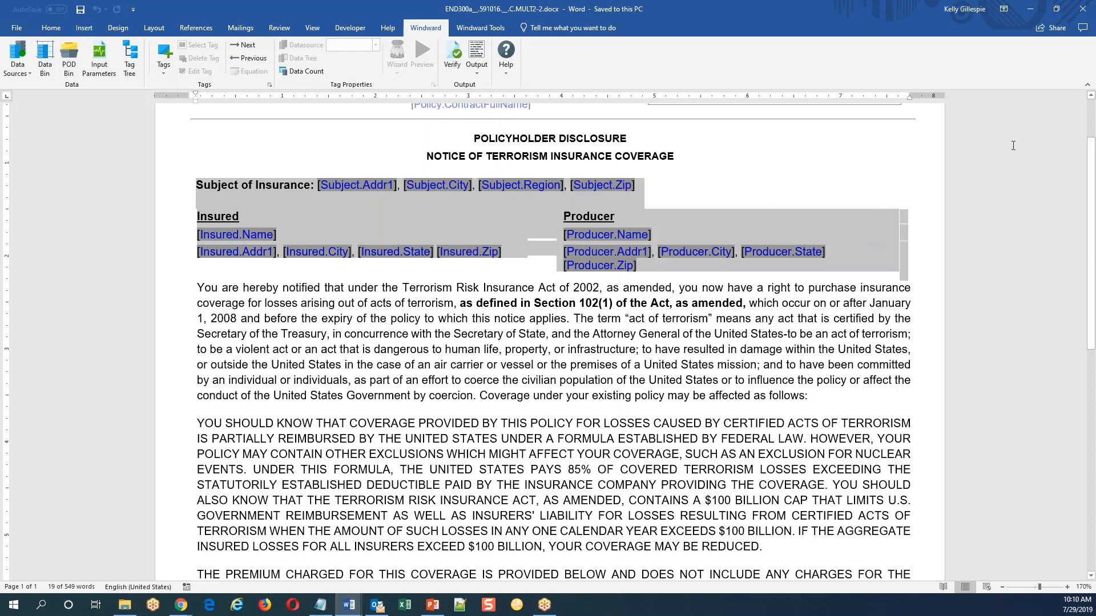
Output the disclosure as DOCX, then snap the END300a template beside the report and click in it
left_click(476, 56)
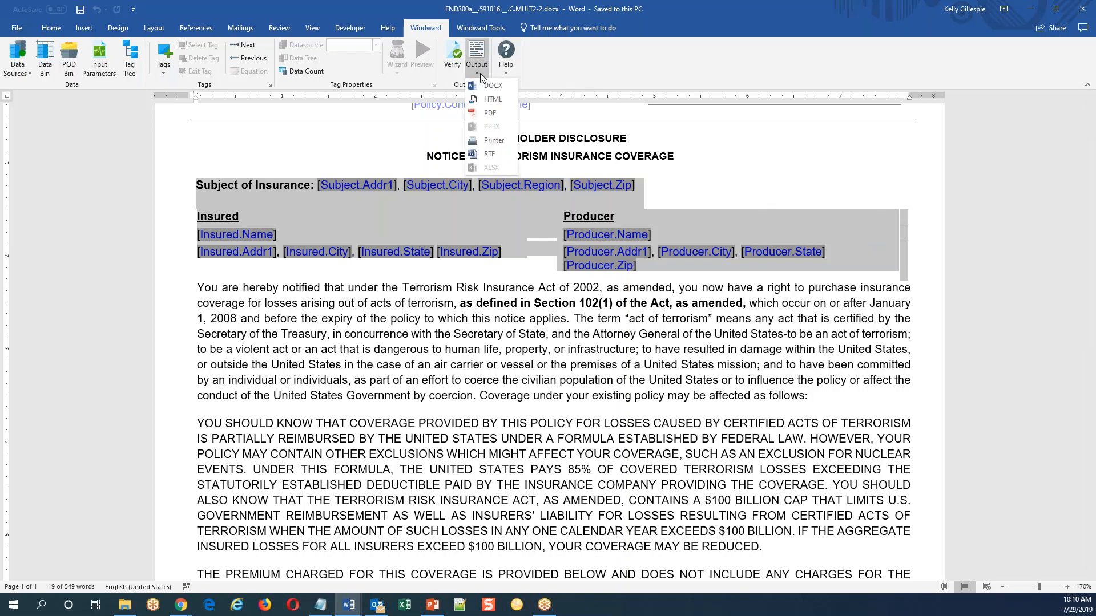
mouse_move(492, 85)
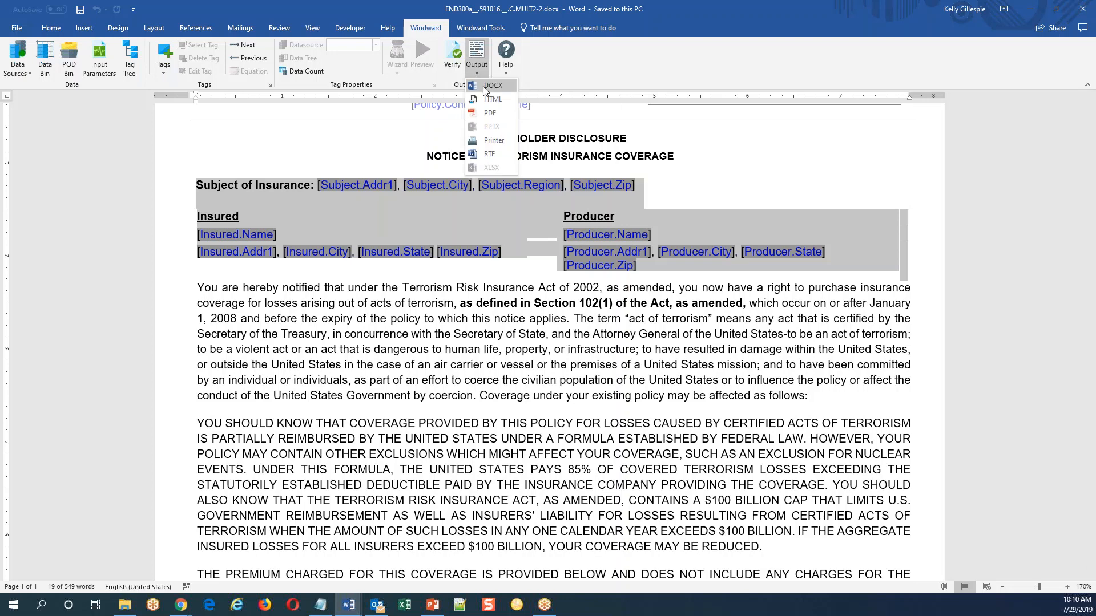
left_click(492, 85)
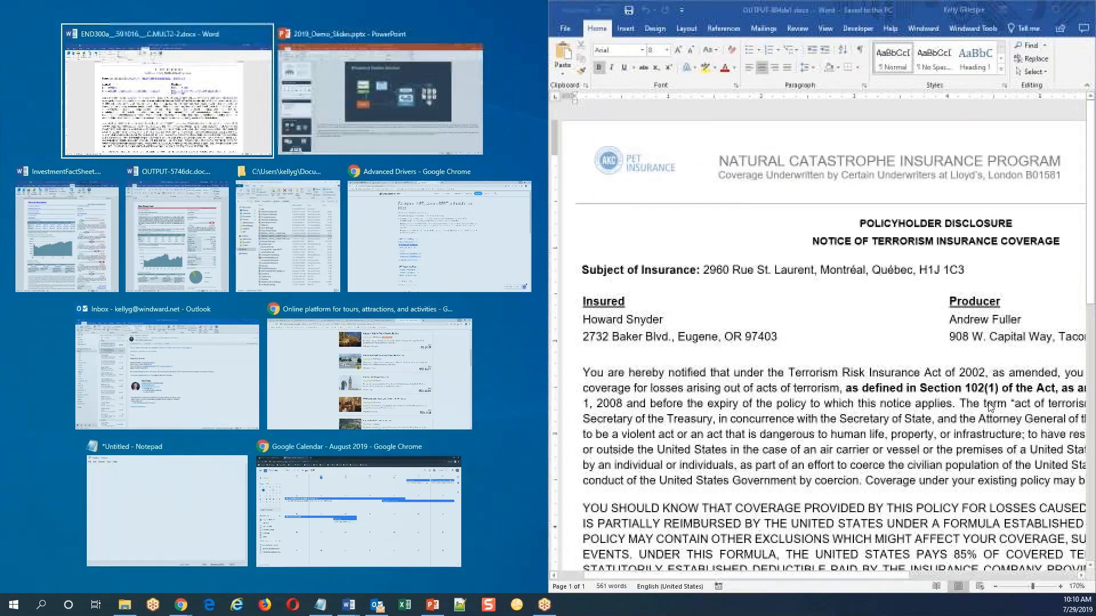
left_click(167, 90)
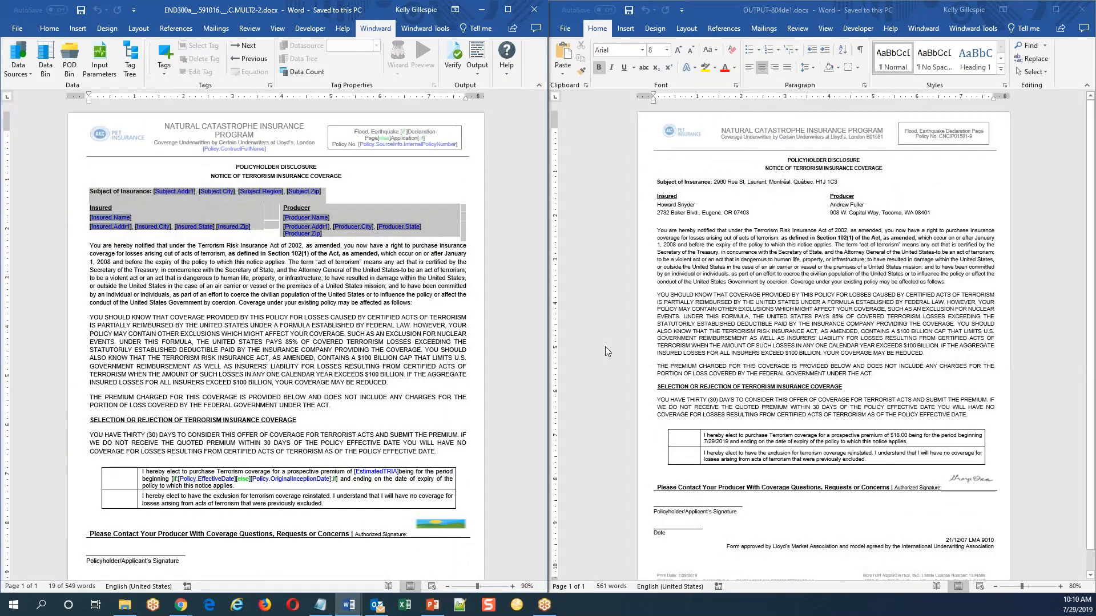
mouse_move(105, 133)
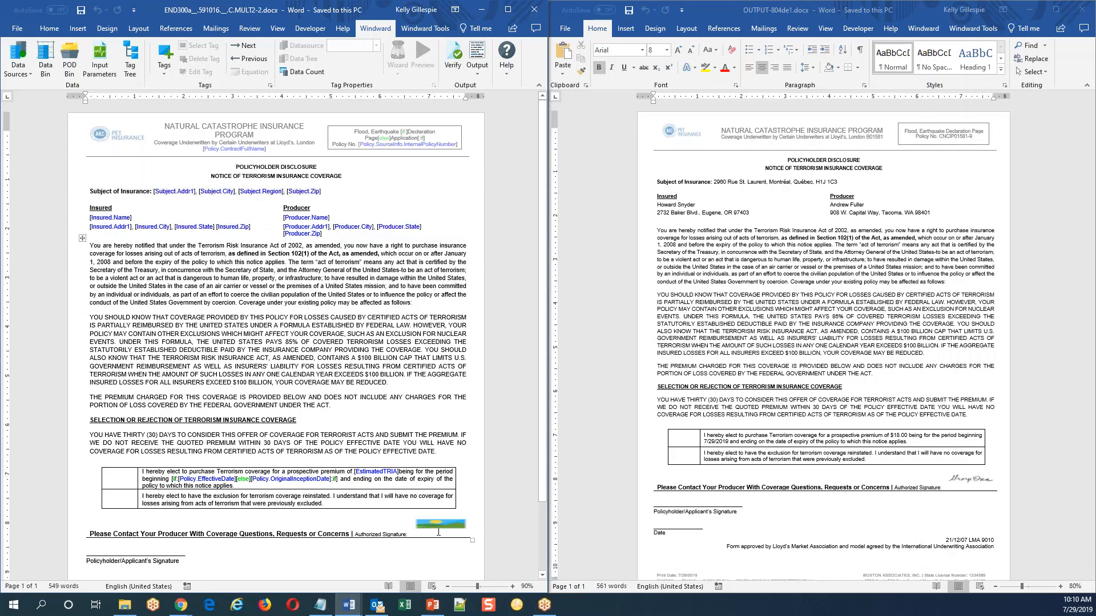
left_click(440, 524)
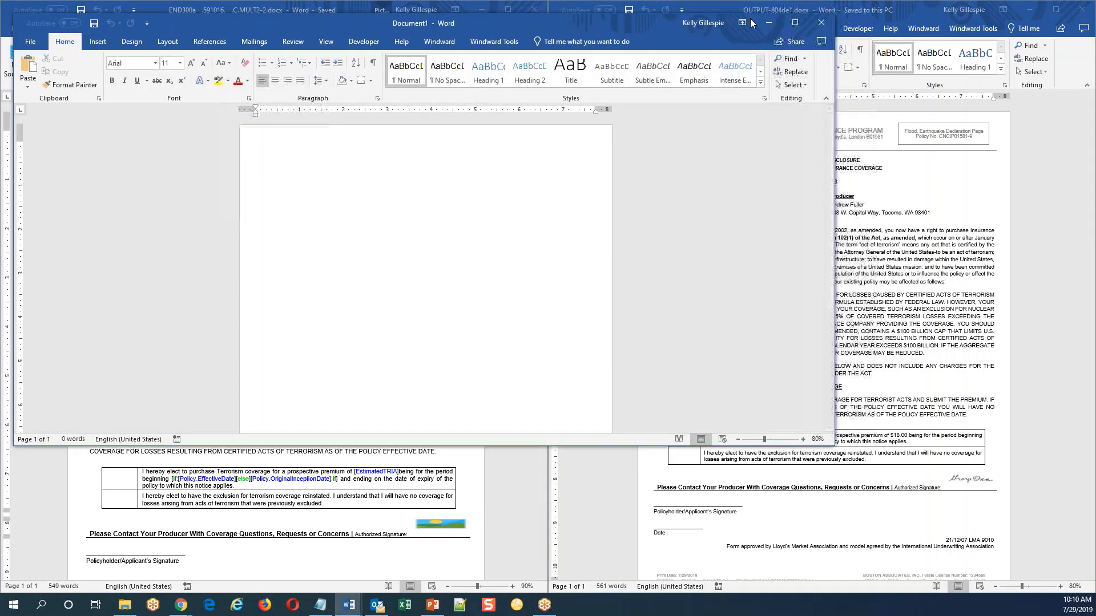
left_click(794, 22)
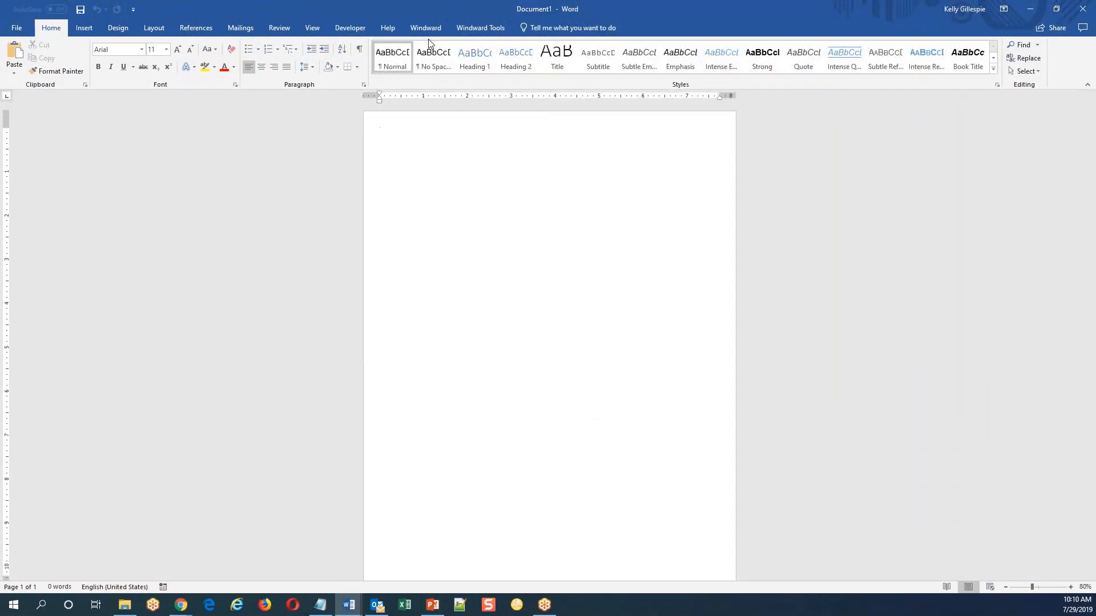
left_click(424, 28)
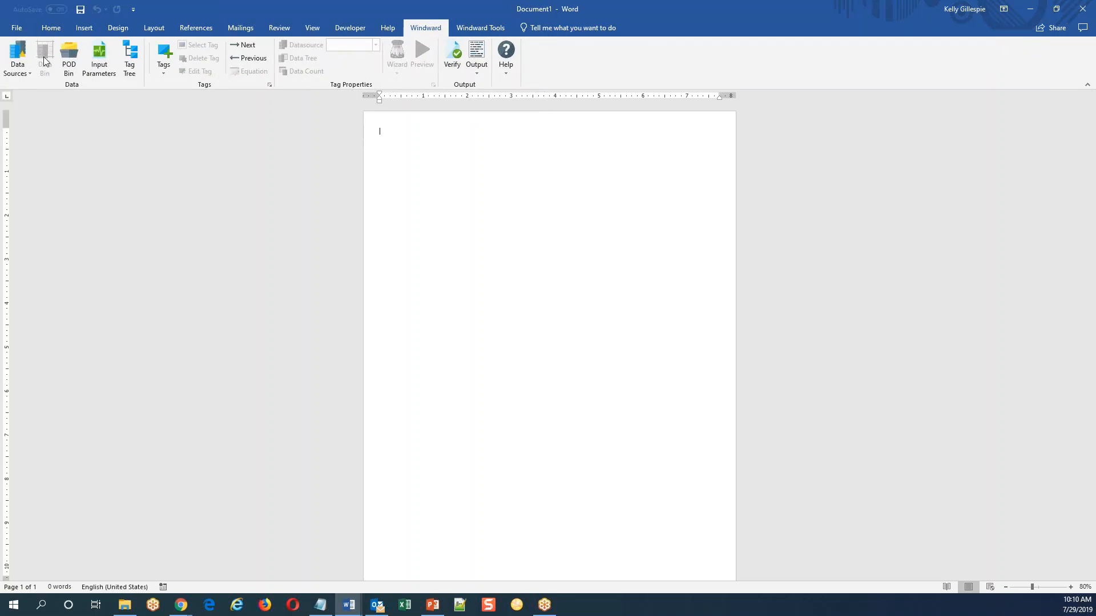
mouse_move(68, 58)
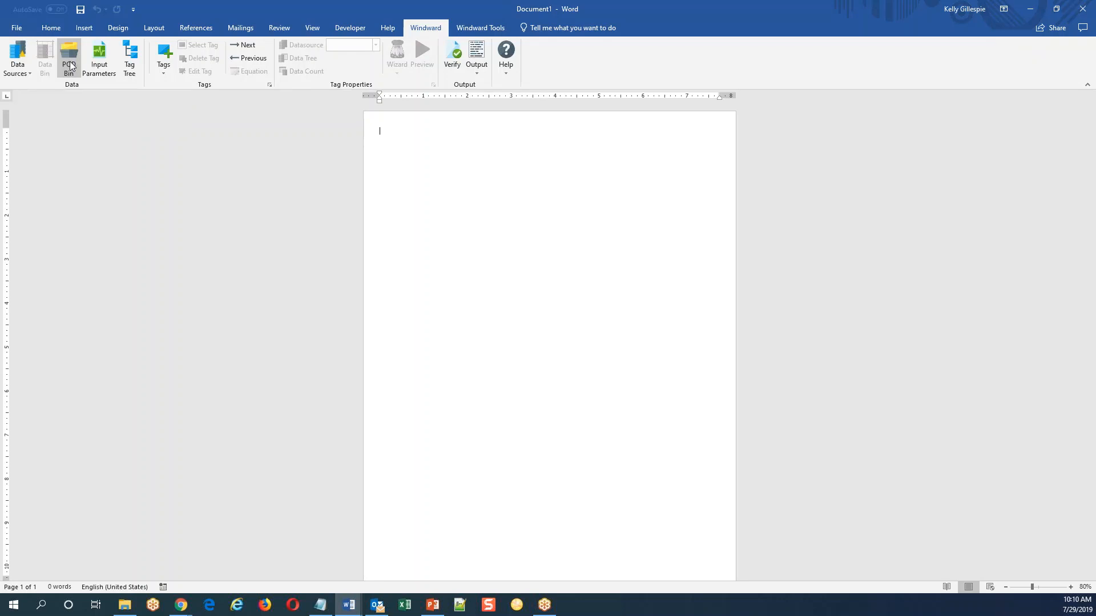
Open the POD Bin and expand InsurancePod2 to list its pieces
left_click(69, 57)
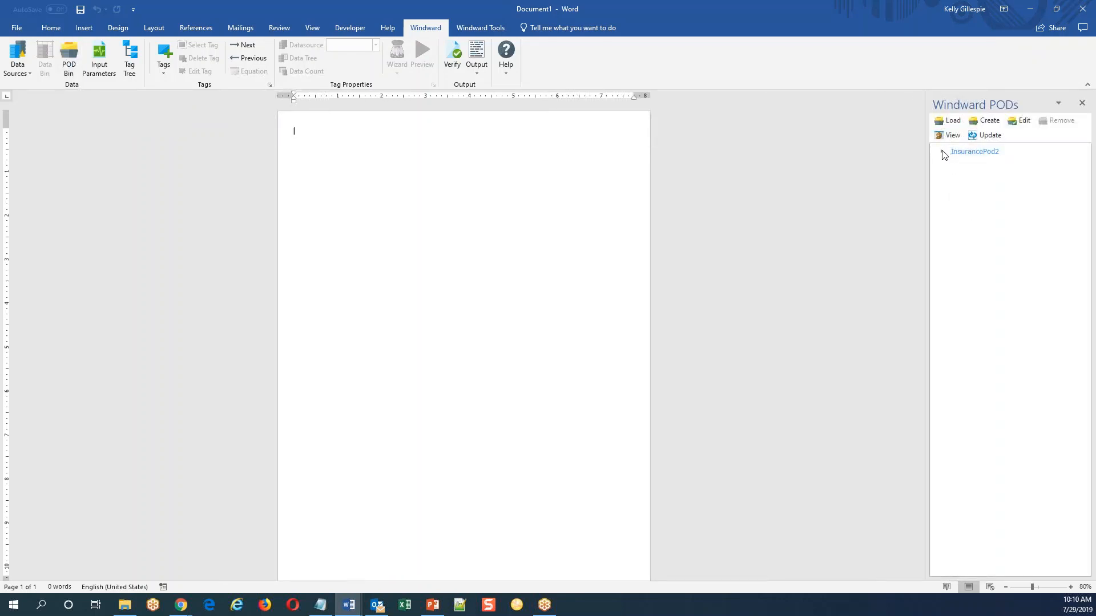
left_click(940, 150)
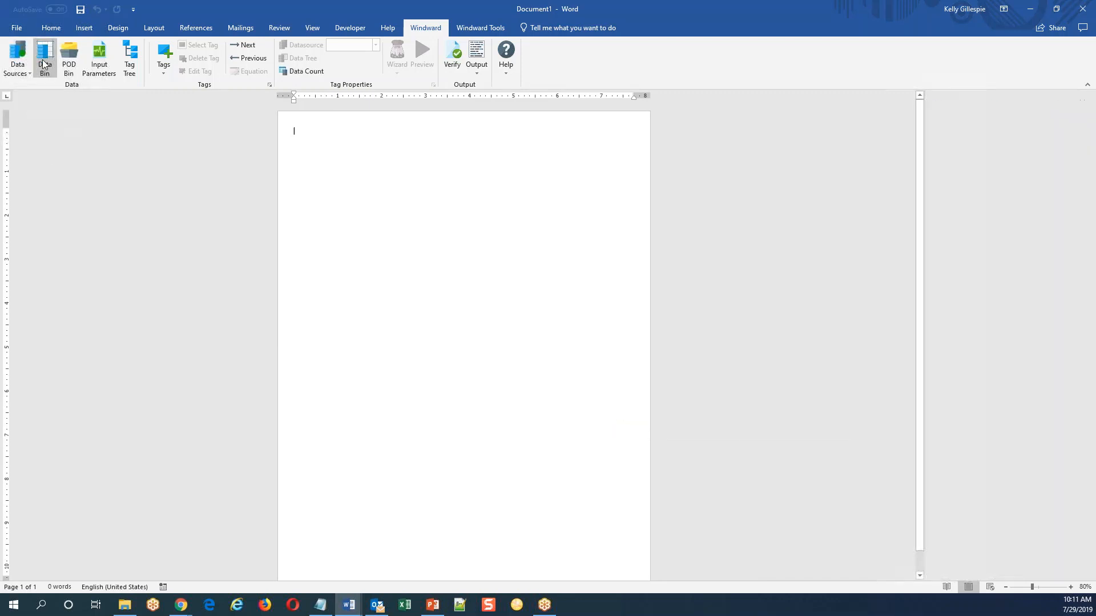
Start a Northwind Employees table with FirstName, LastName and Title columns, FirstName first
left_click(45, 59)
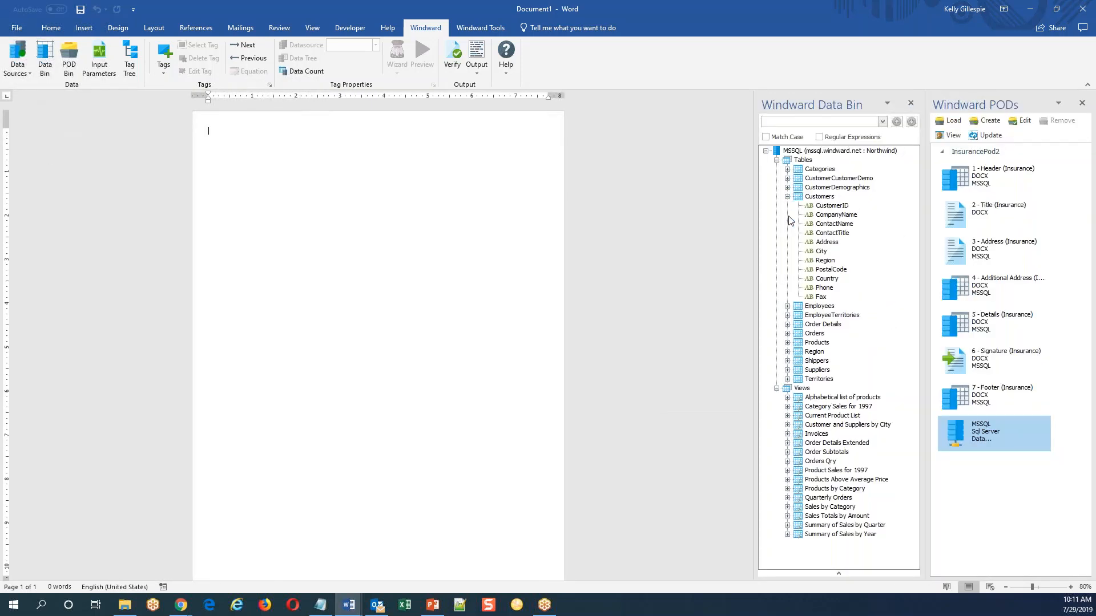
left_click(787, 334)
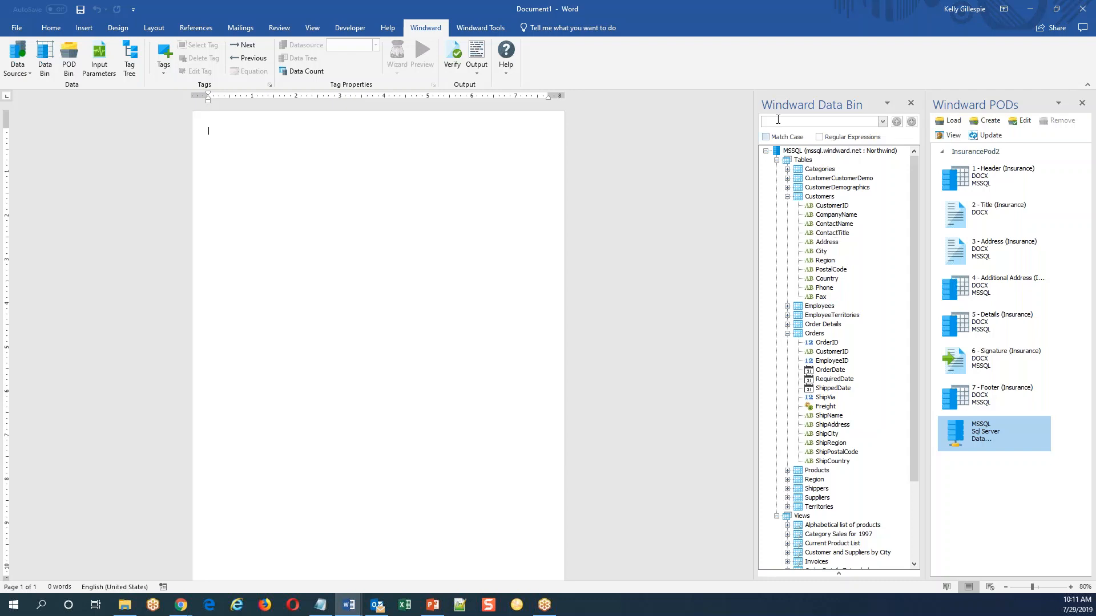
left_click(819, 306)
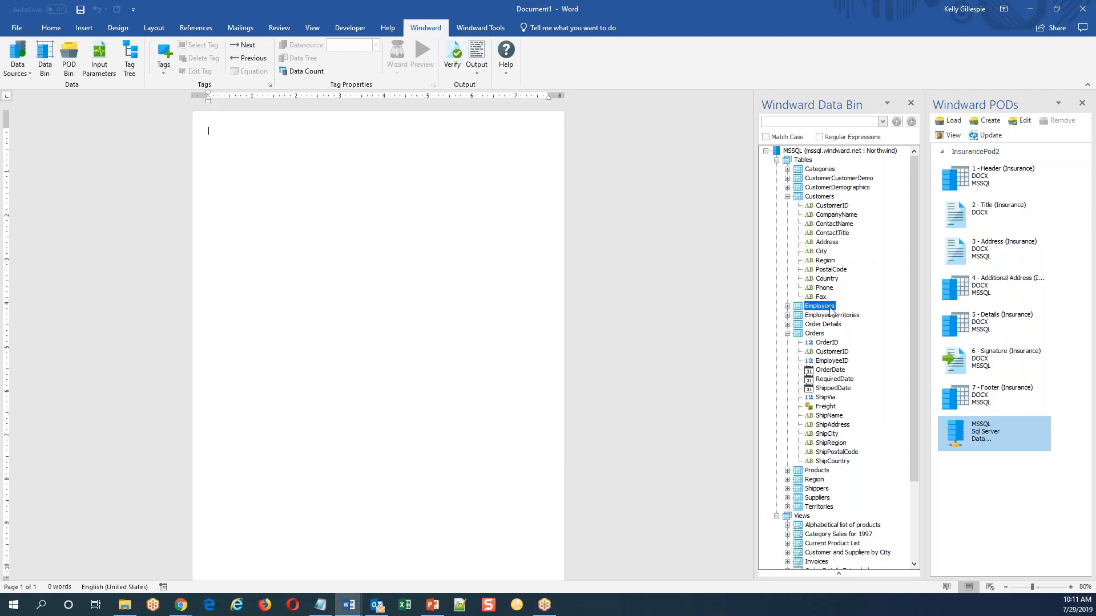
double_click(818, 306)
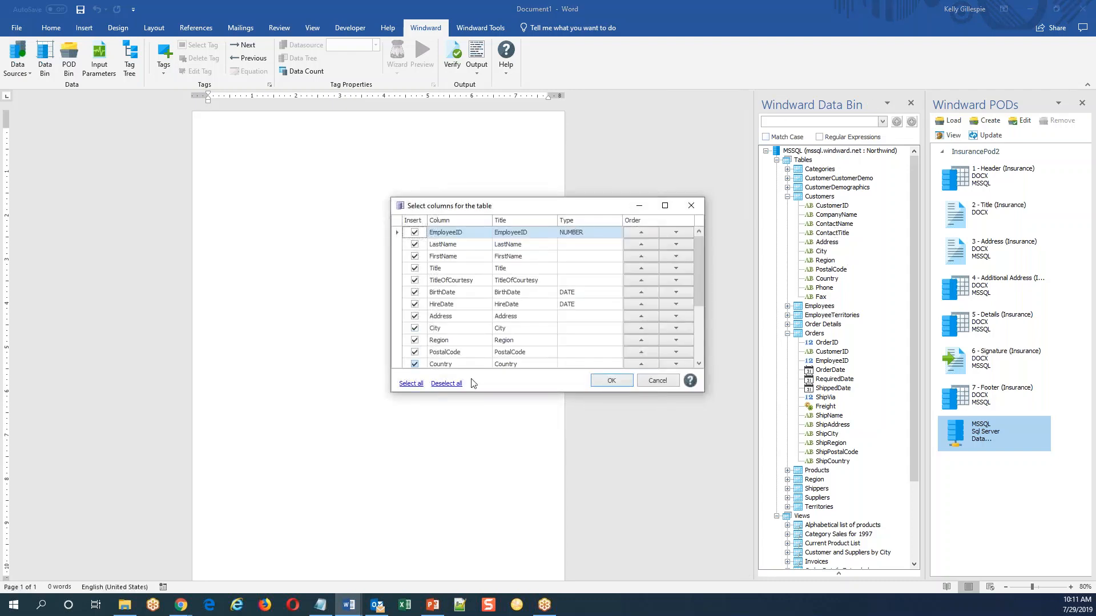
left_click(446, 383)
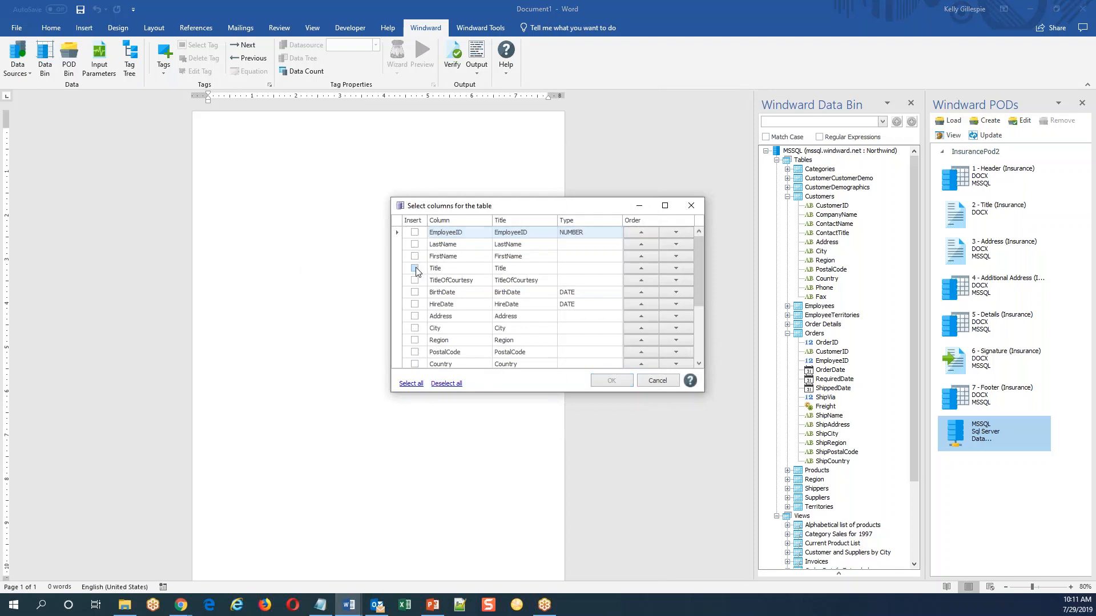
left_click(415, 256)
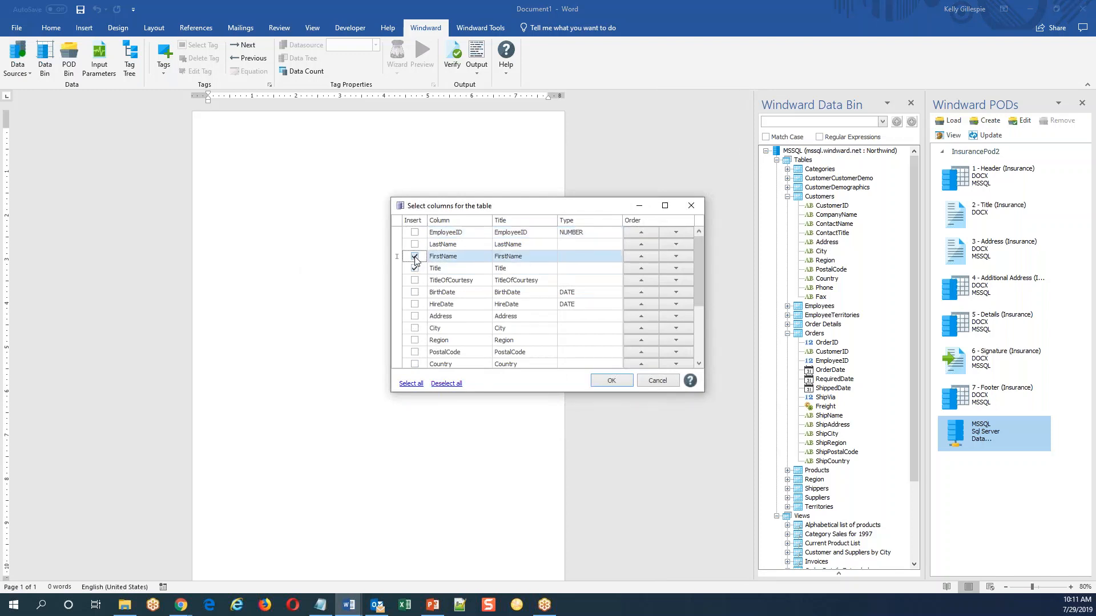
left_click(414, 256)
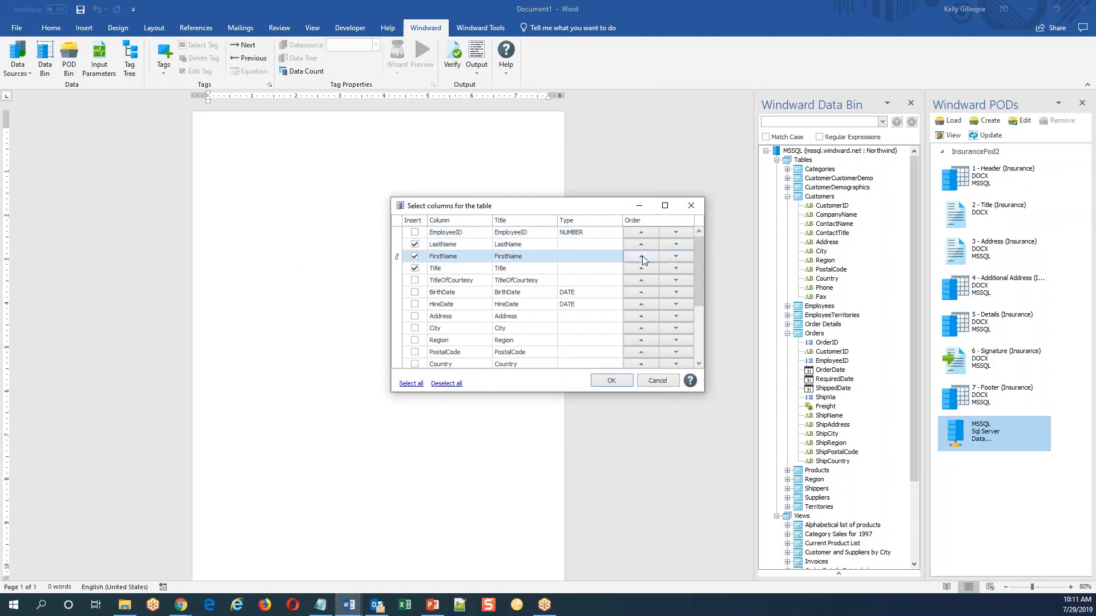
left_click(640, 255)
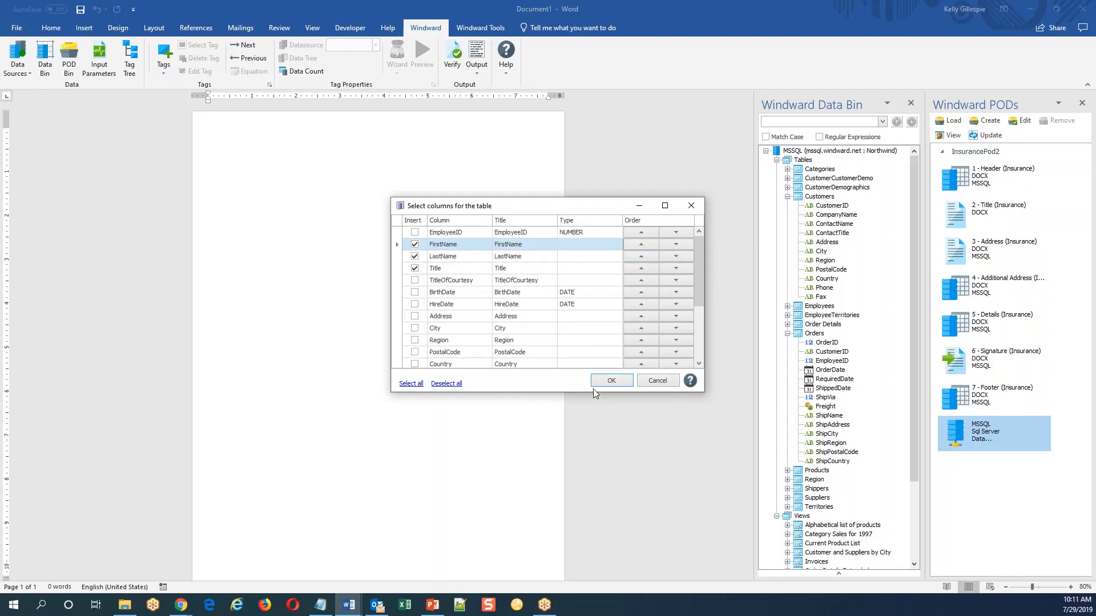
mouse_move(655, 380)
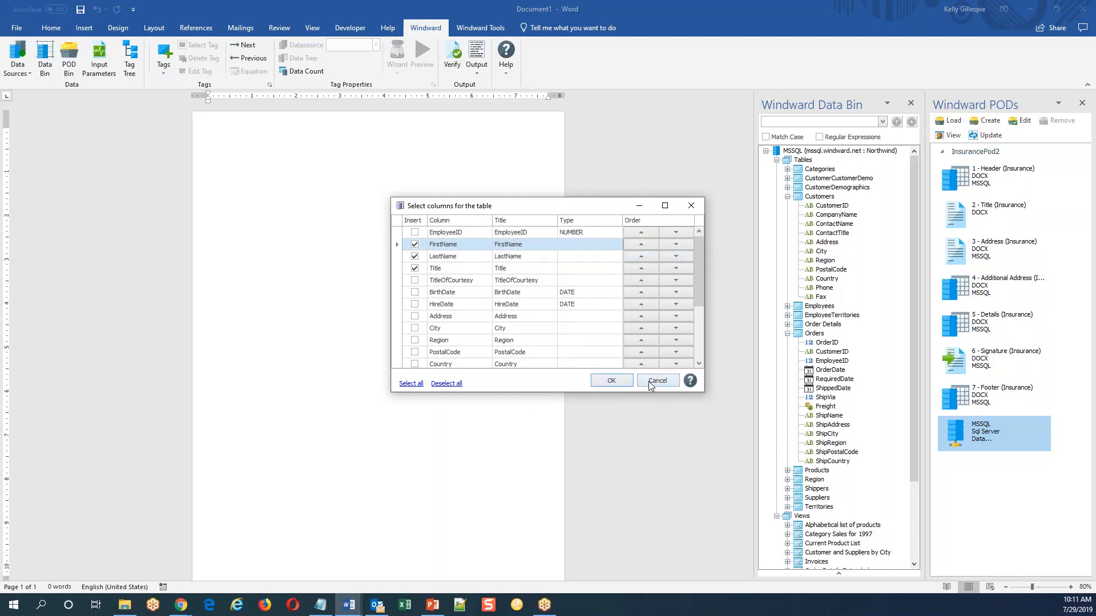
Discard the Employees table, close Data Bin, and insert the Header and Footer PODs
left_click(656, 380)
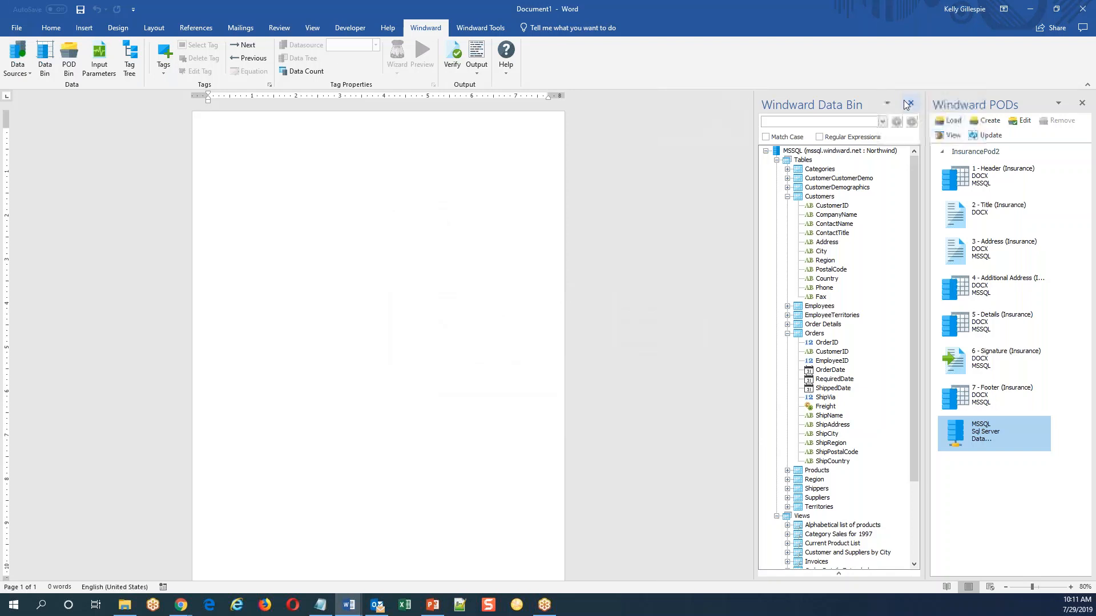
left_click(908, 105)
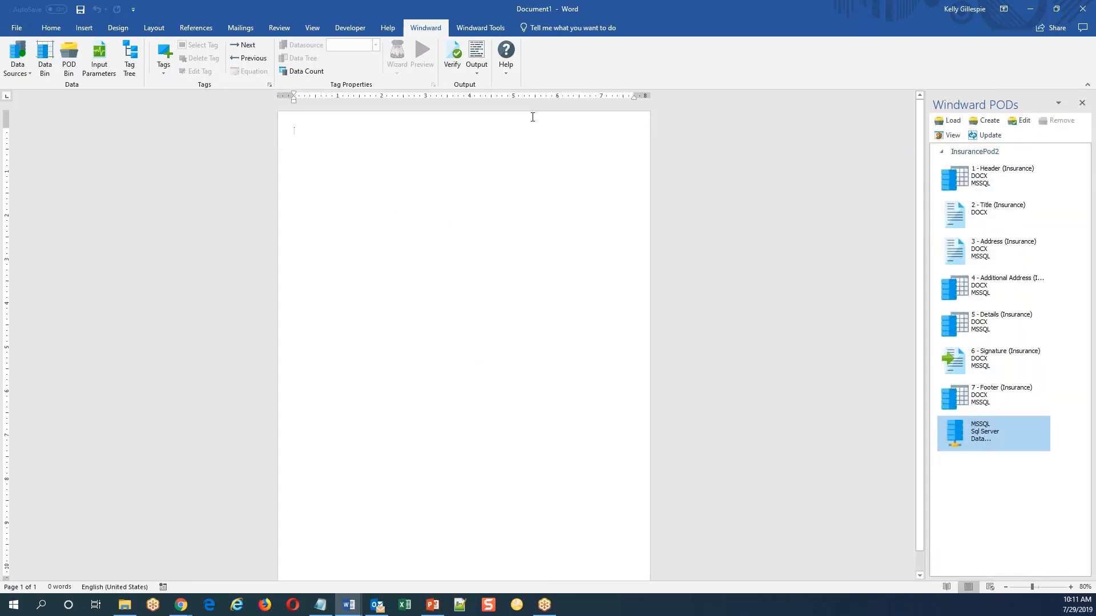
double_click(463, 119)
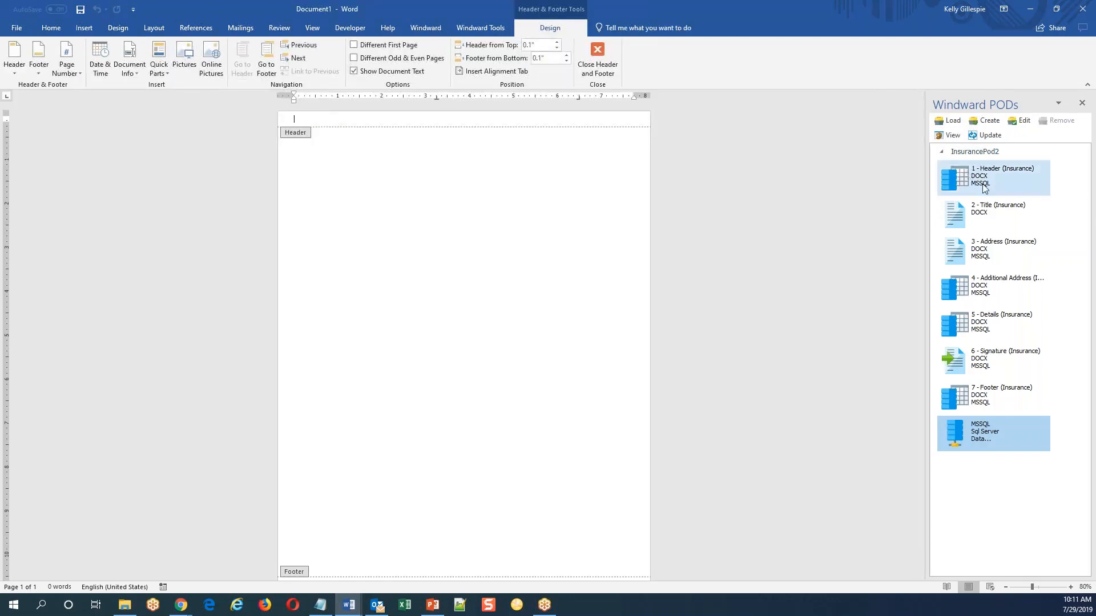
left_click(992, 177)
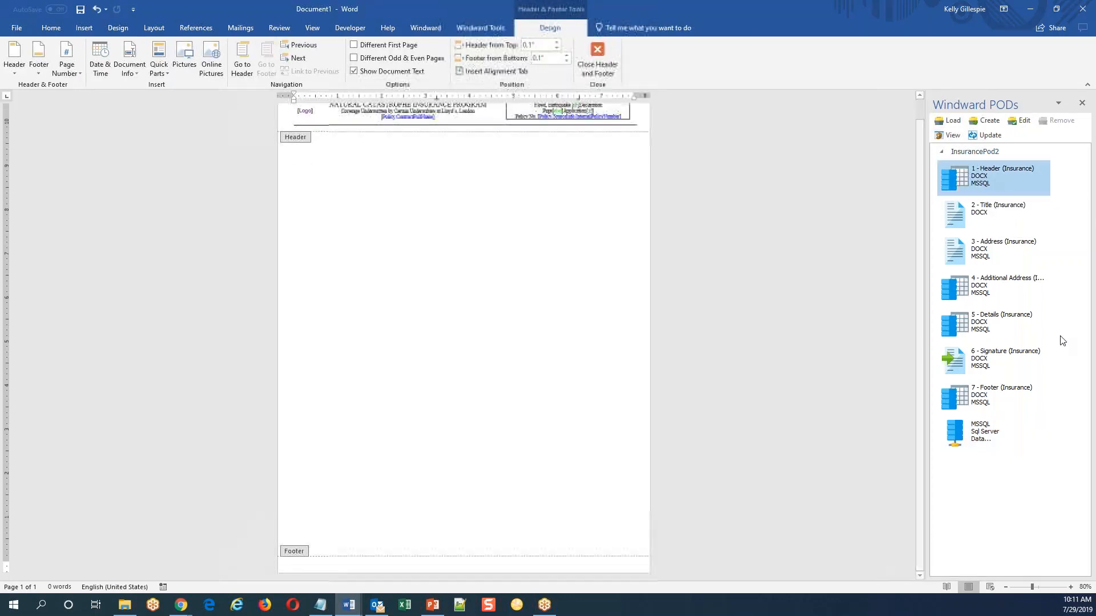
left_click(1001, 395)
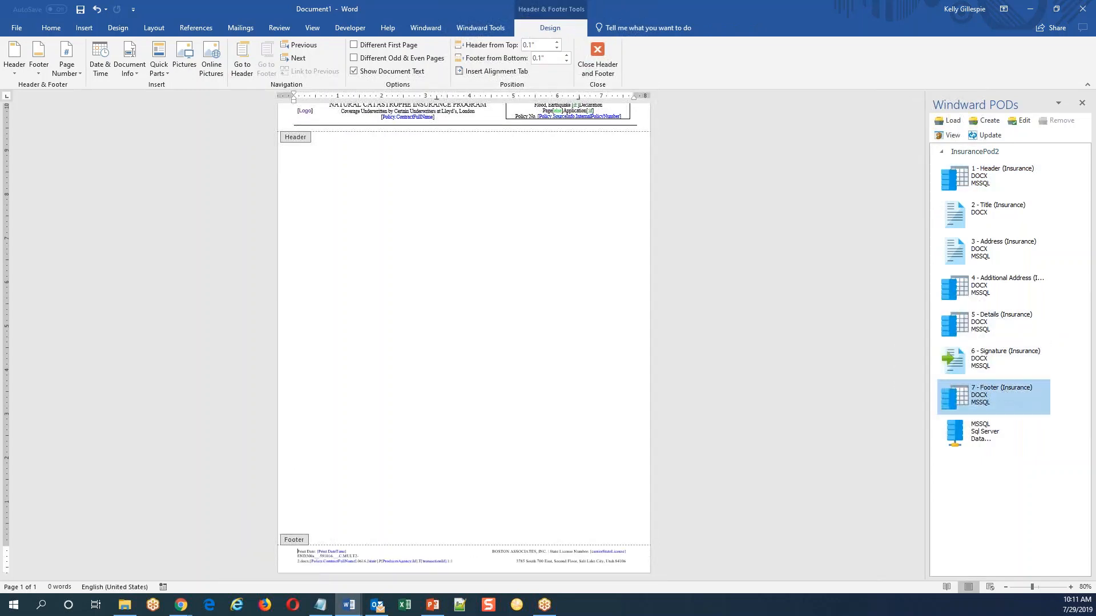
Insert the Title, Address and remaining InsurancePod2 PODs into the body, typing COVERAGE
left_click(597, 56)
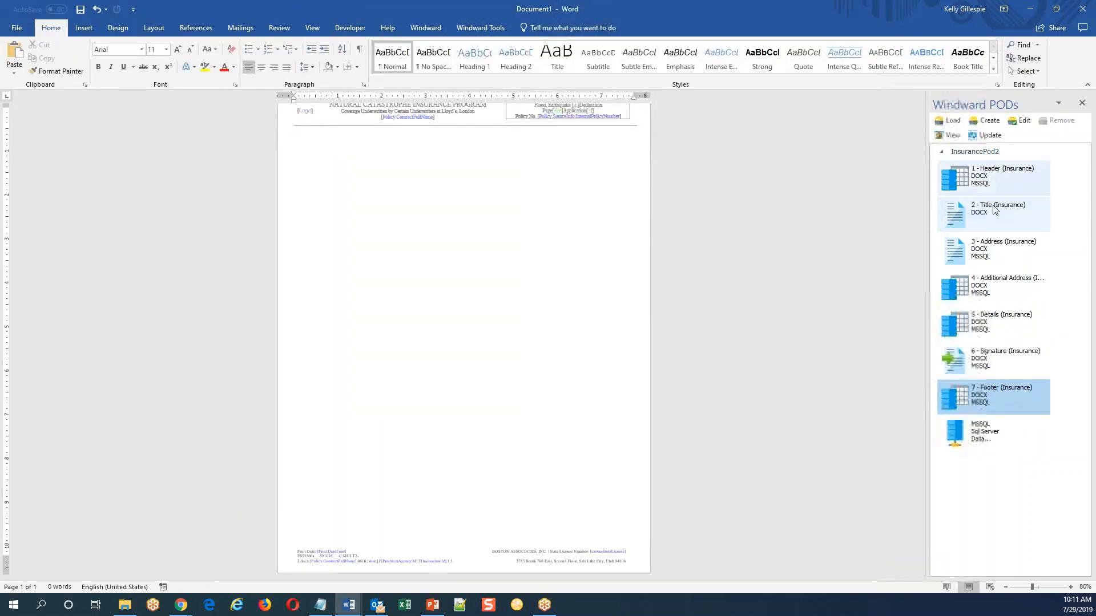
left_click(992, 213)
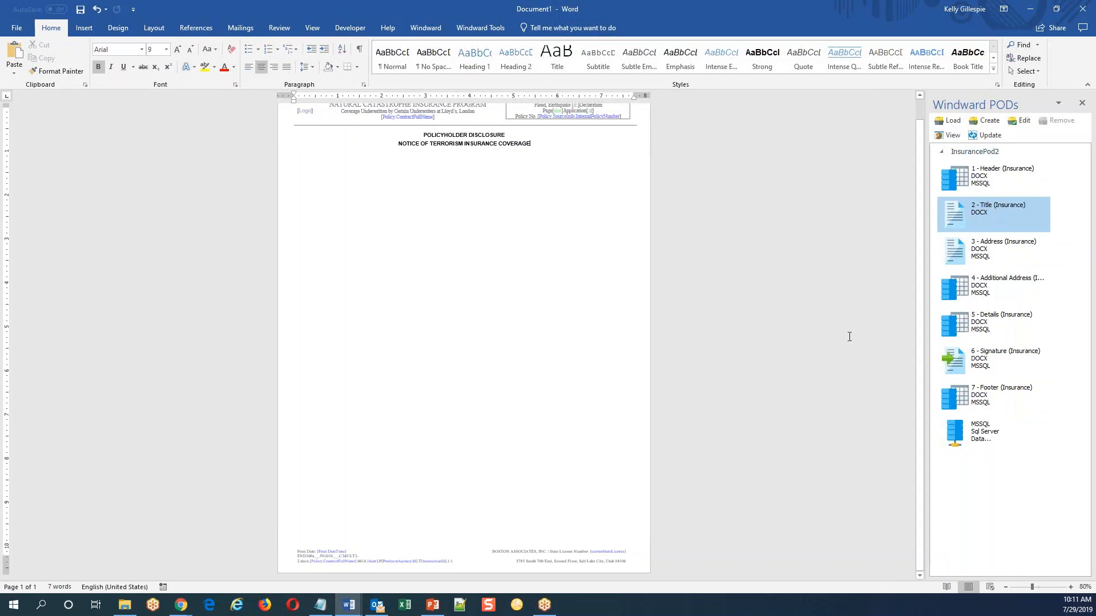
left_click(993, 250)
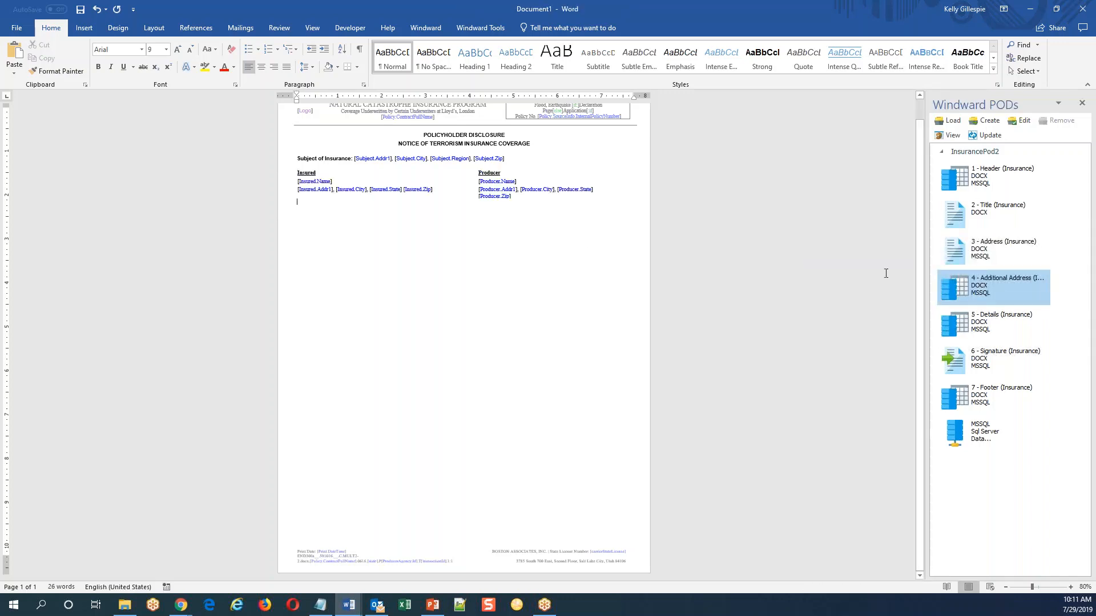
left_click(1003, 321)
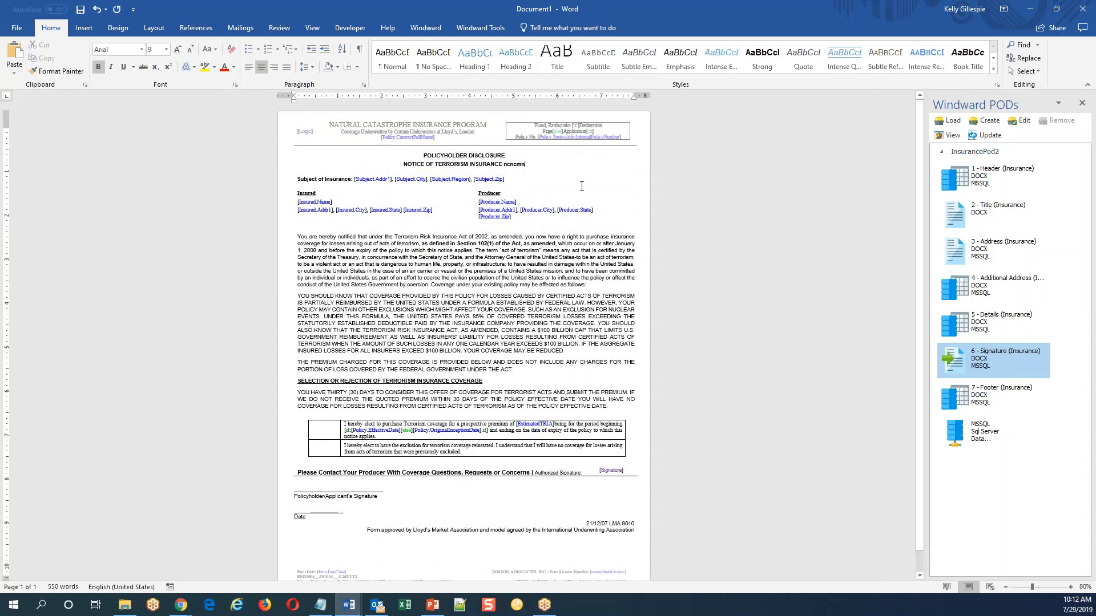
type("COVERAGE")
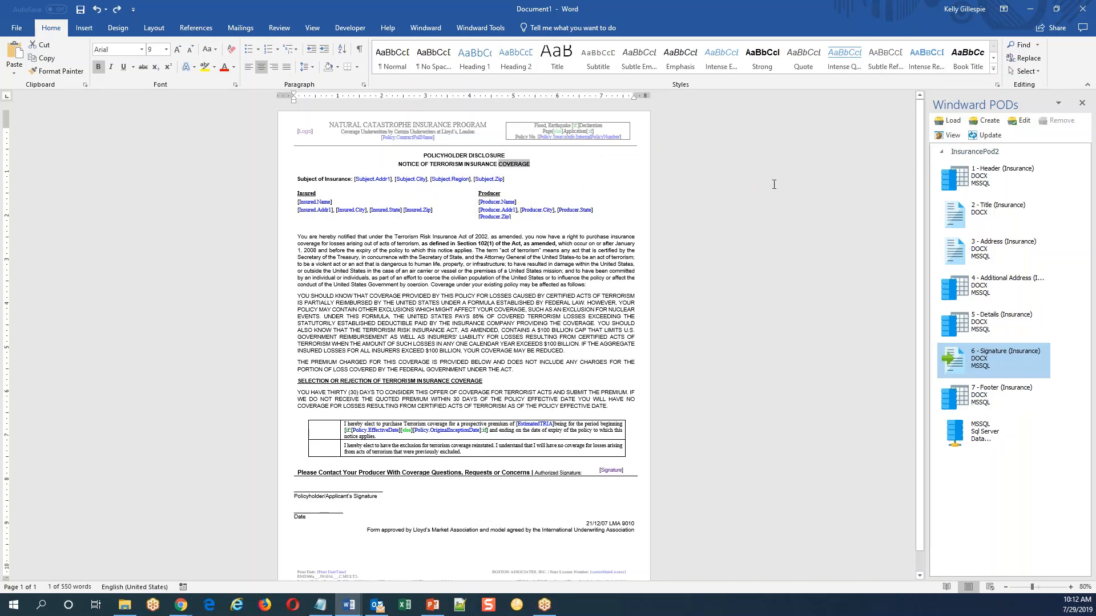
mouse_move(544, 13)
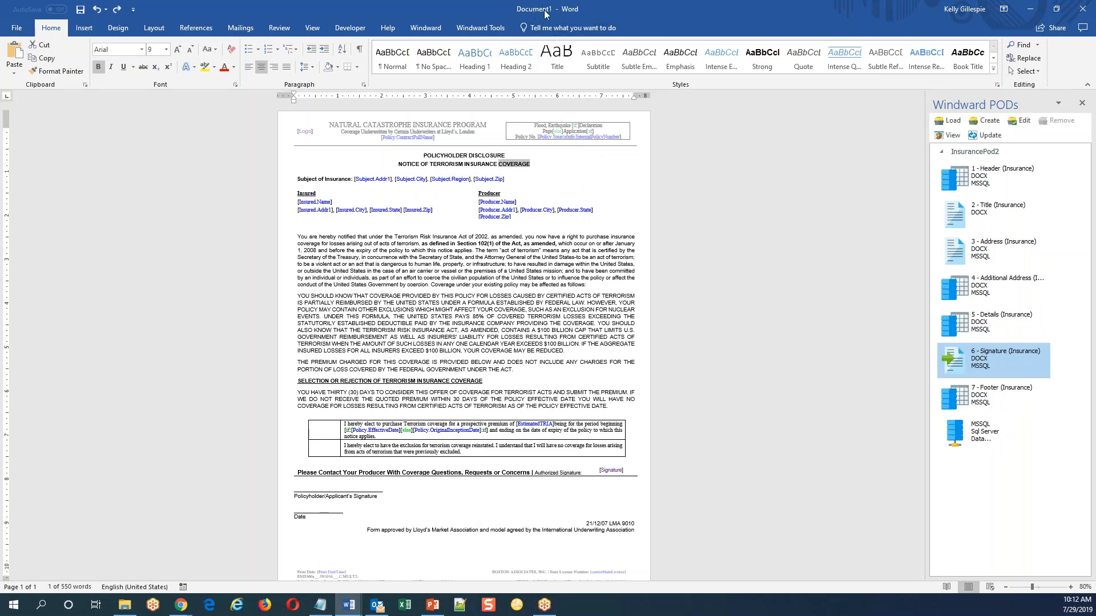
mouse_move(478, 22)
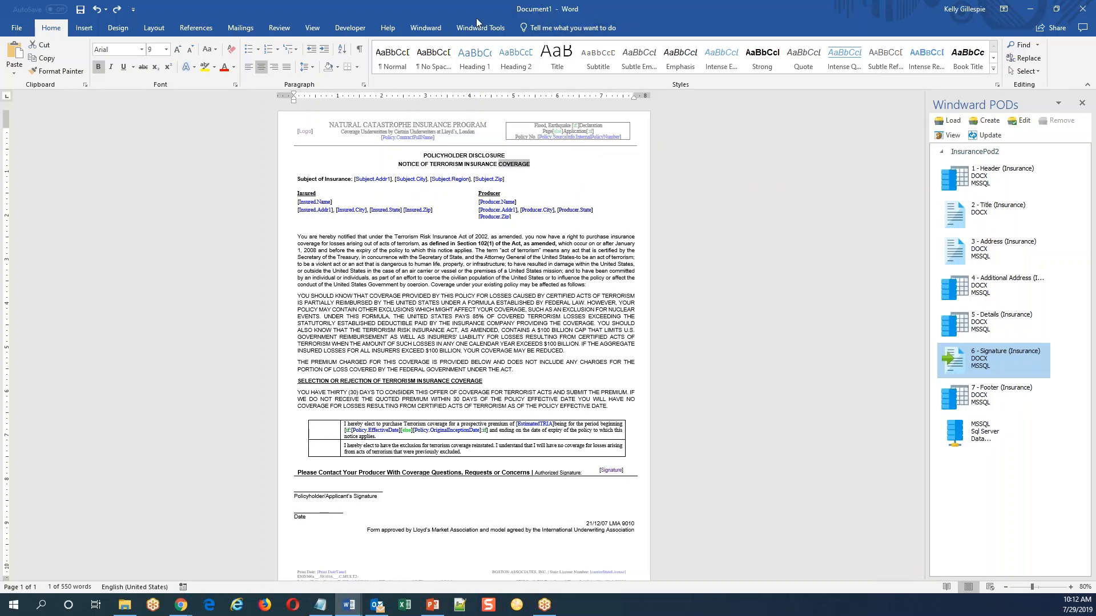
Save the template as POLICYHOLDER DISCLOSURE.docx in !MyWork, replacing the existing file
left_click(424, 28)
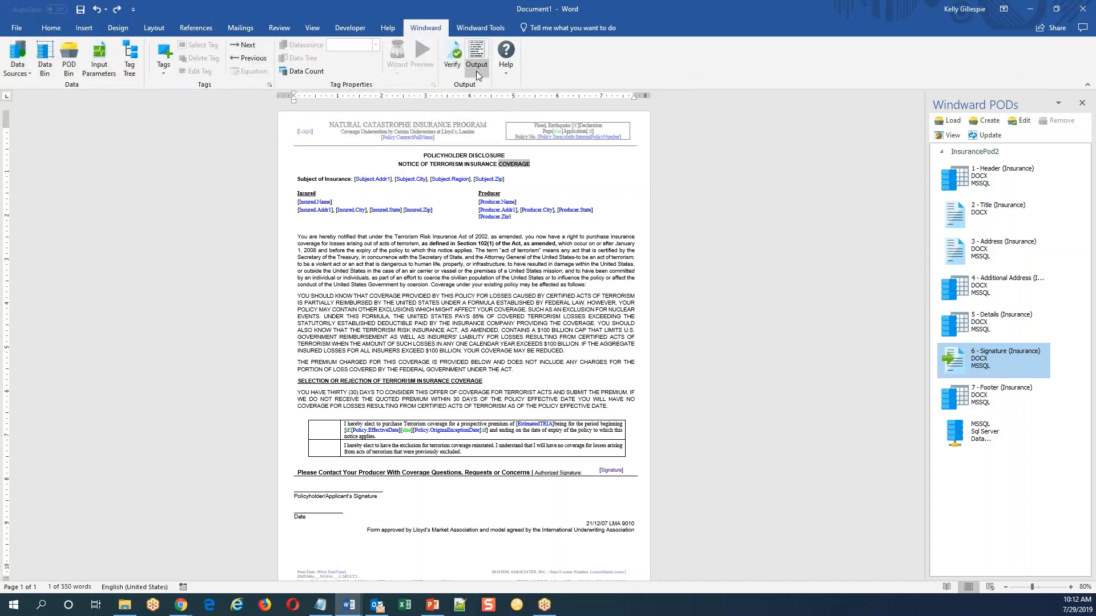
mouse_move(529, 63)
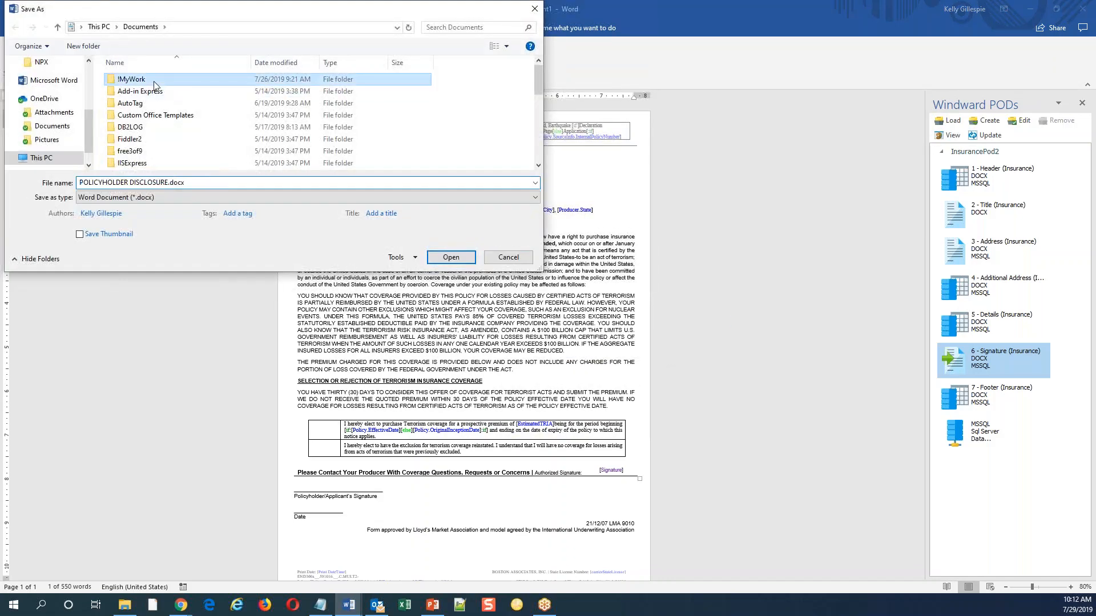
double_click(132, 79)
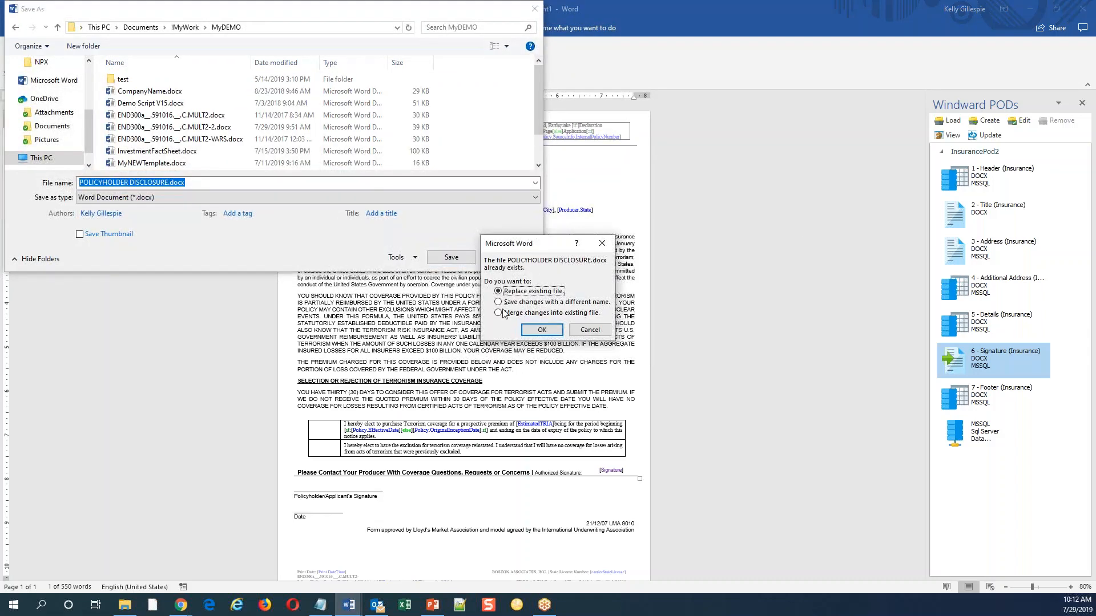
left_click(541, 330)
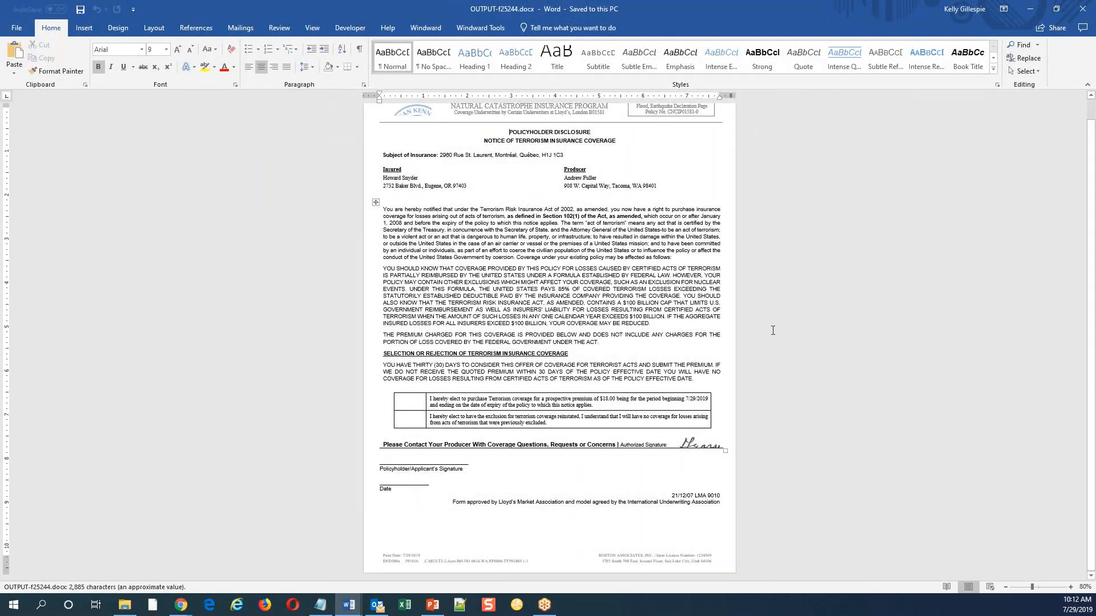
left_click(424, 28)
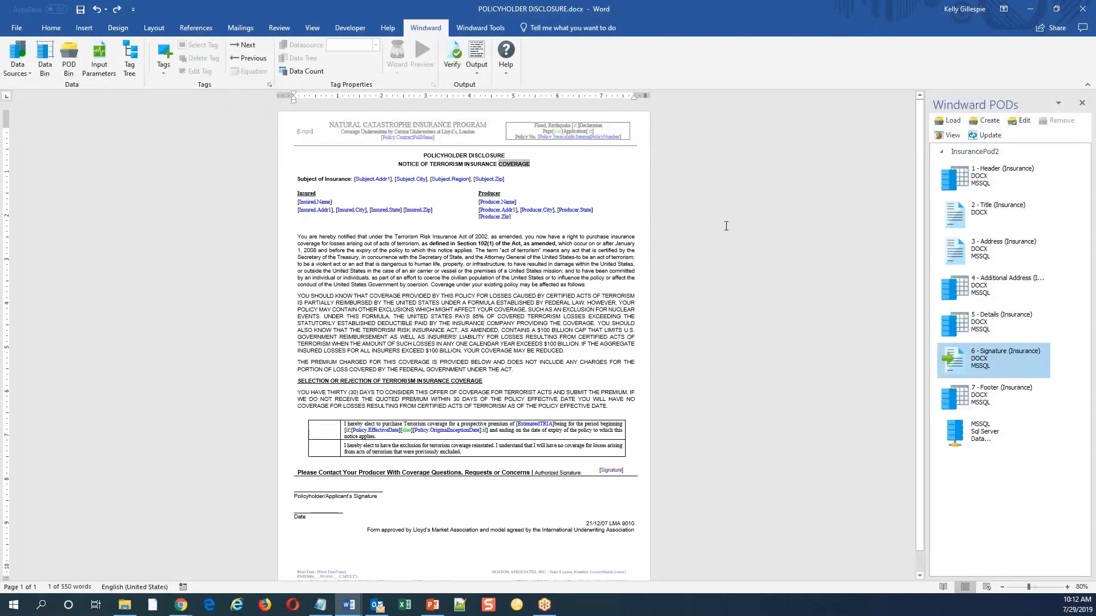
mouse_move(1083, 105)
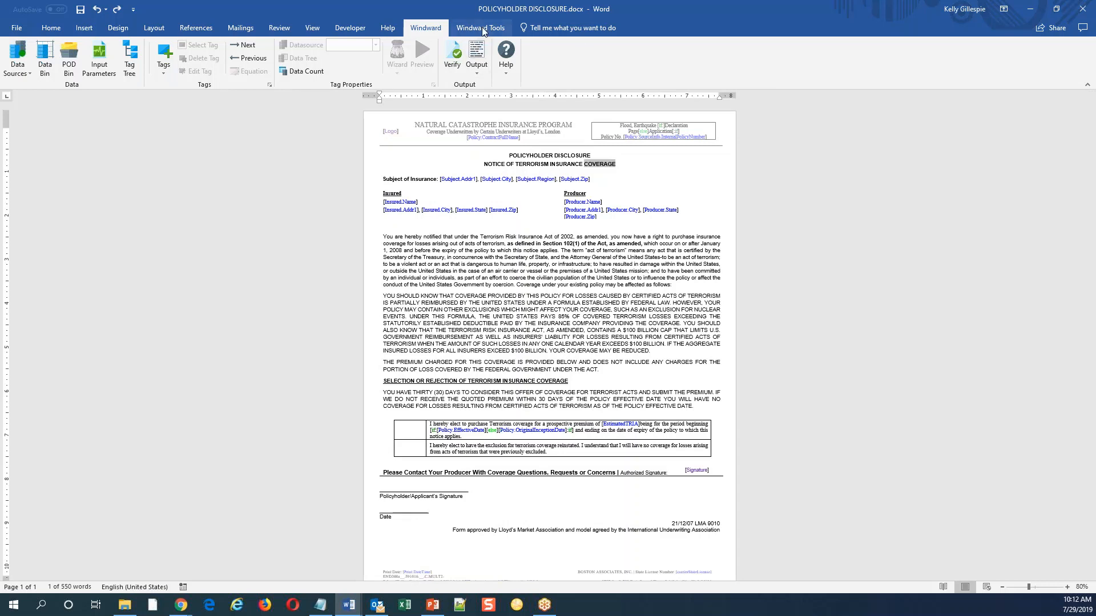
Generate integration code from Windward Tools, maximize the window, and view the Java and C# versions
left_click(480, 27)
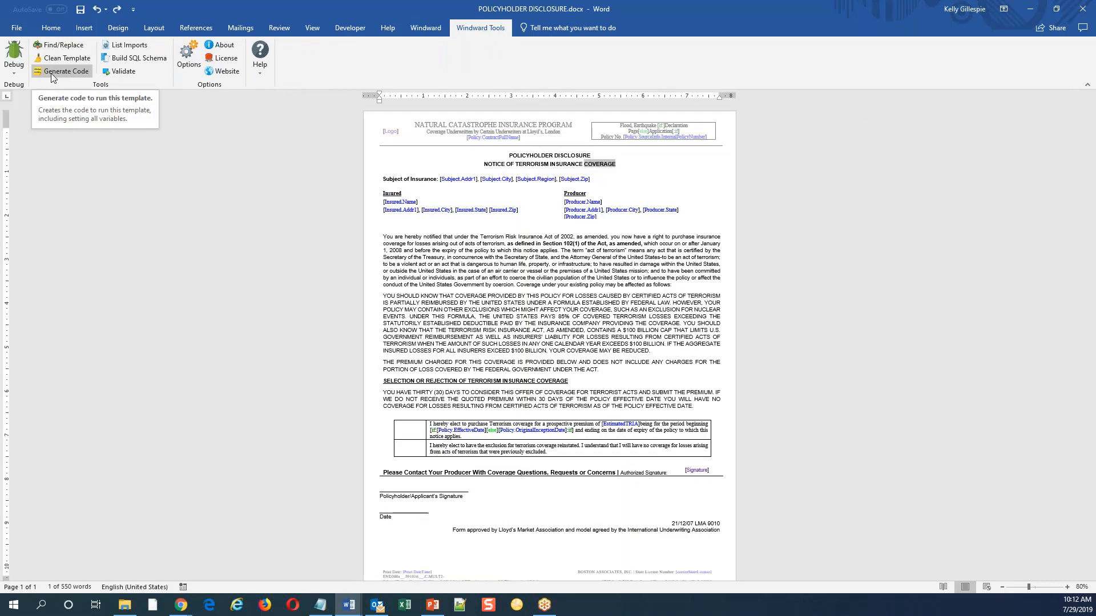
left_click(61, 70)
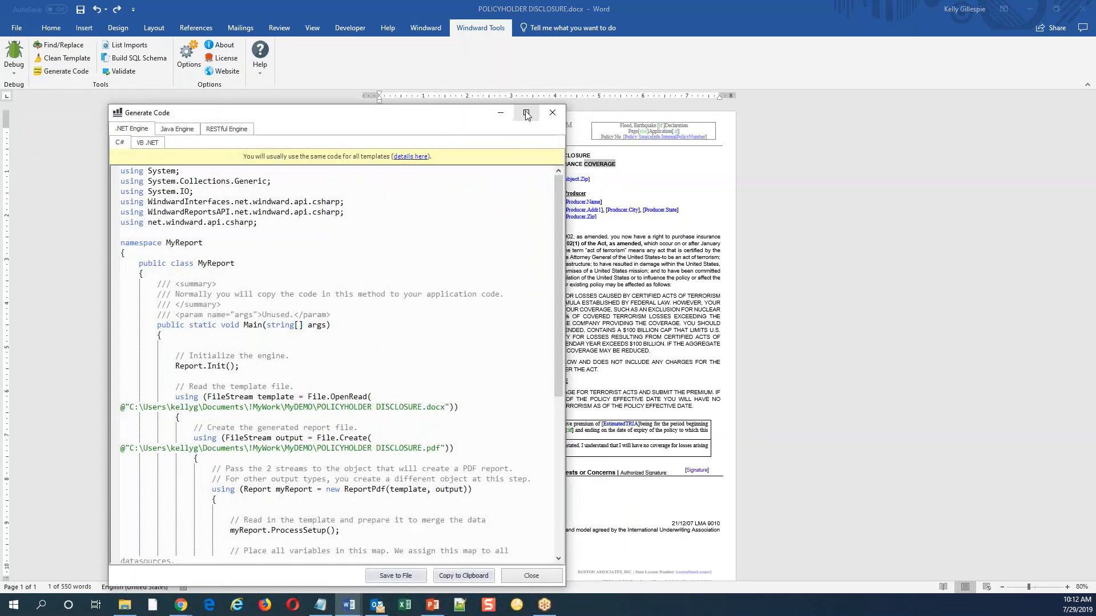
left_click(525, 112)
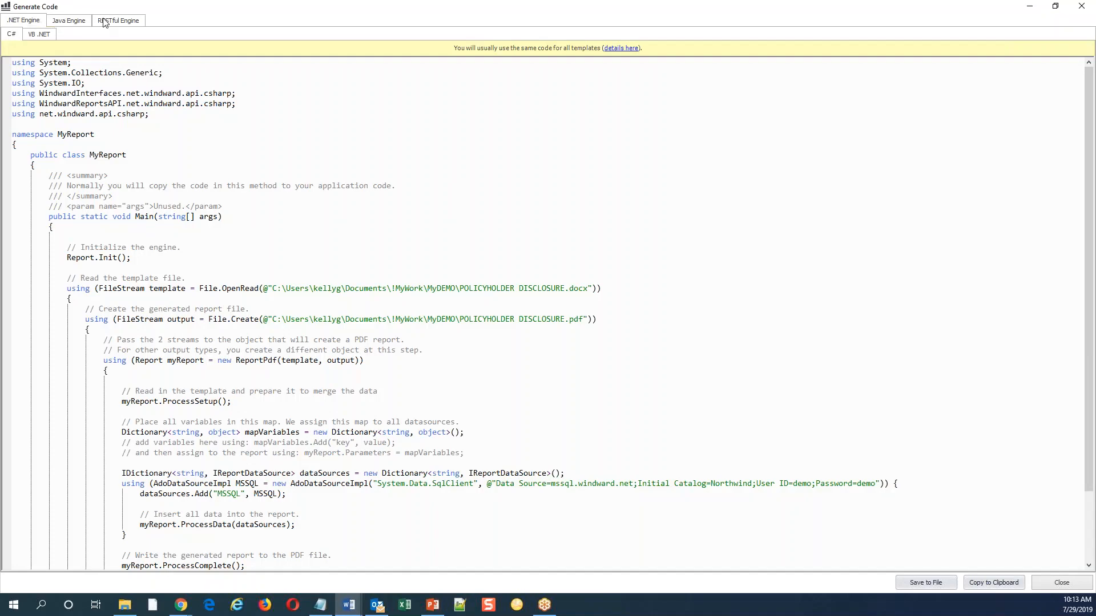
left_click(68, 20)
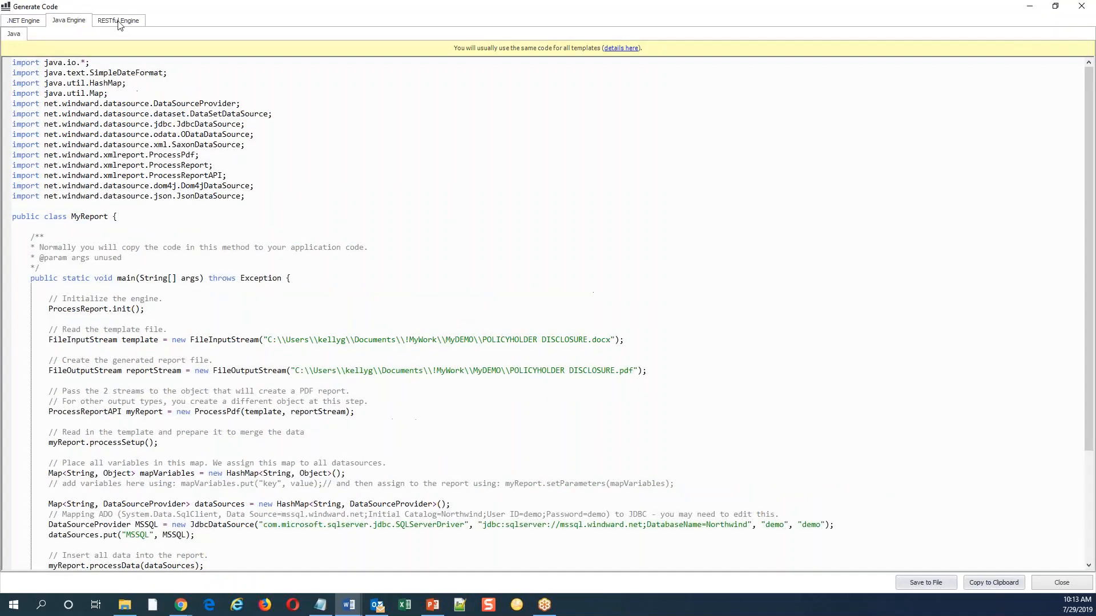
left_click(23, 20)
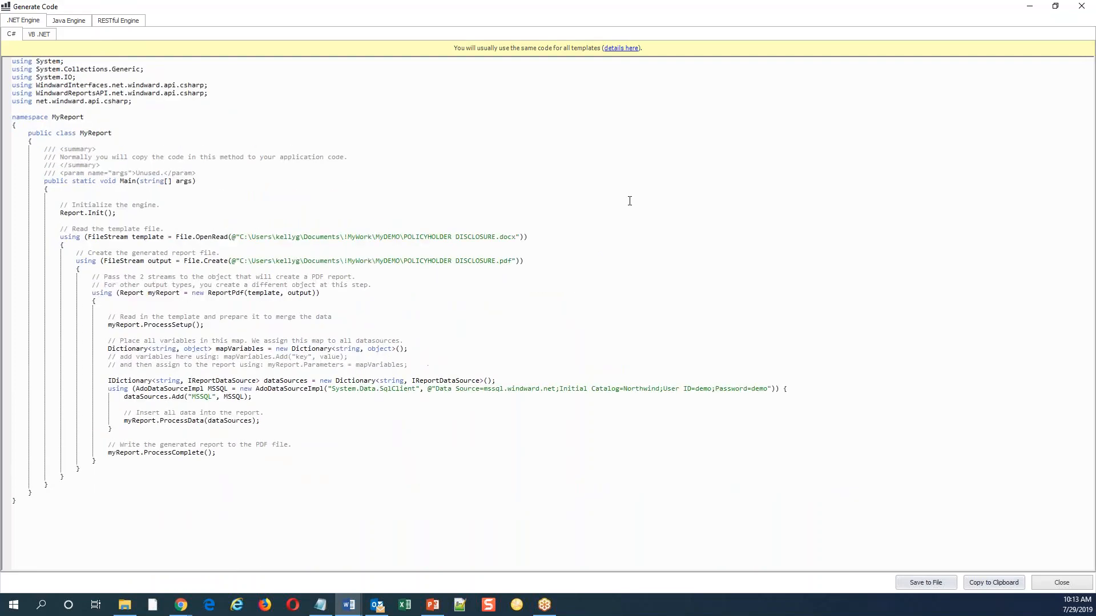
mouse_move(57, 236)
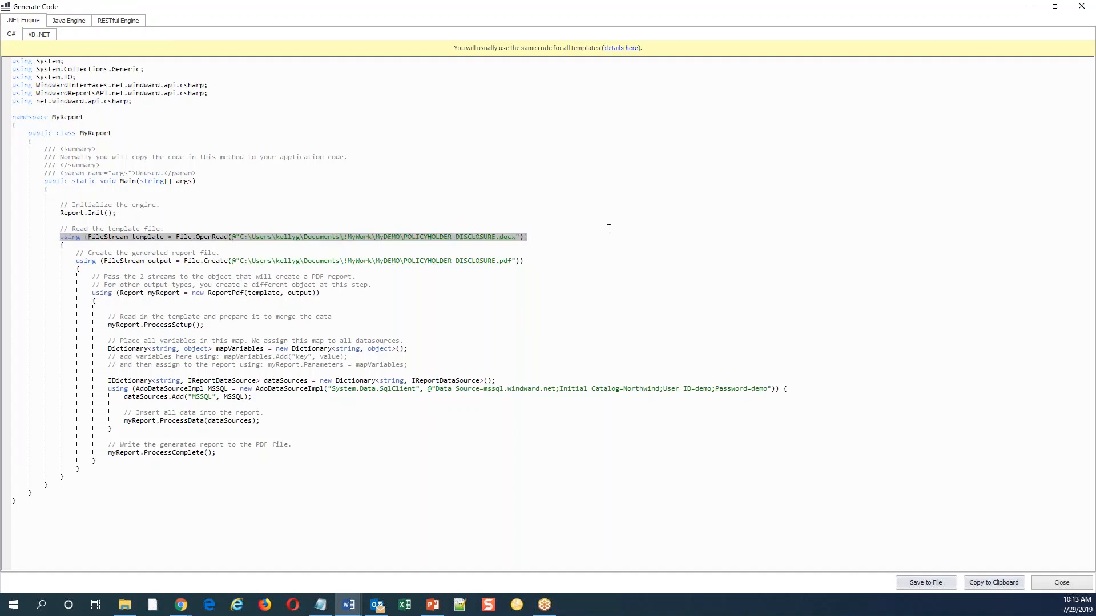
mouse_move(491, 242)
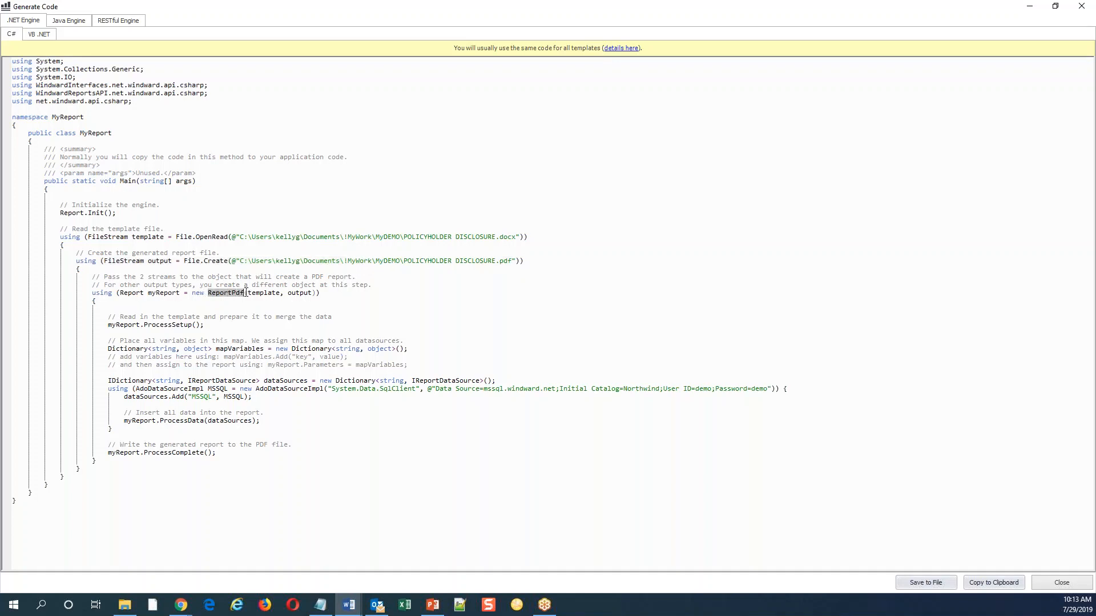
mouse_move(460, 308)
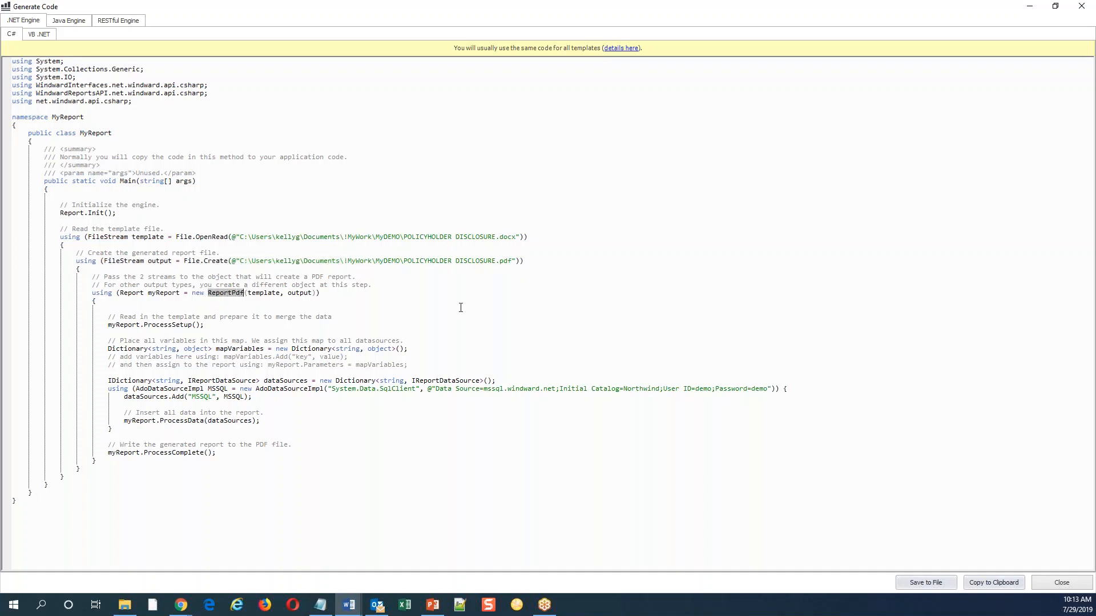
mouse_move(432, 289)
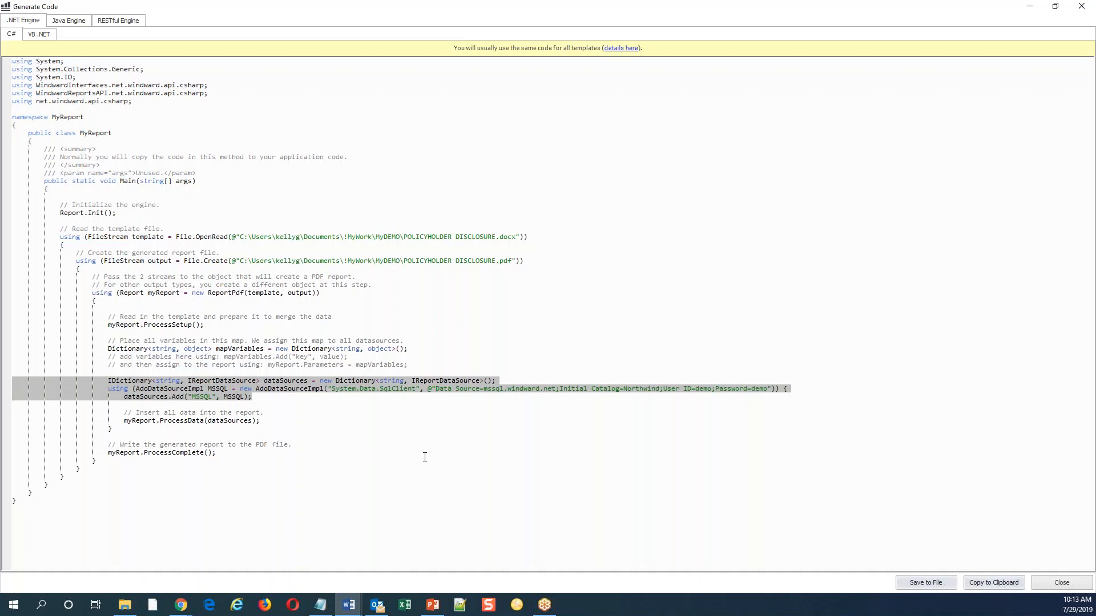
mouse_move(412, 460)
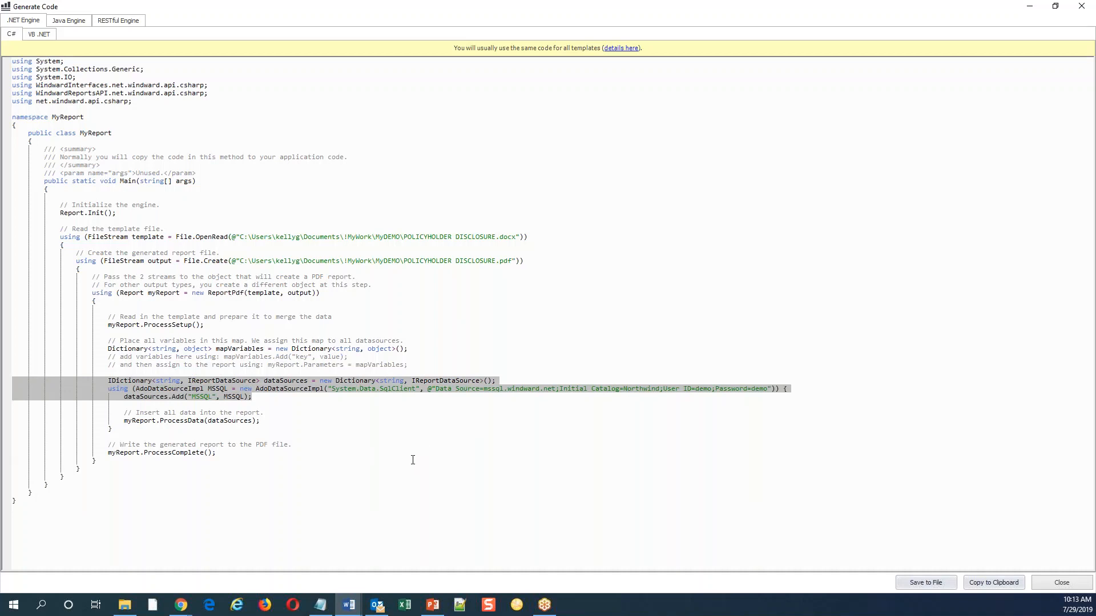
Switch to the Java Engine code and highlight its ProcessPdf call
left_click(68, 20)
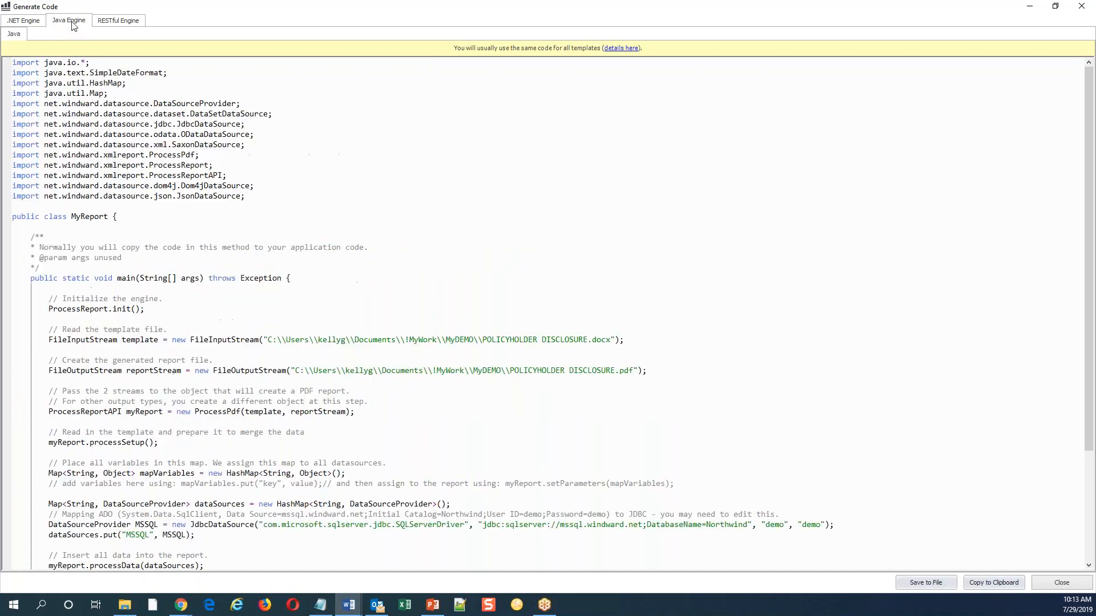
scroll("down", 3)
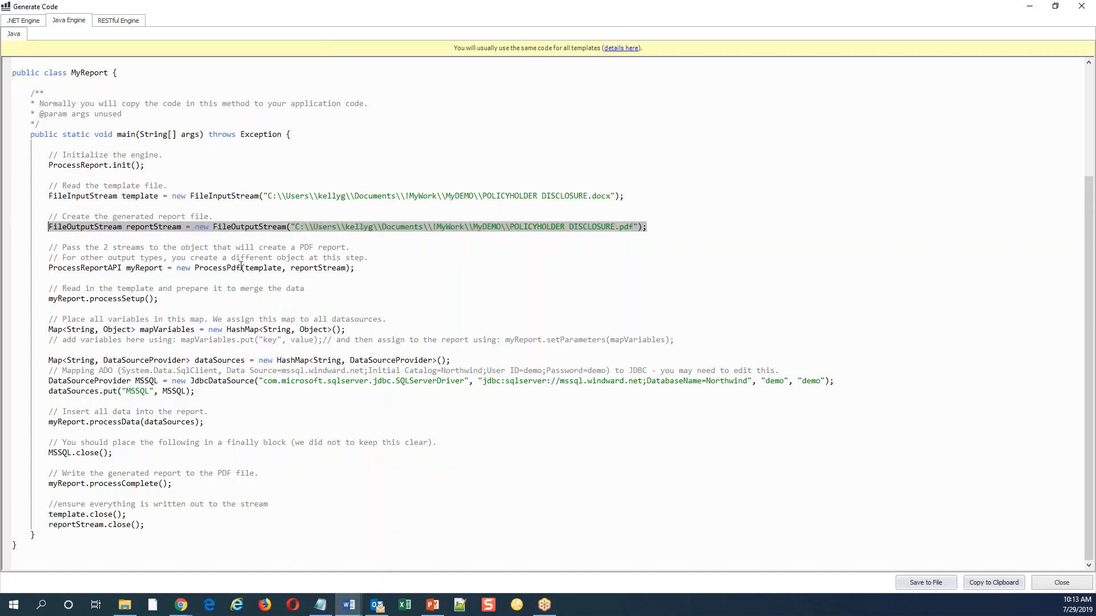
double_click(218, 268)
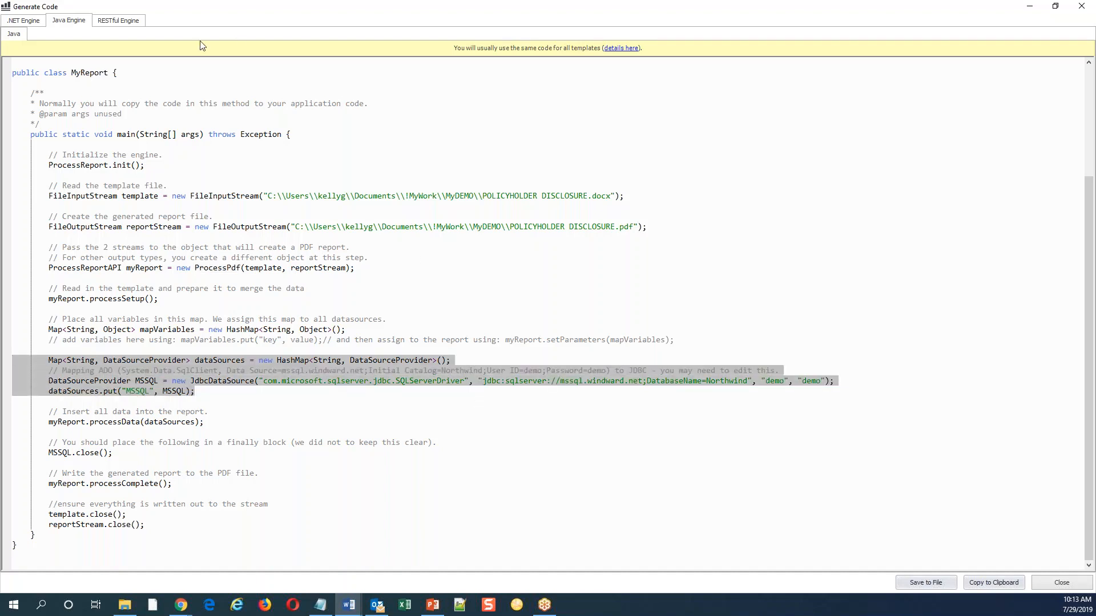
mouse_move(119, 26)
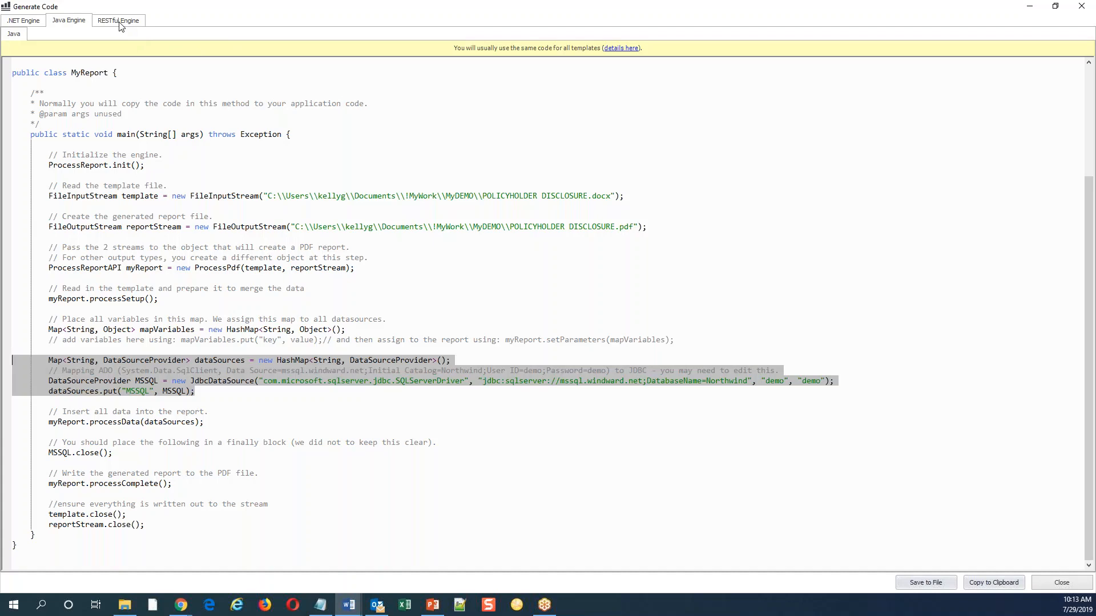
View the RESTful Engine PHP and TypeScript samples, then close the Generate Code window
left_click(118, 20)
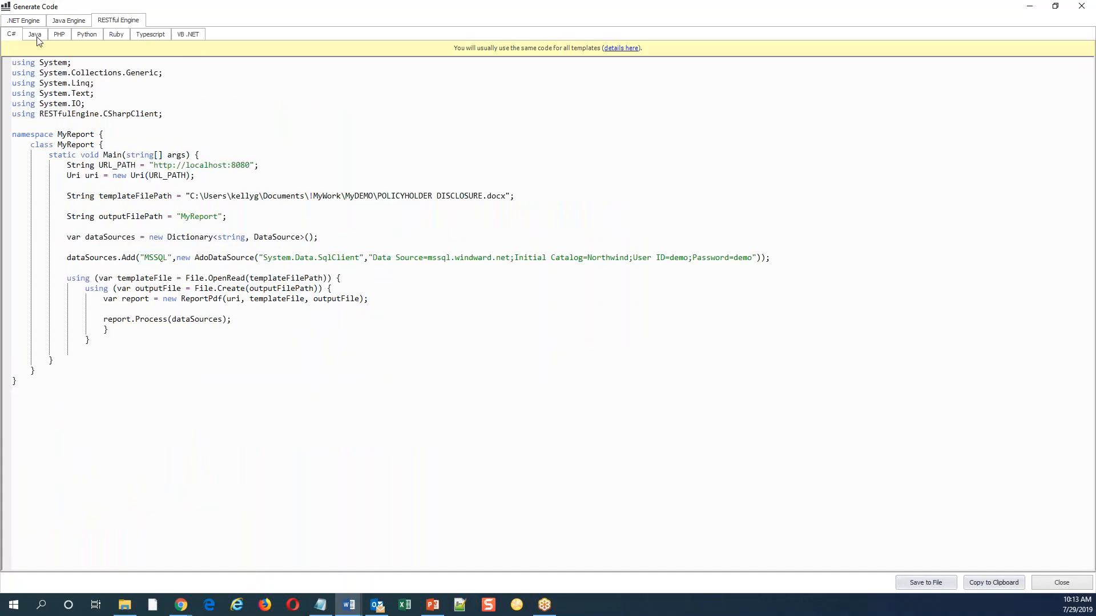
left_click(59, 35)
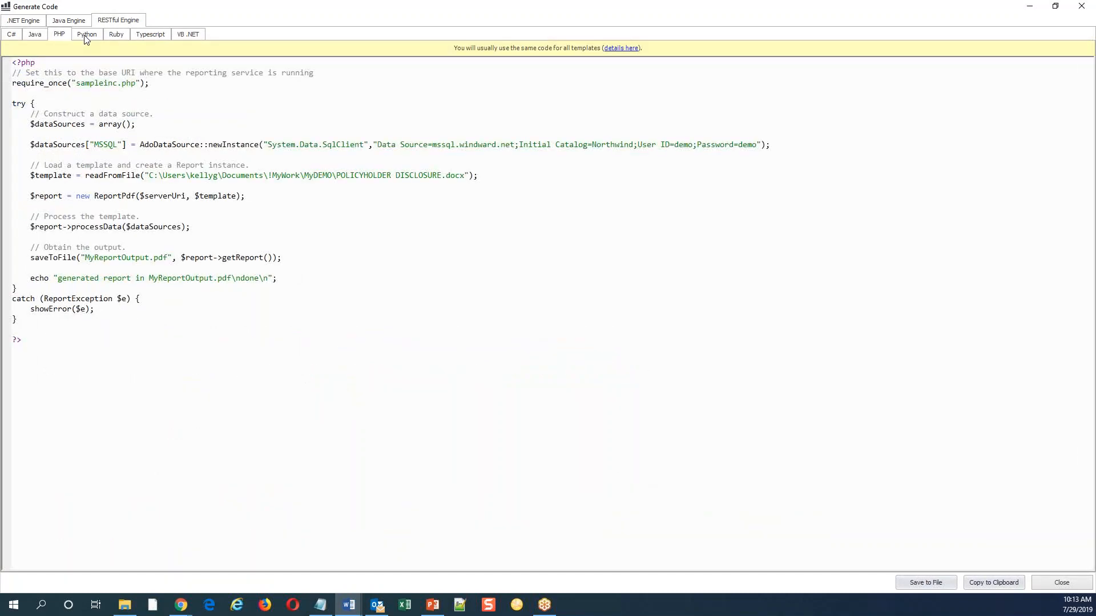
left_click(150, 34)
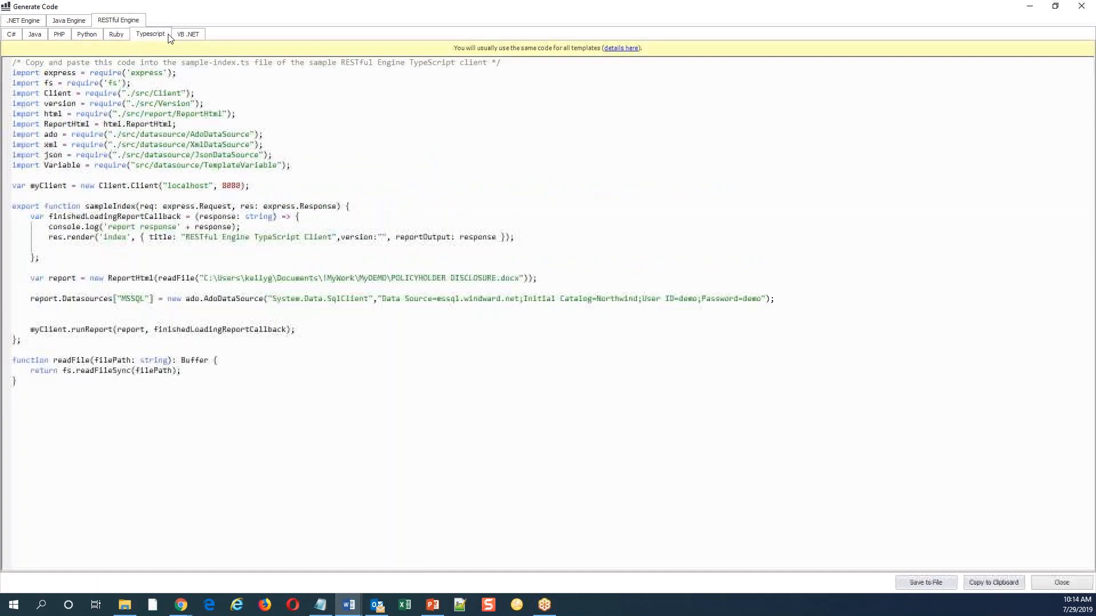
left_click(187, 33)
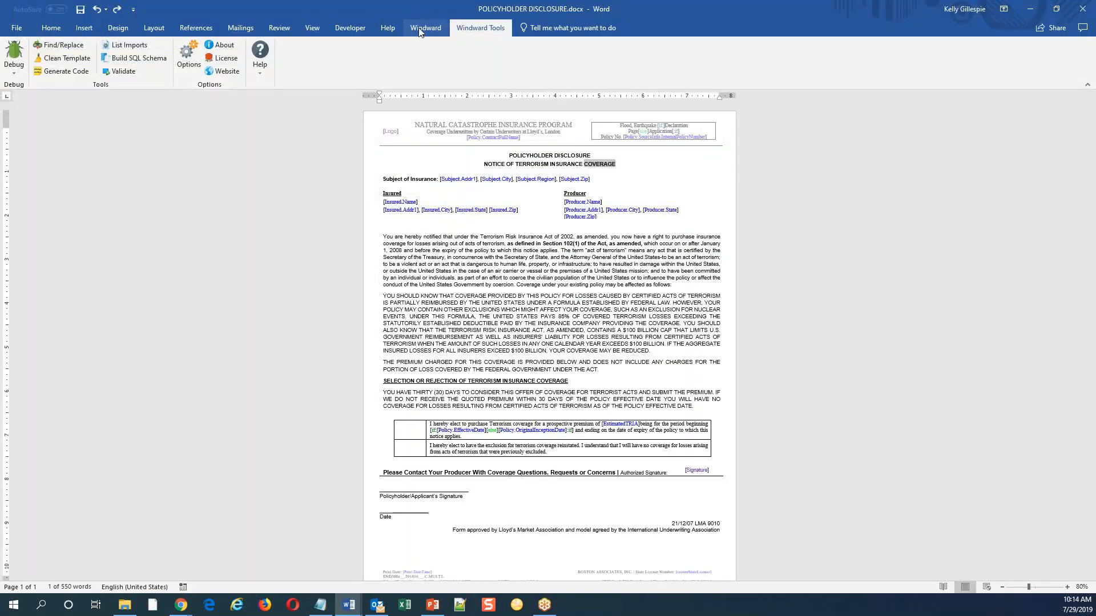
left_click(425, 28)
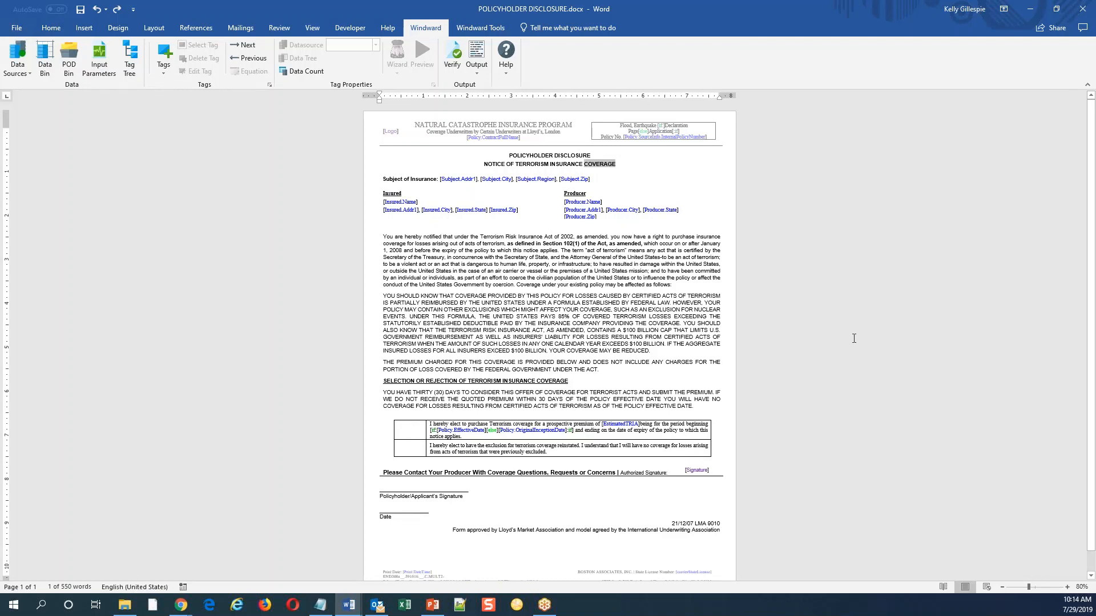
mouse_move(875, 170)
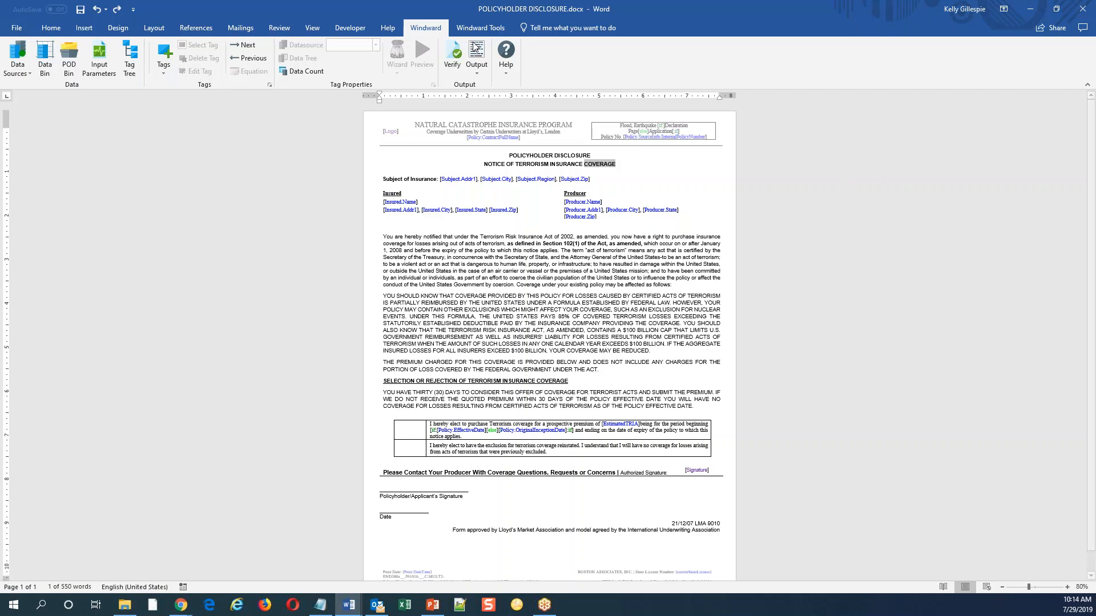
left_click(480, 28)
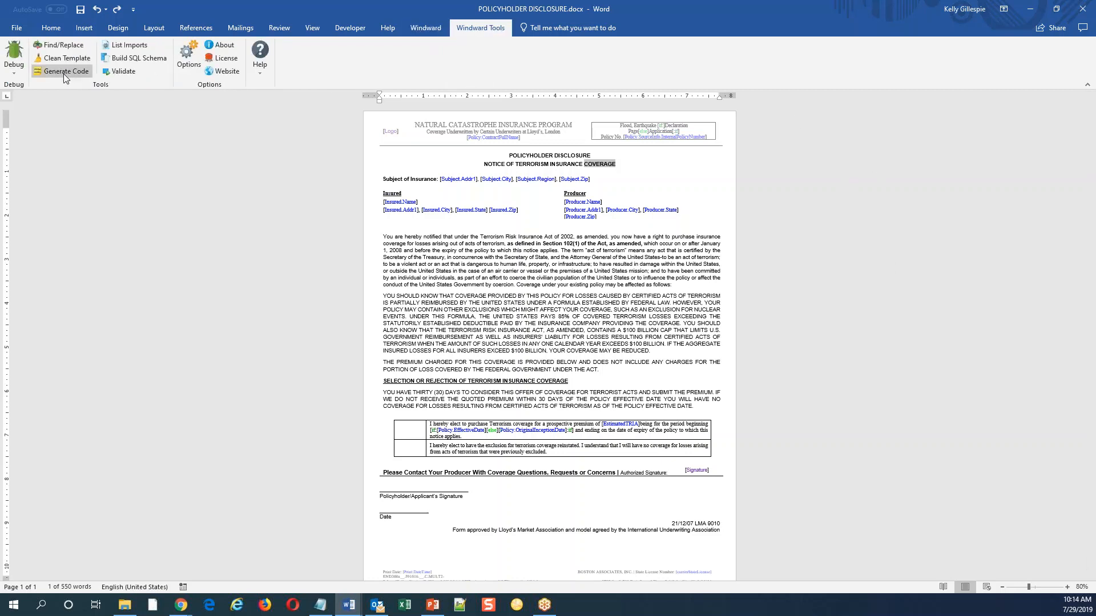
mouse_move(65, 71)
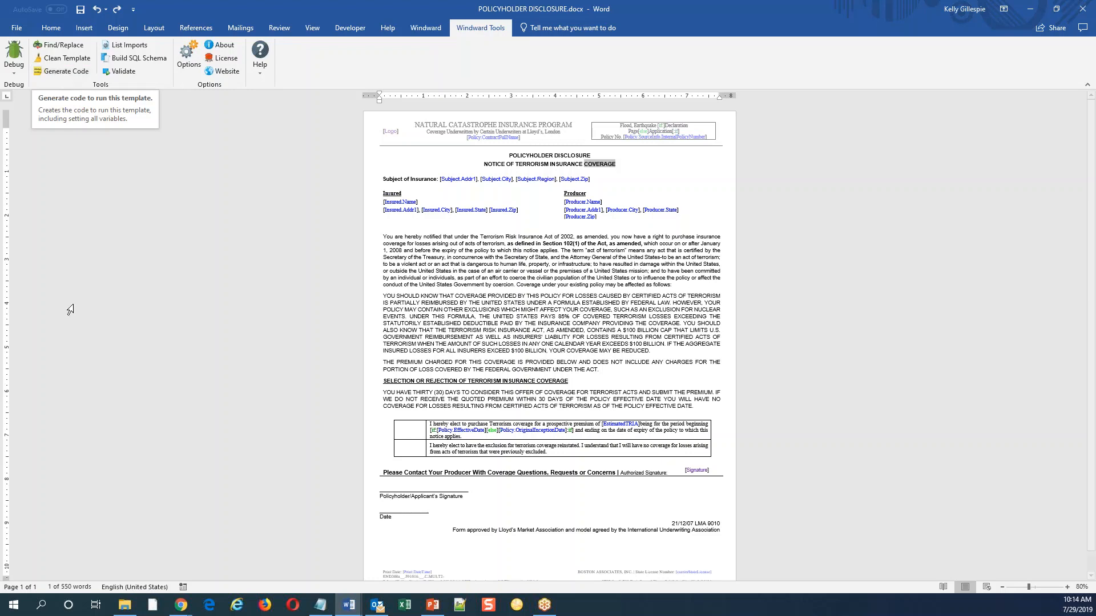
mouse_move(100, 327)
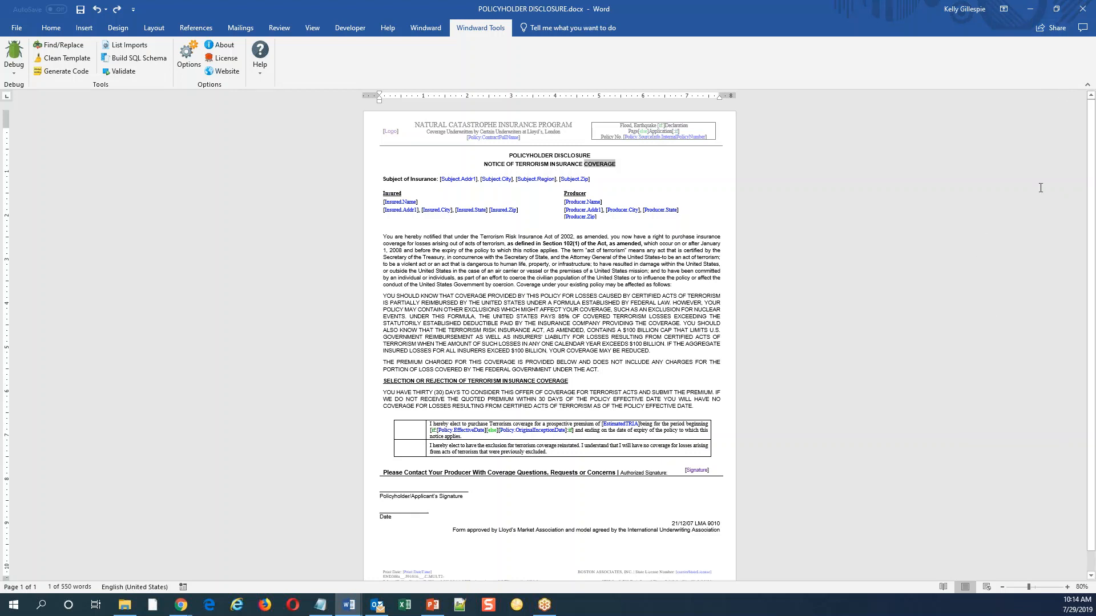
mouse_move(1034, 6)
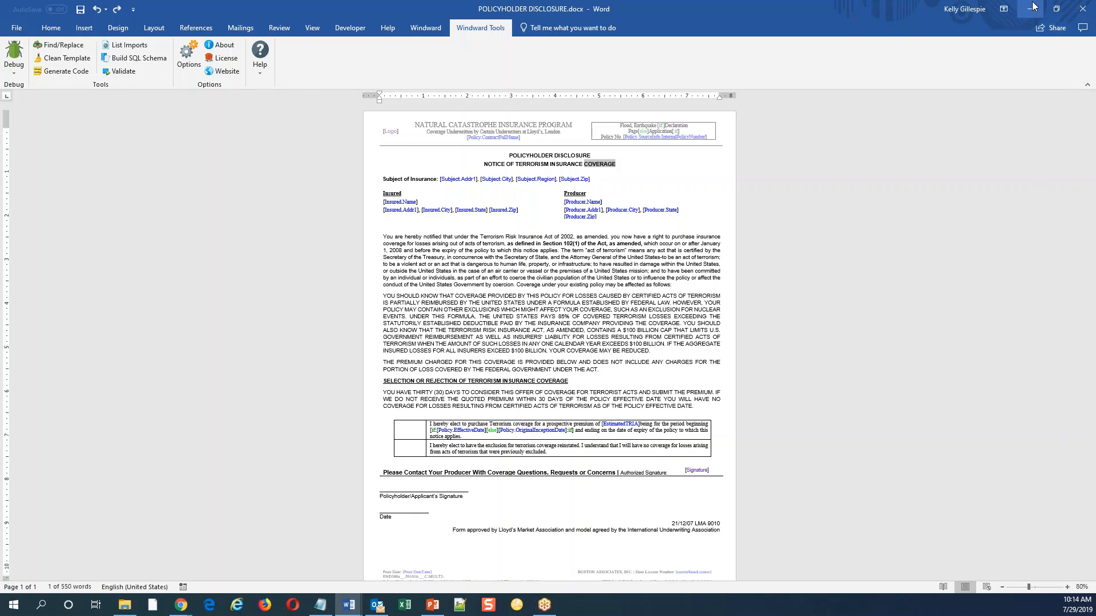
mouse_move(1084, 7)
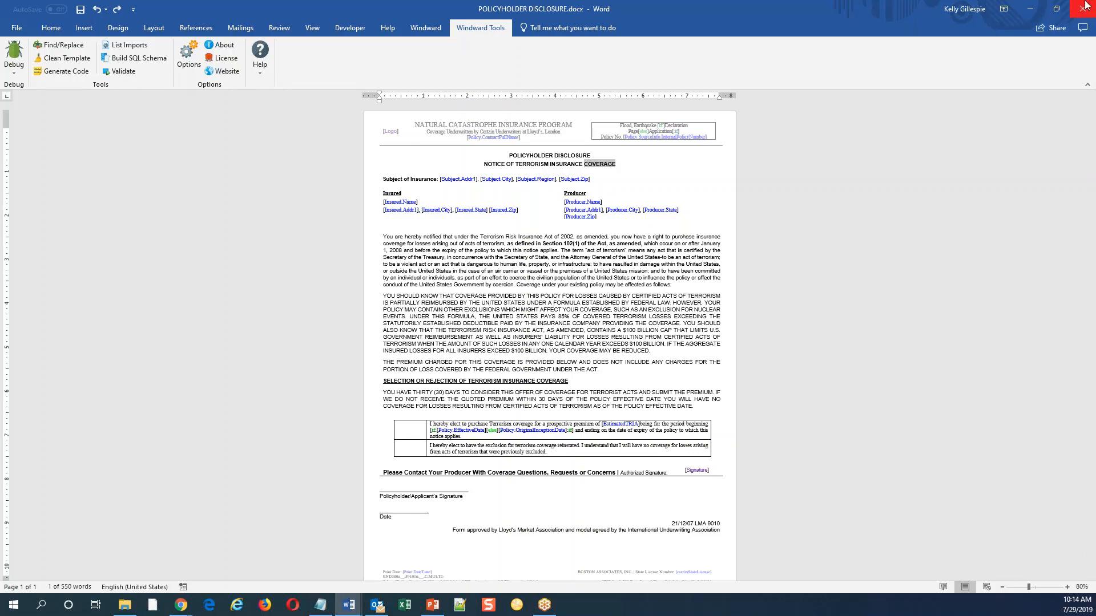